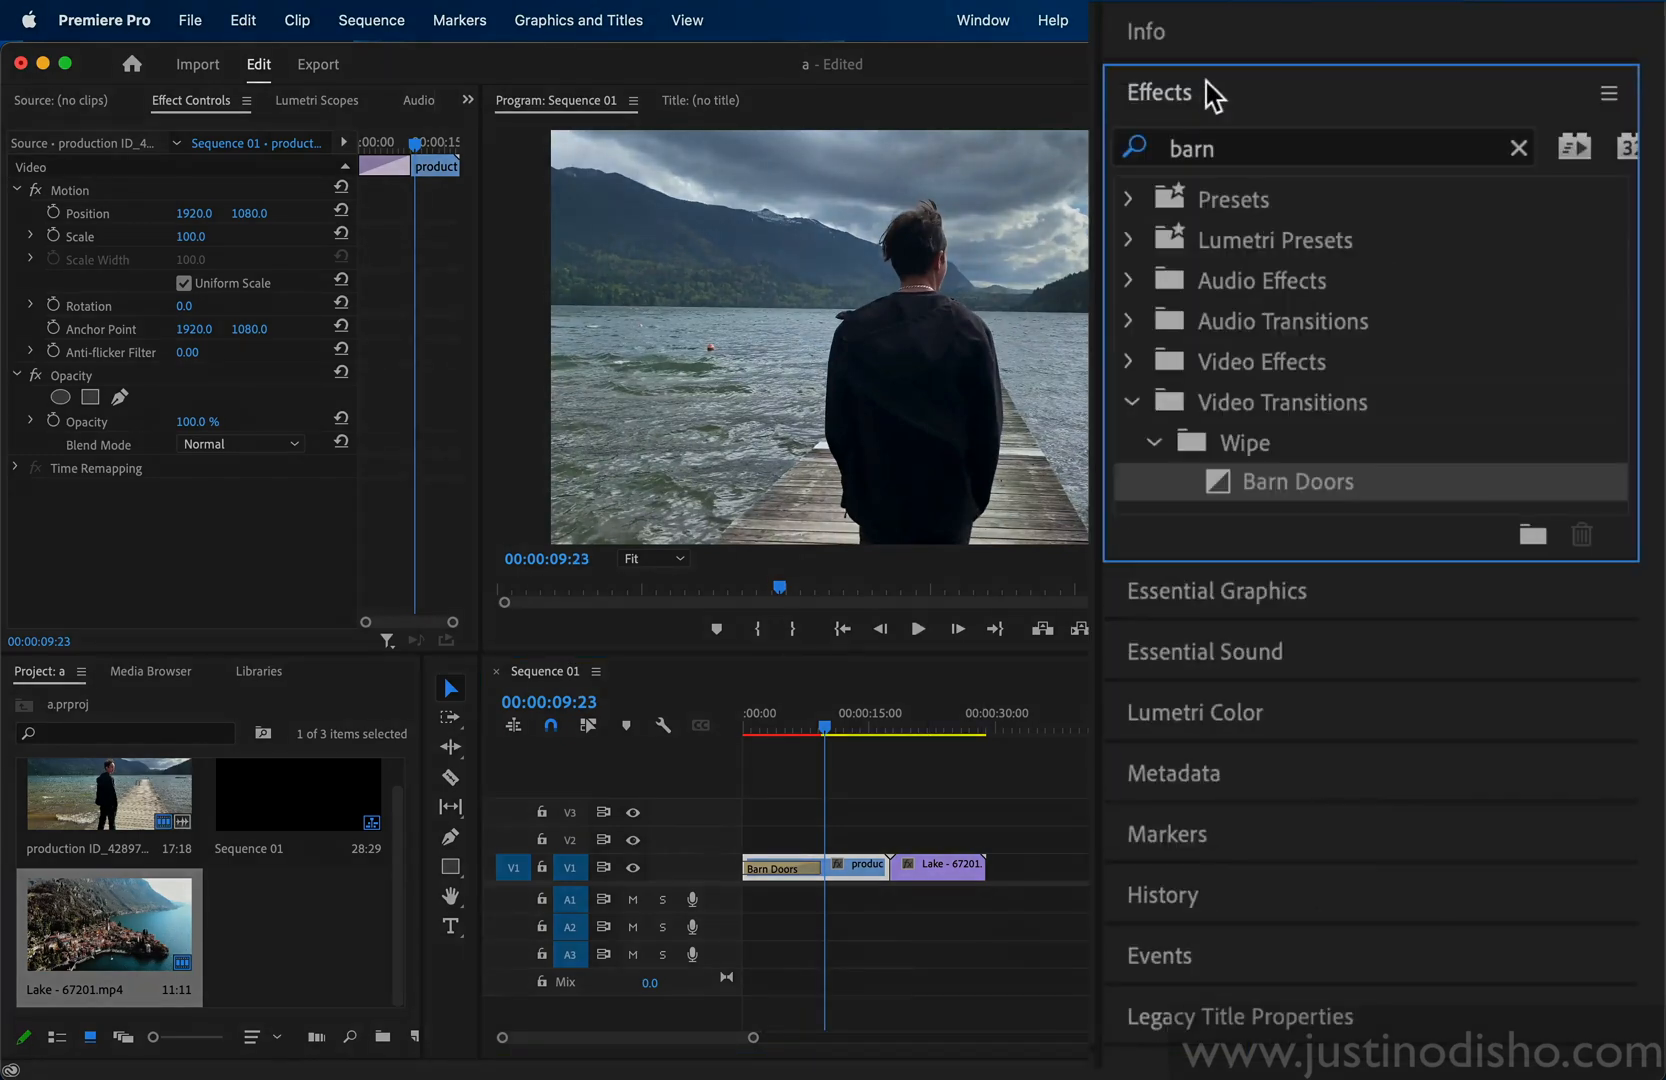
# - Clear the Effects search and apply Barn Doors from Video Transitions > Wipe to the first clip's start
pyautogui.click(1518, 146)
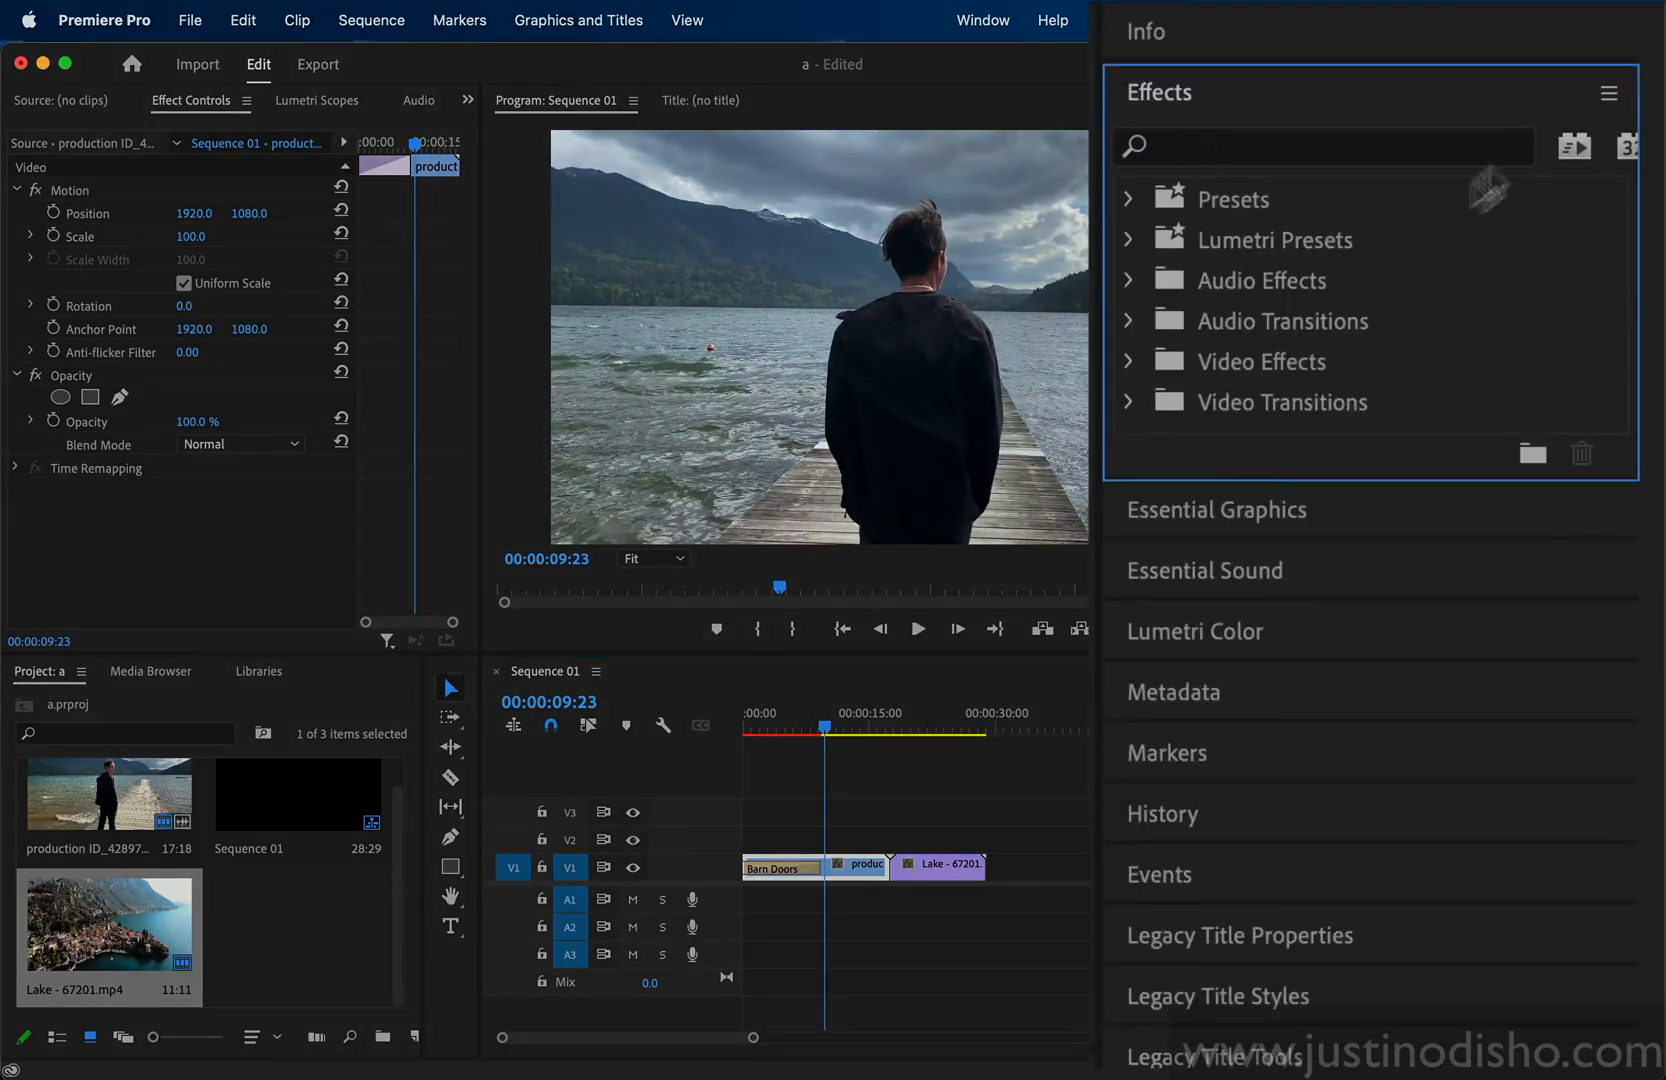
pyautogui.click(1130, 402)
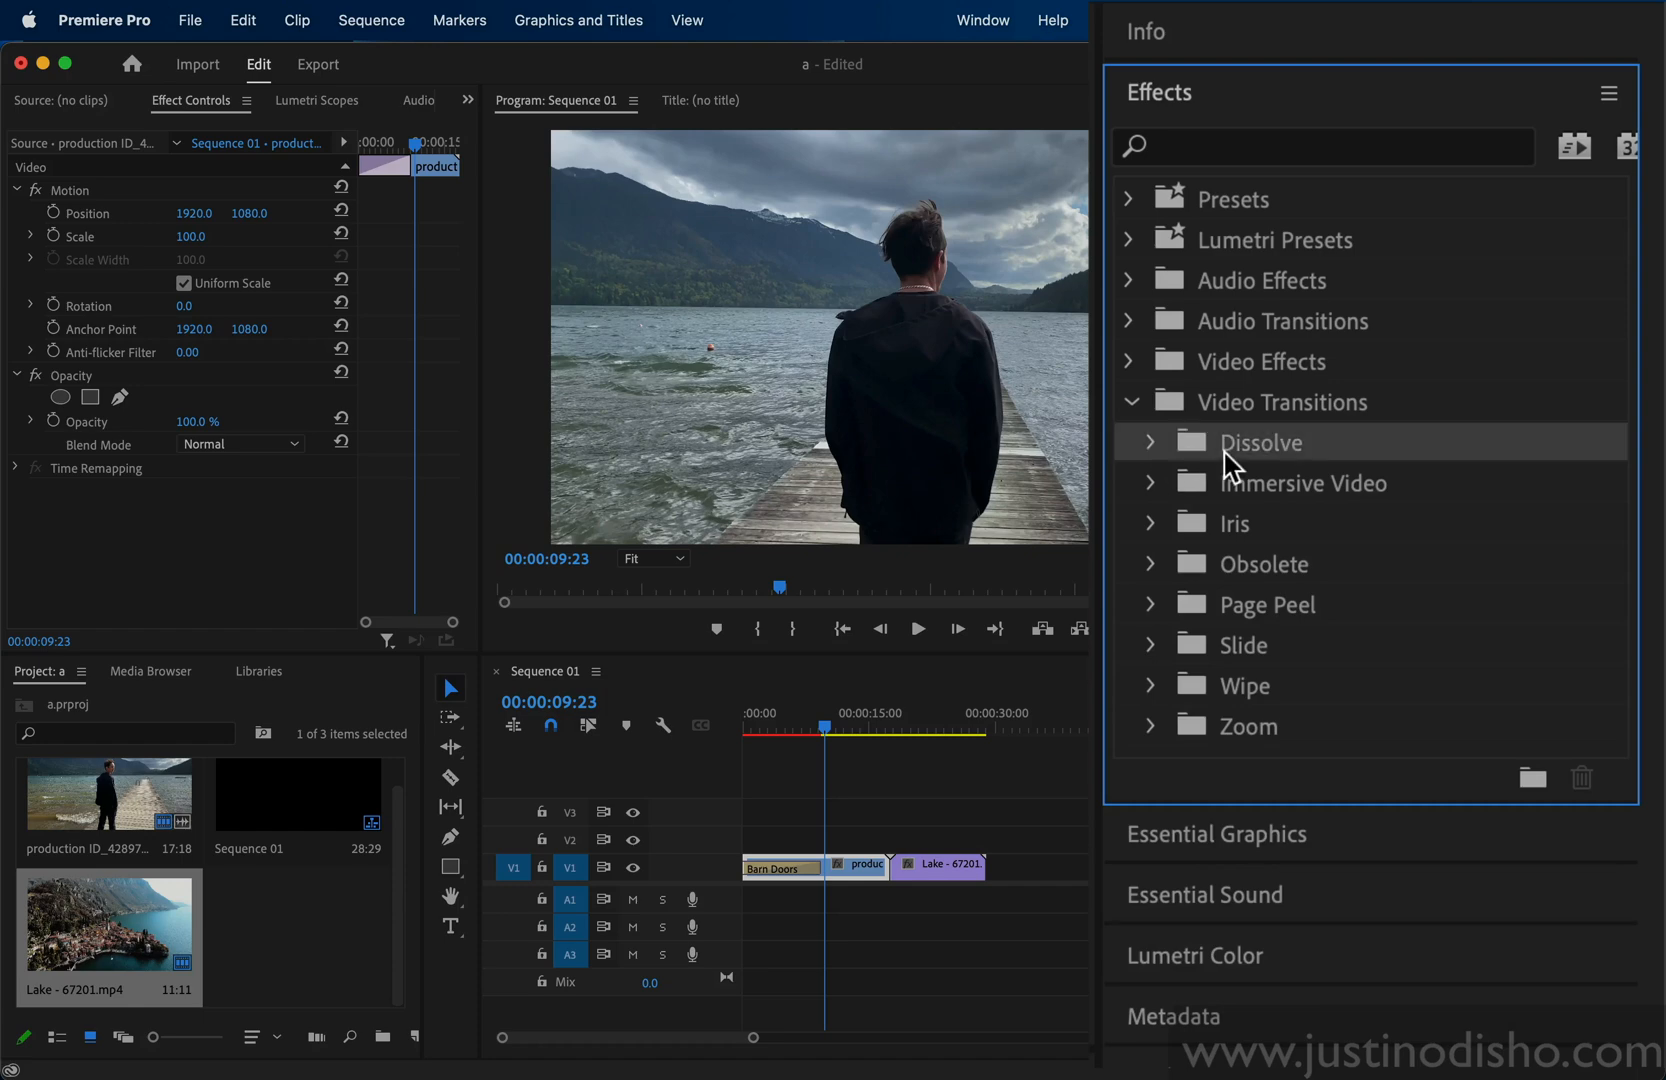
pyautogui.moveTo(1270, 546)
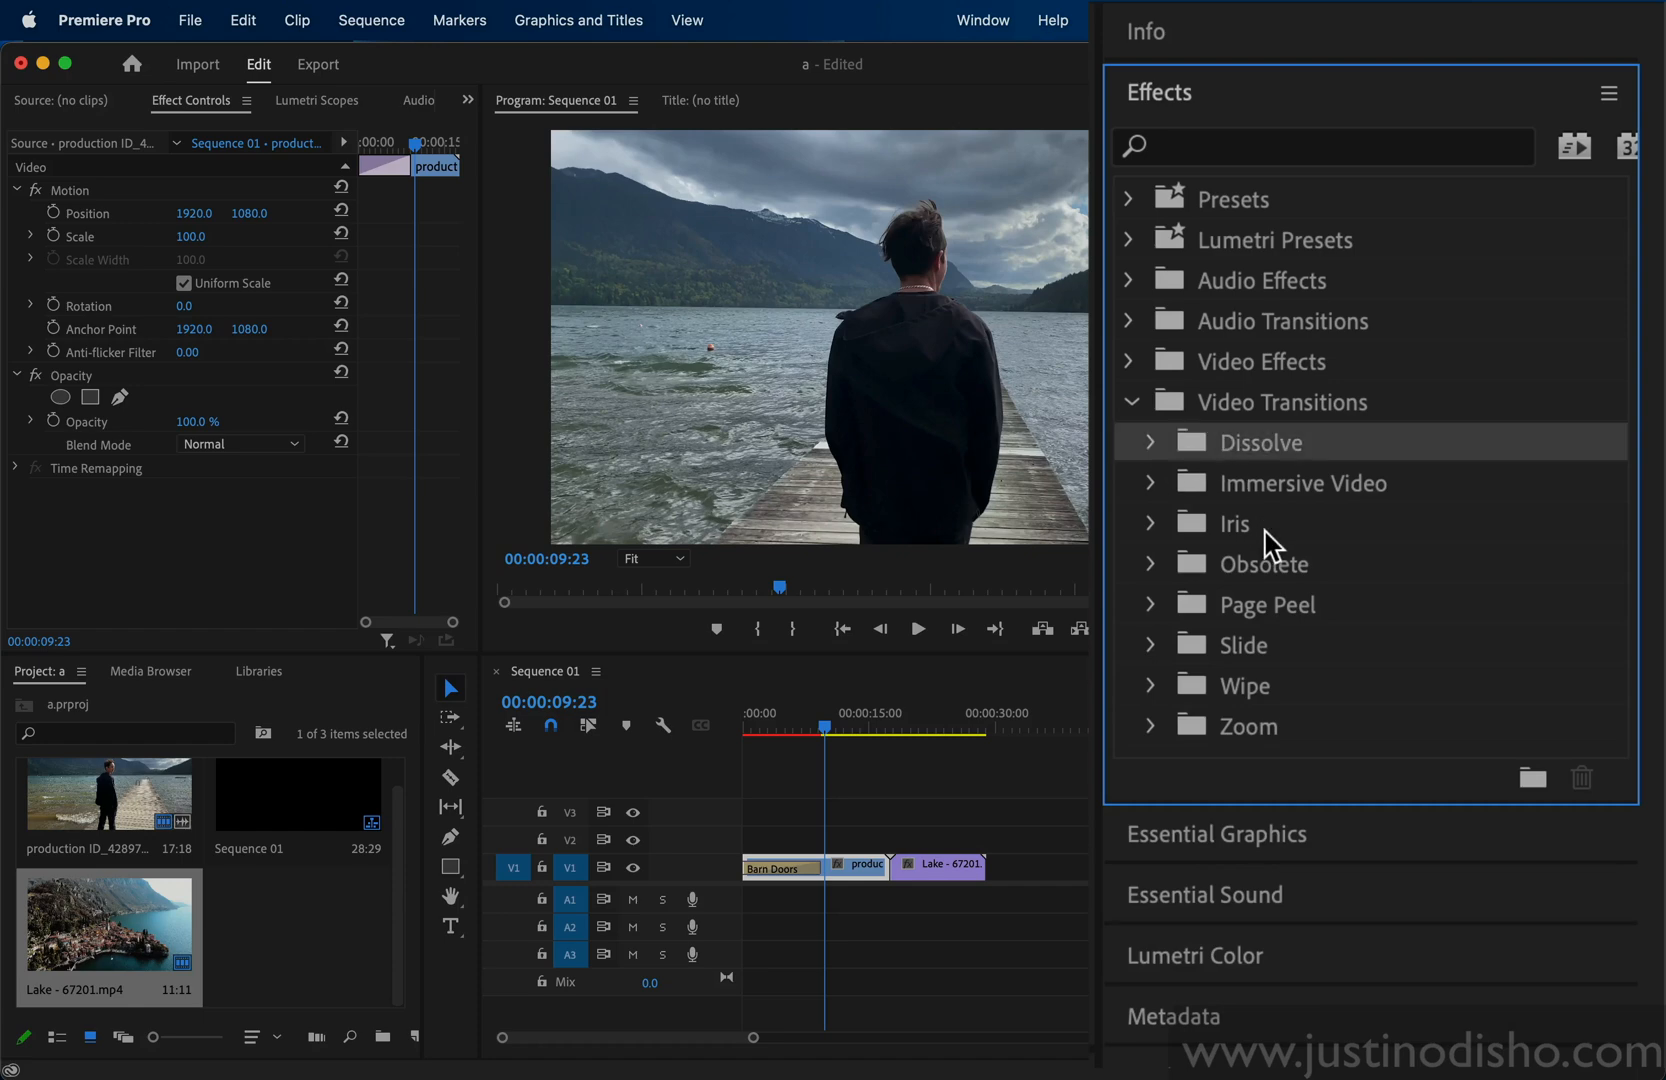
pyautogui.click(1152, 684)
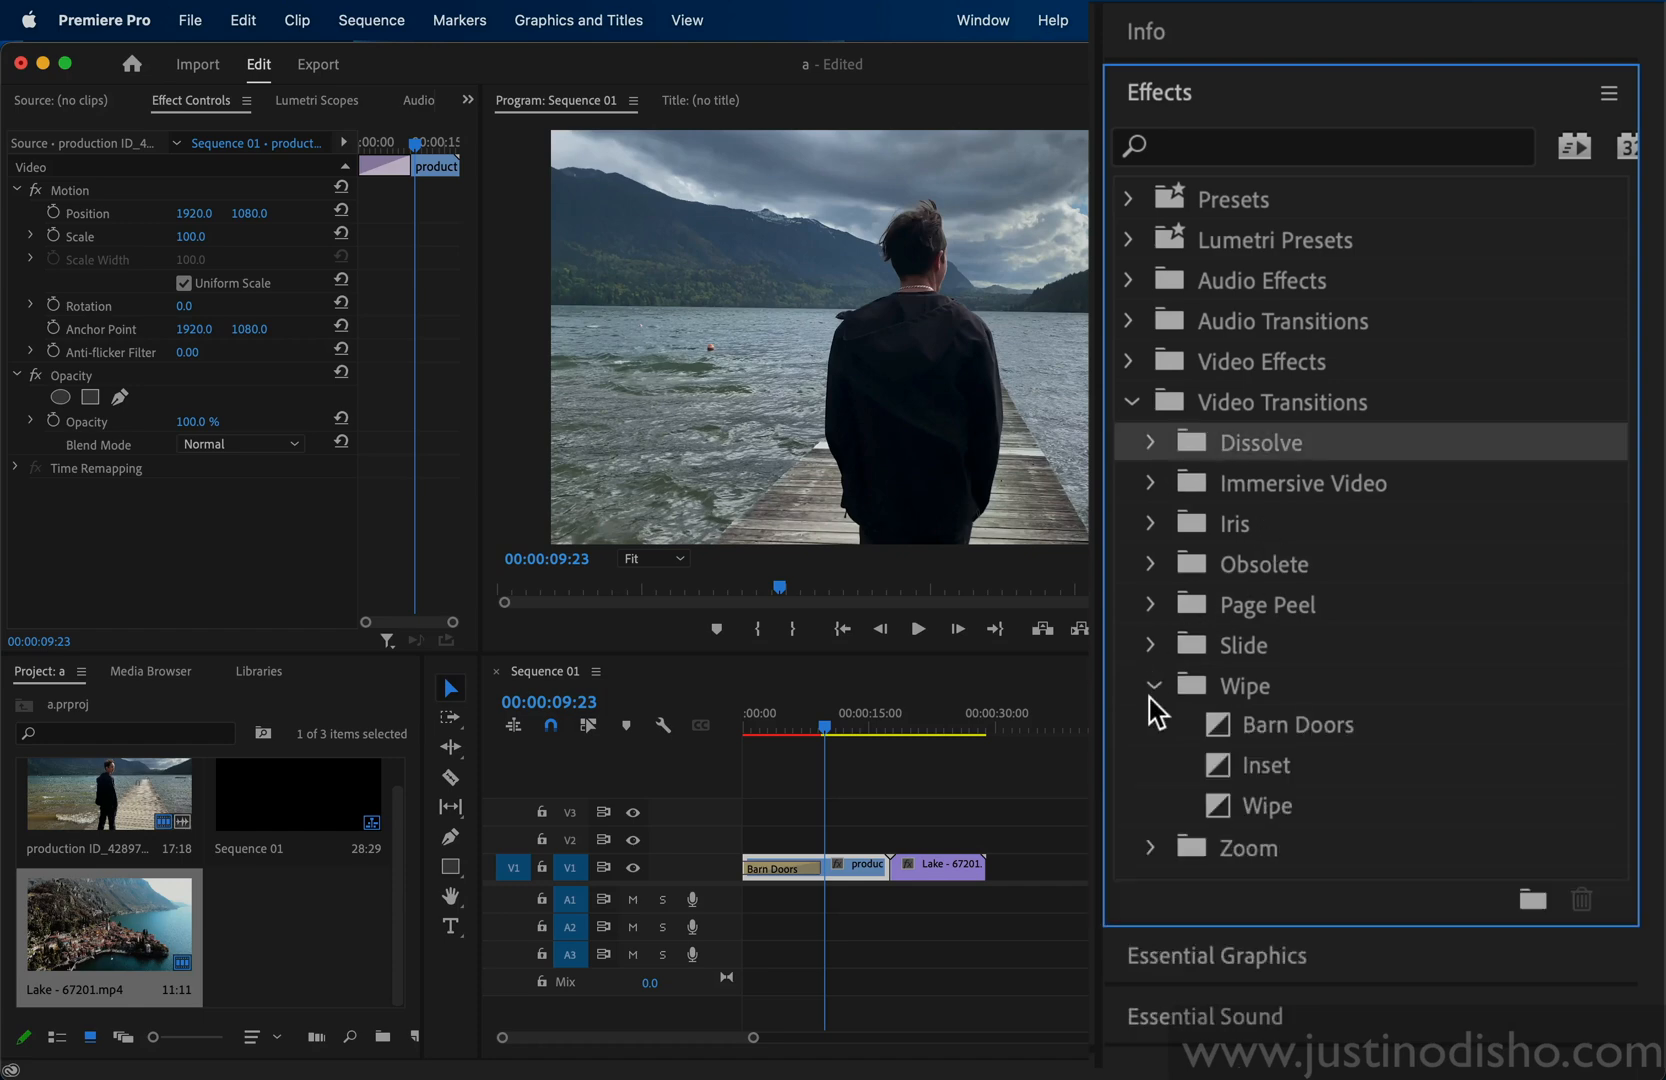
pyautogui.click(778, 868)
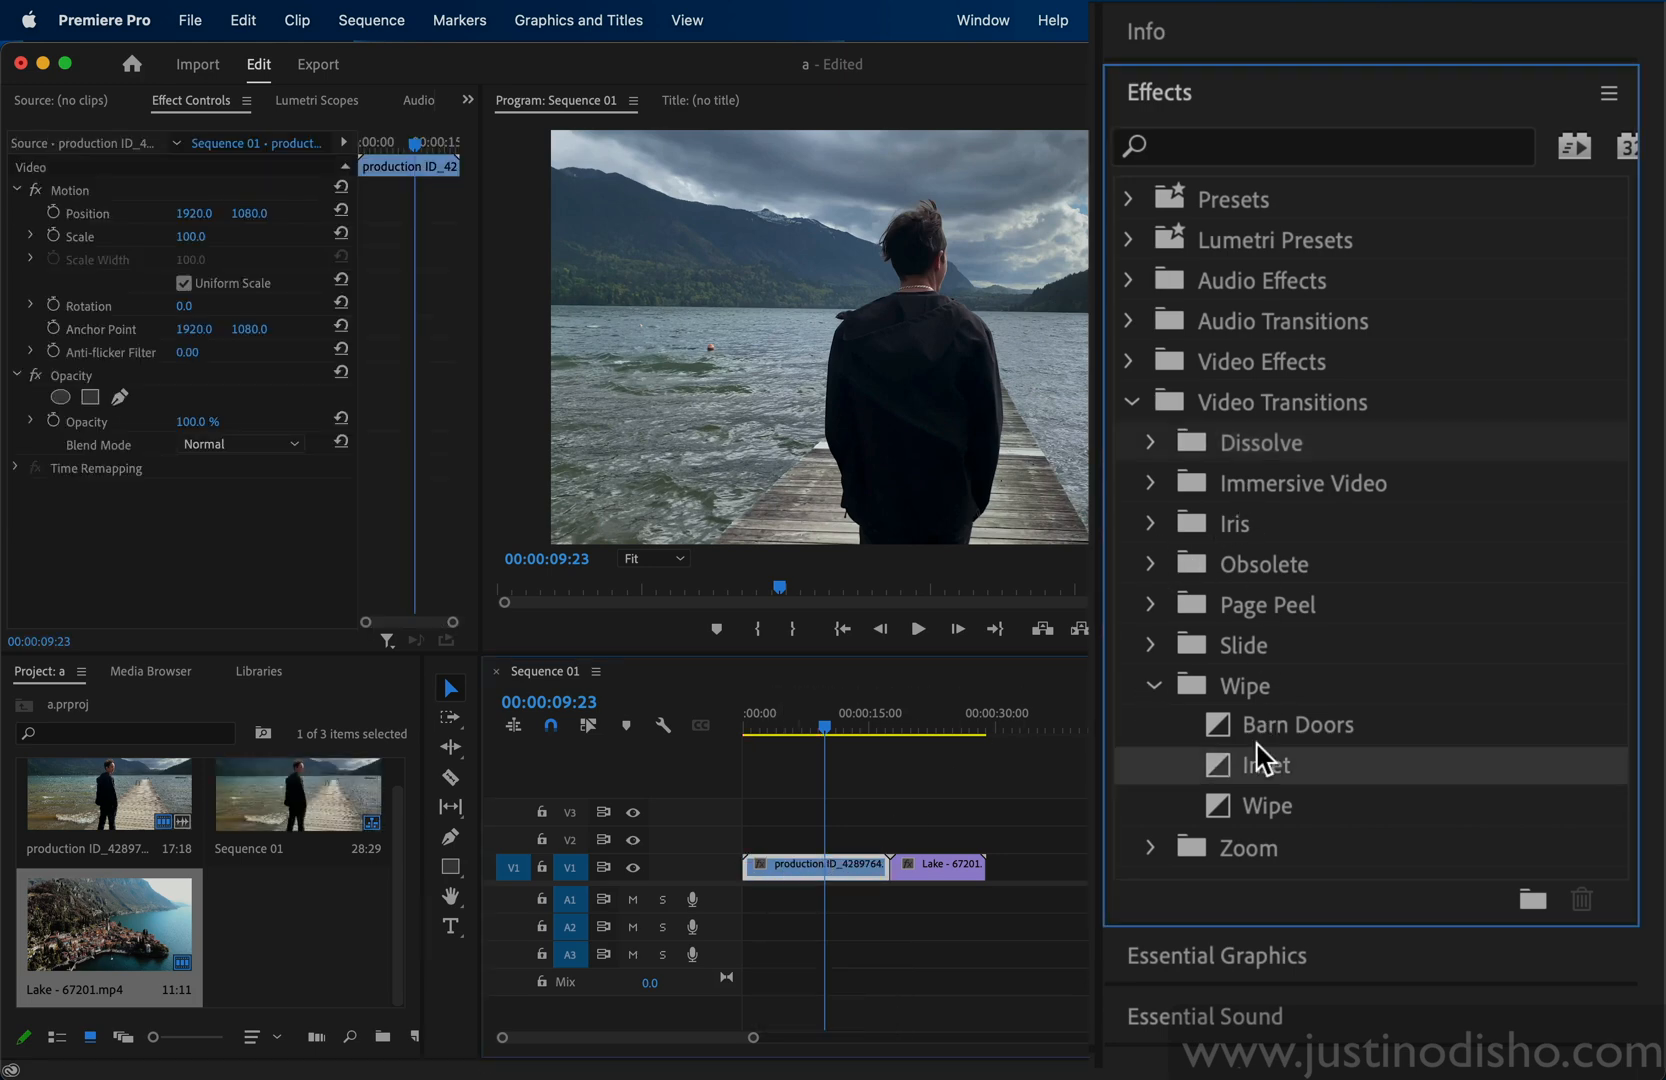
pyautogui.moveTo(1282, 724)
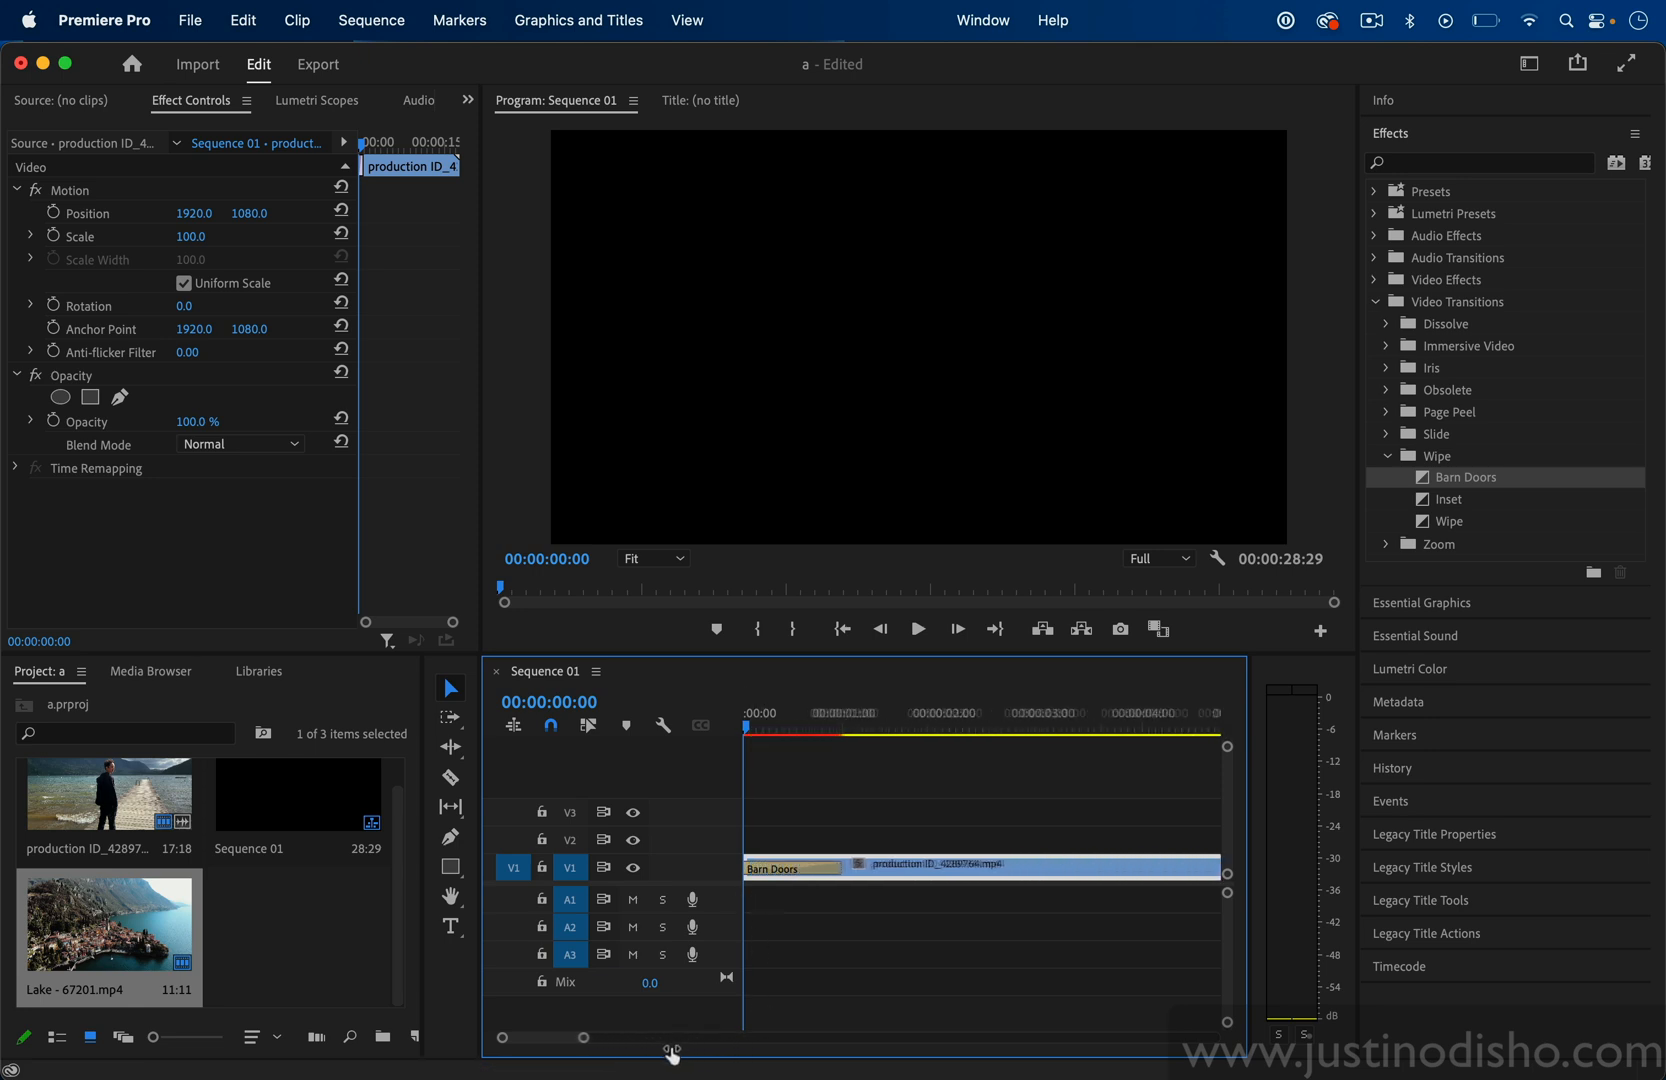
pyautogui.click(770, 856)
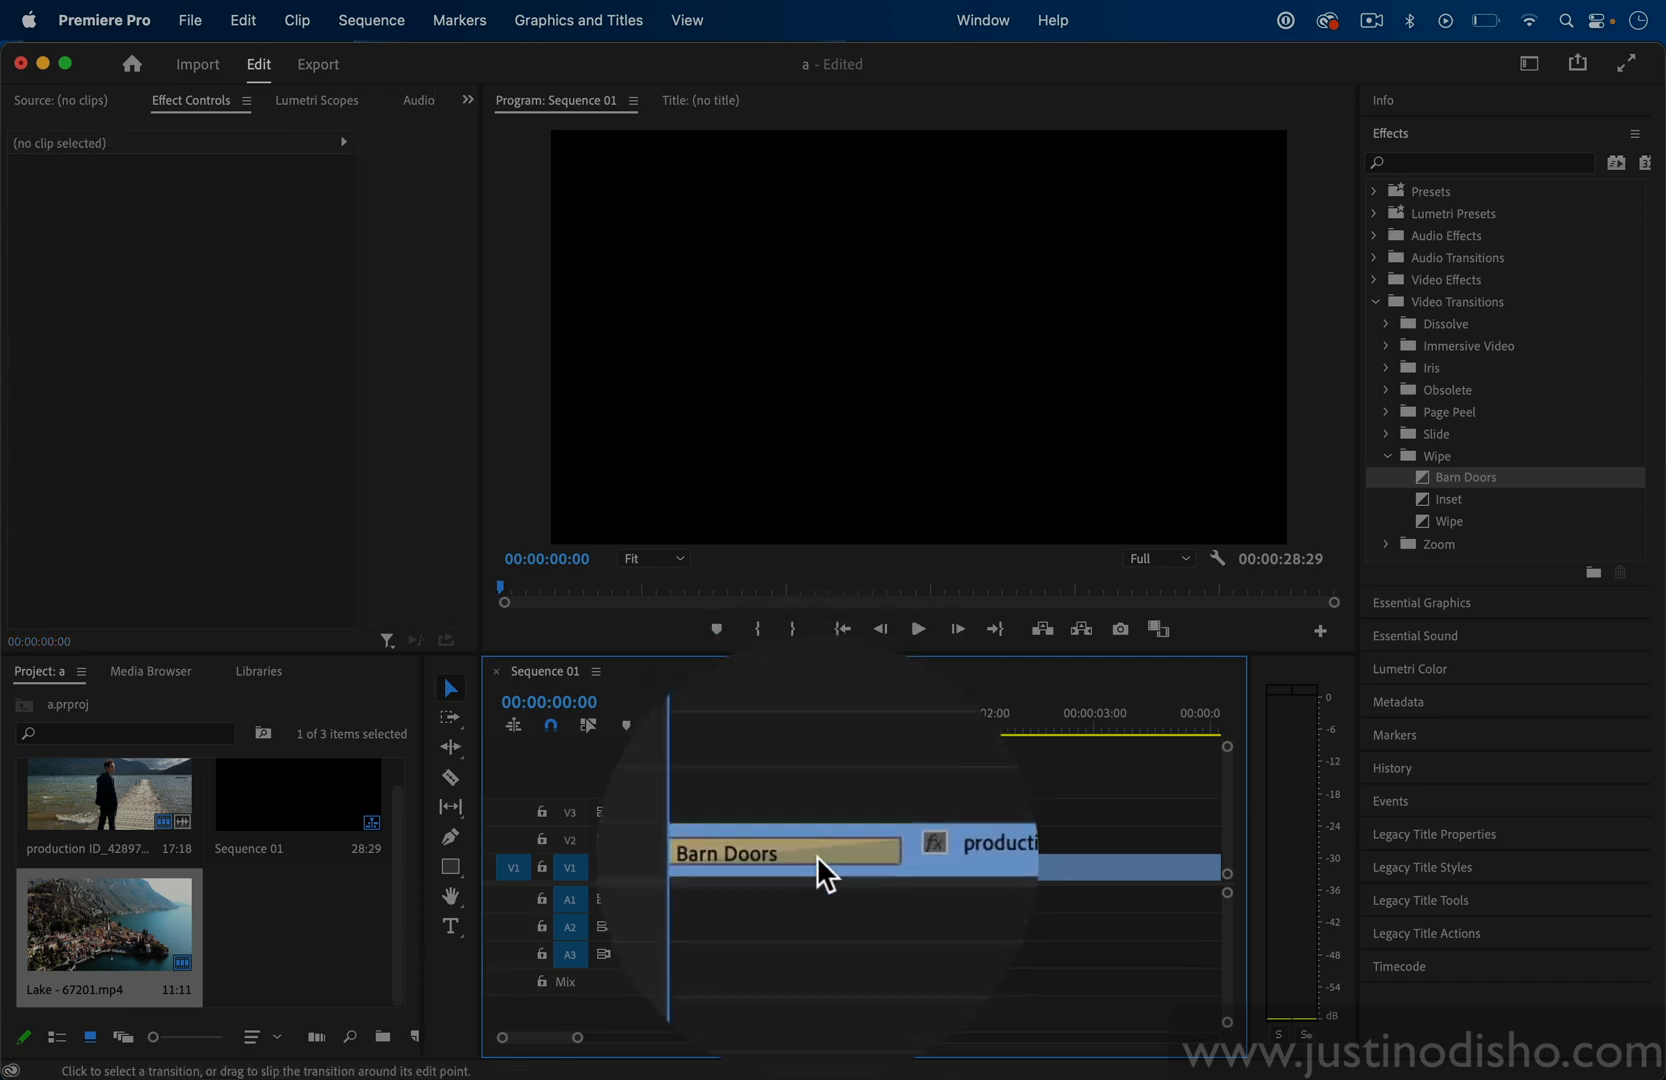
pyautogui.click(916, 628)
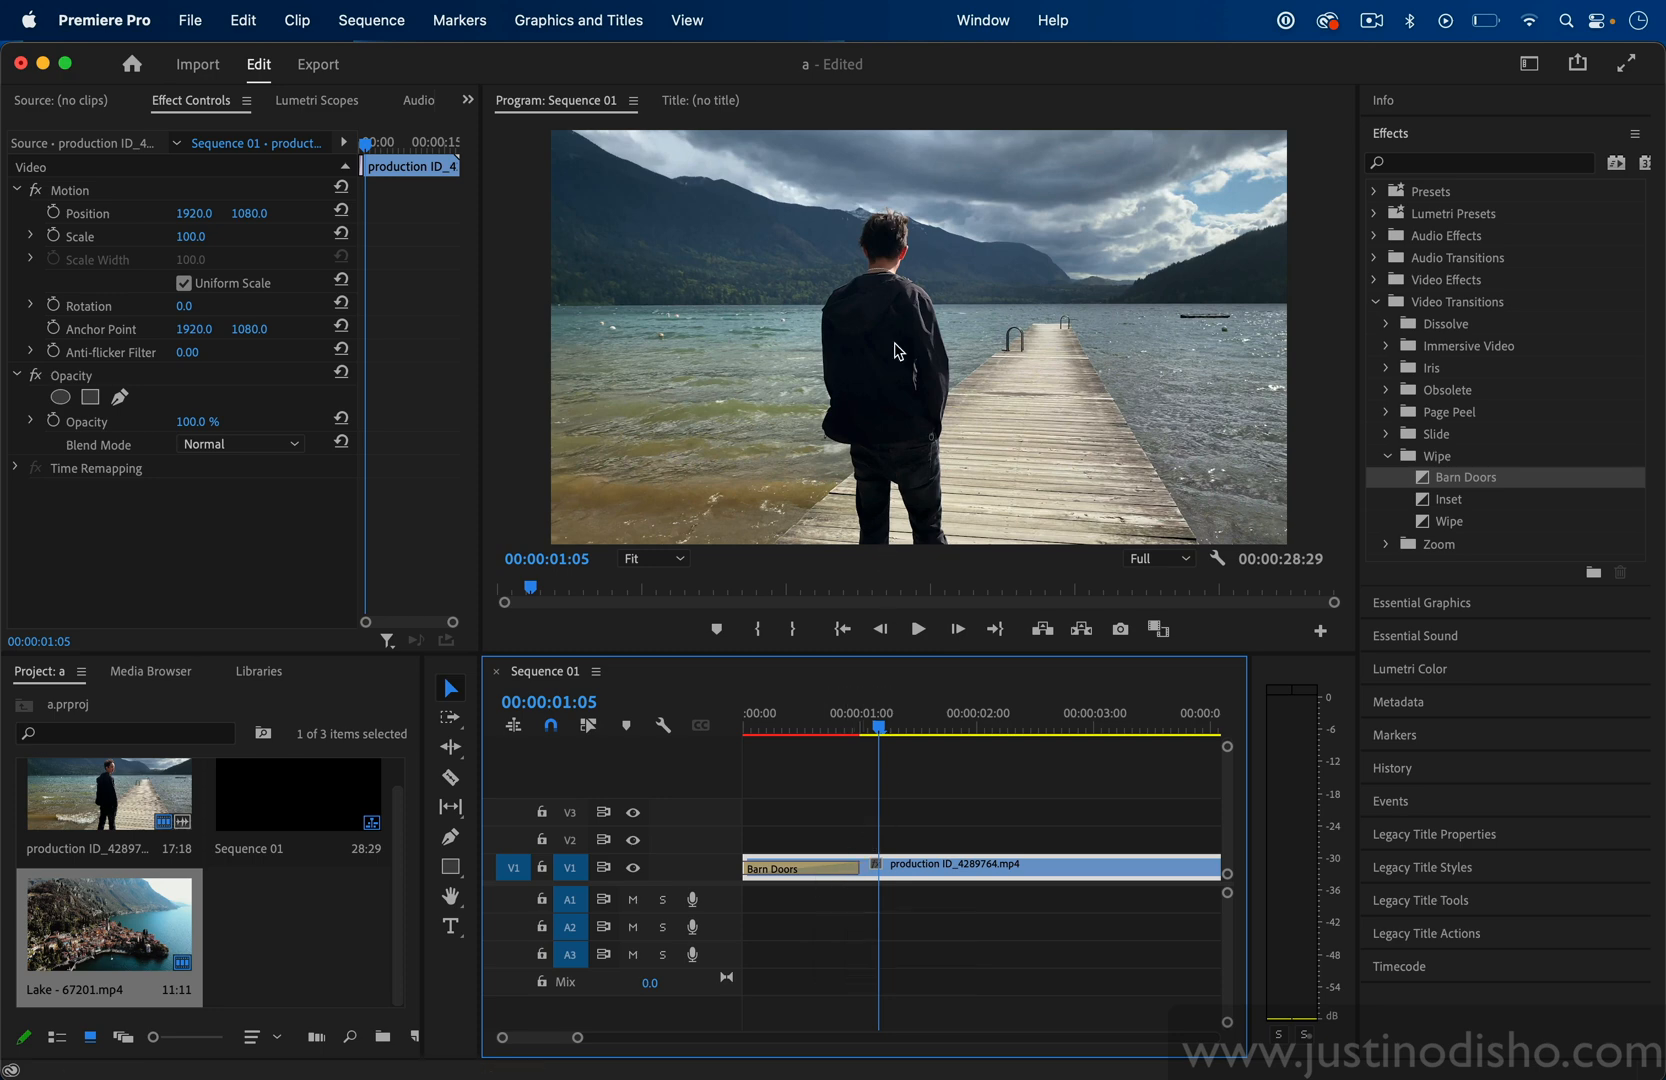
pyautogui.moveTo(910, 492)
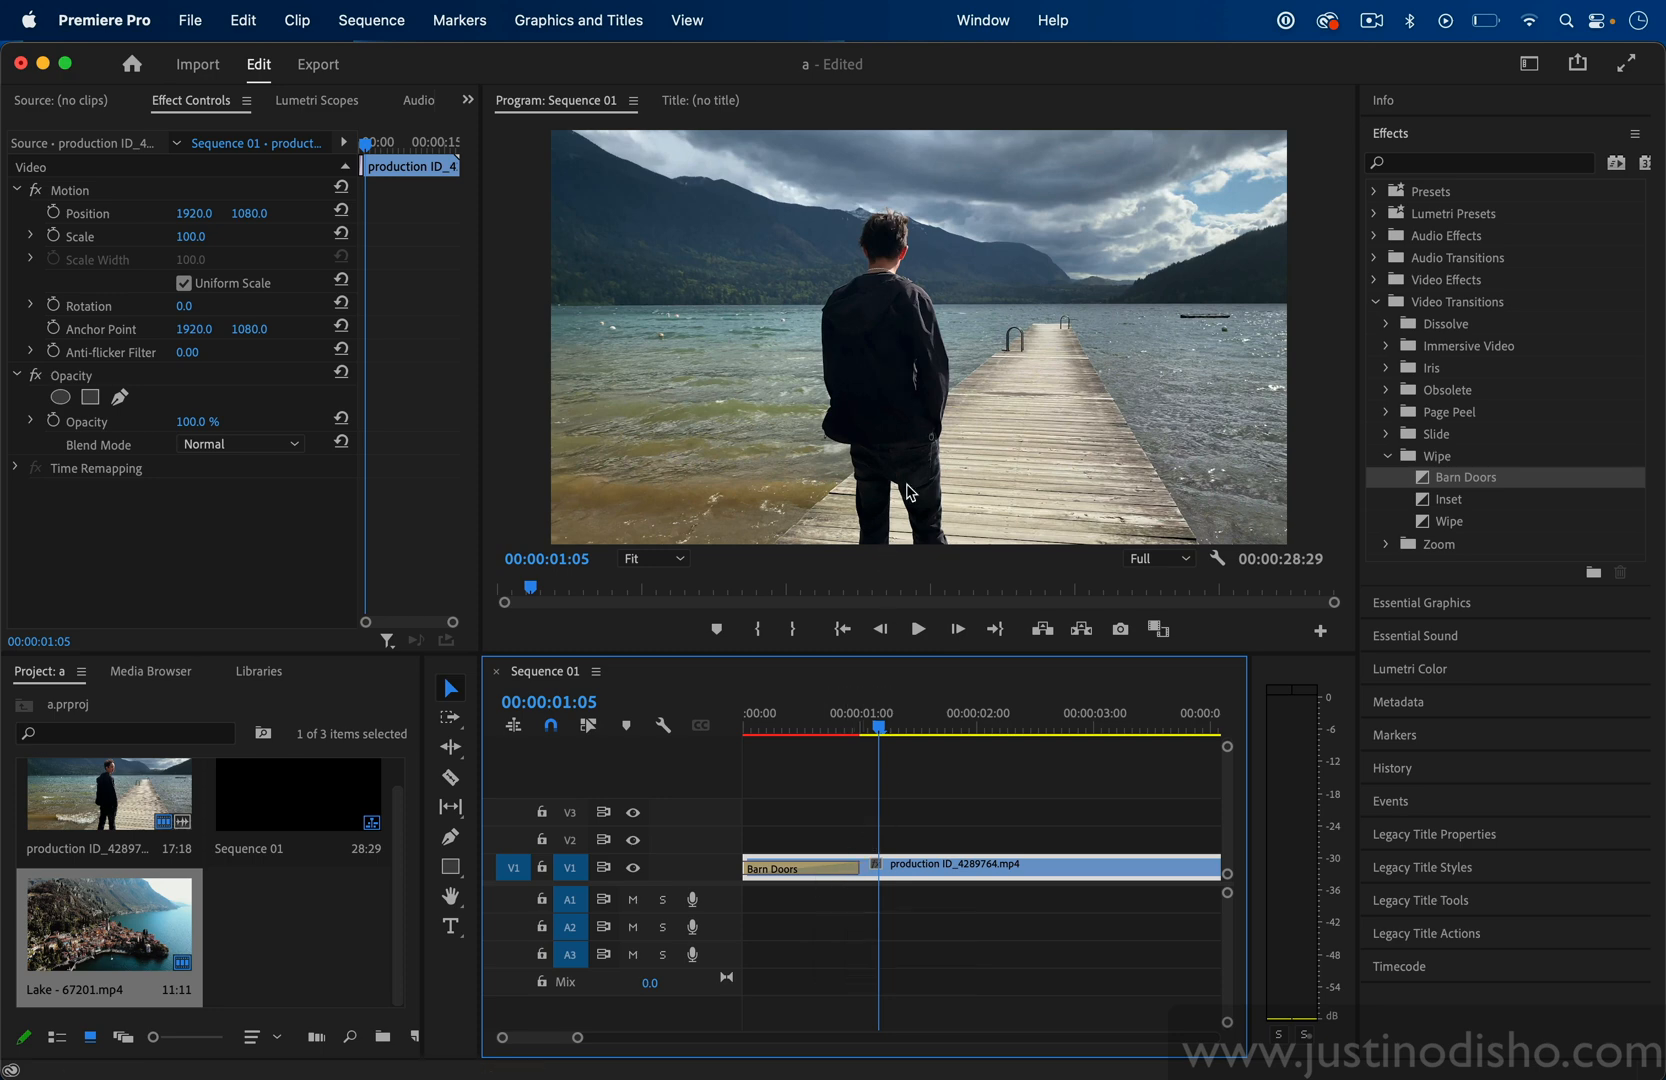
# - Adjust the Barn Doors settings in Effect Controls and preview with Show Actual Sources ticked
pyautogui.click(798, 868)
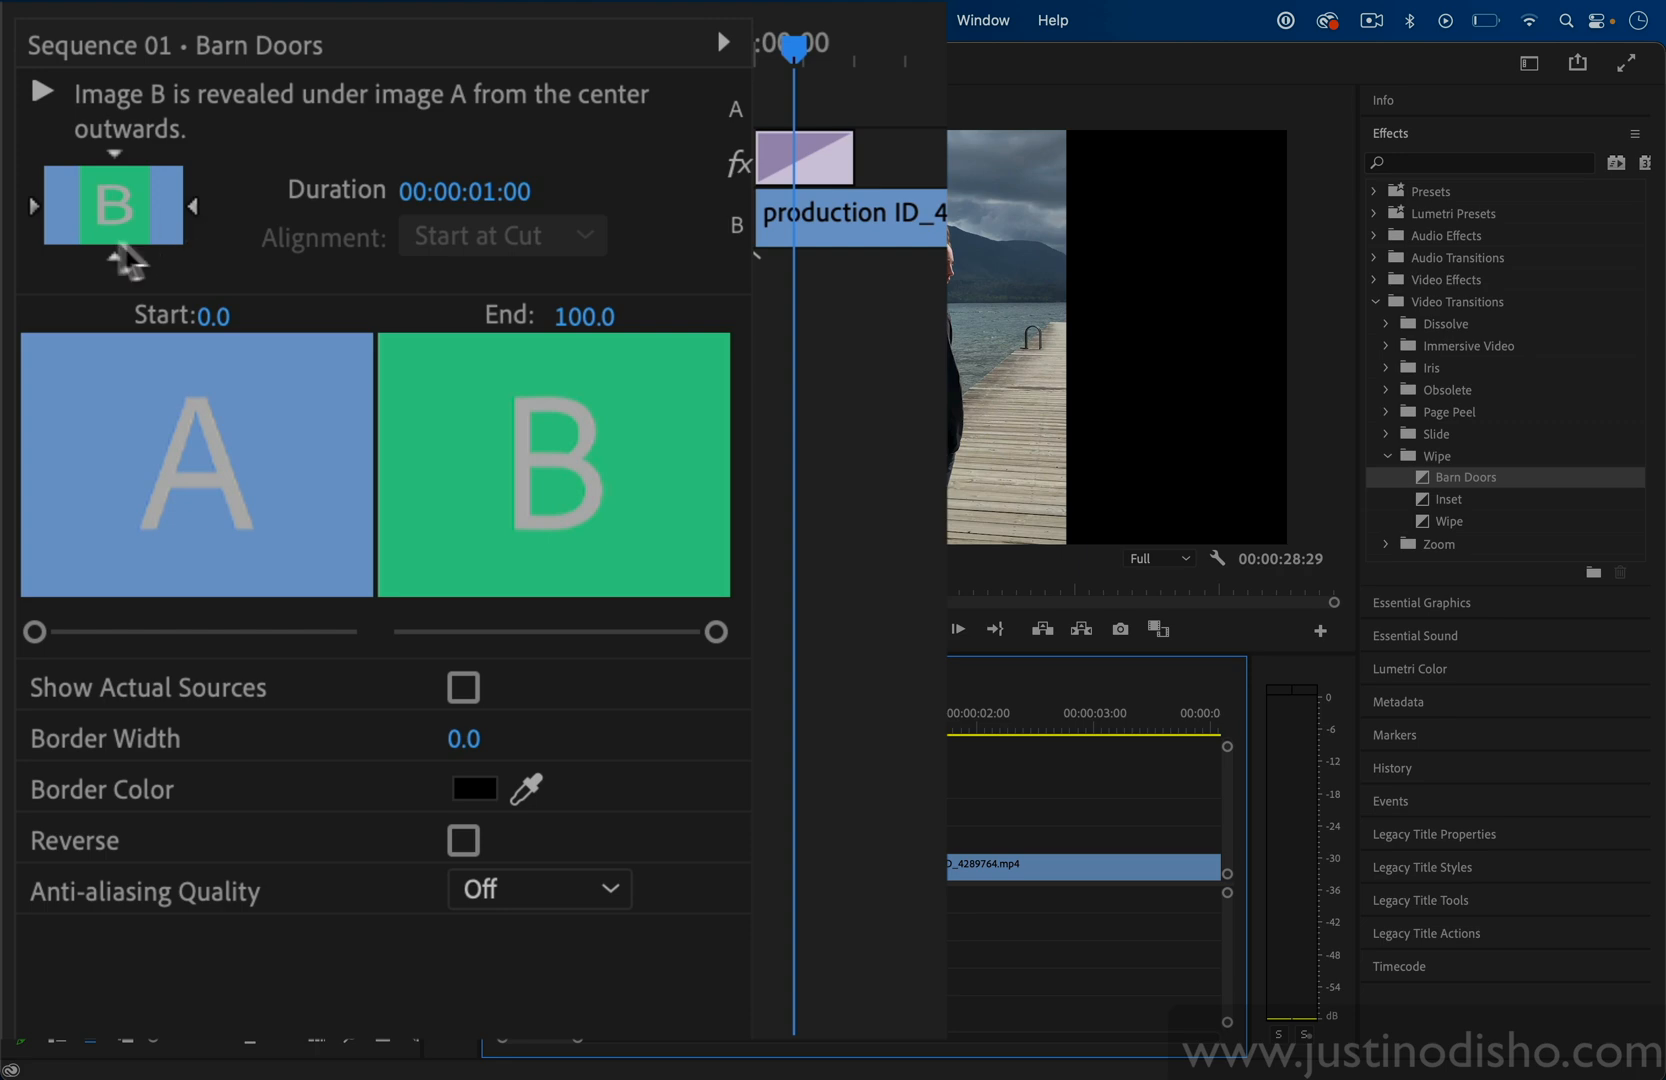
pyautogui.moveTo(52, 204)
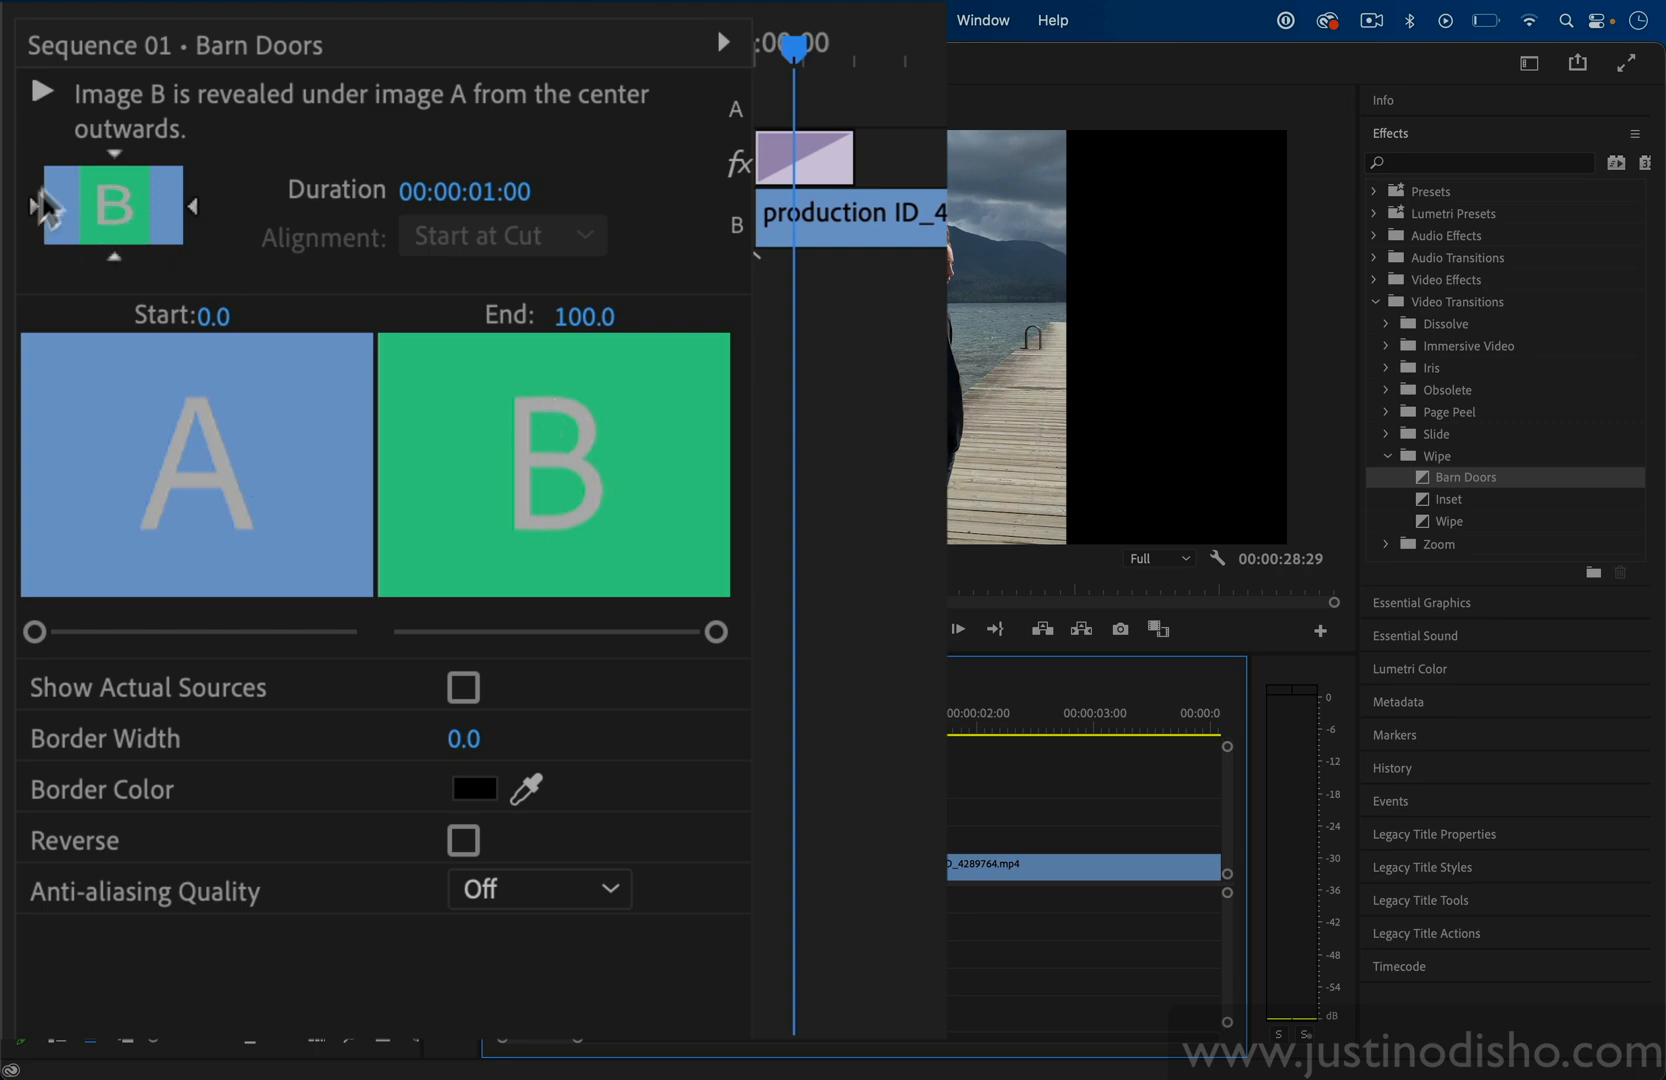
pyautogui.moveTo(120, 274)
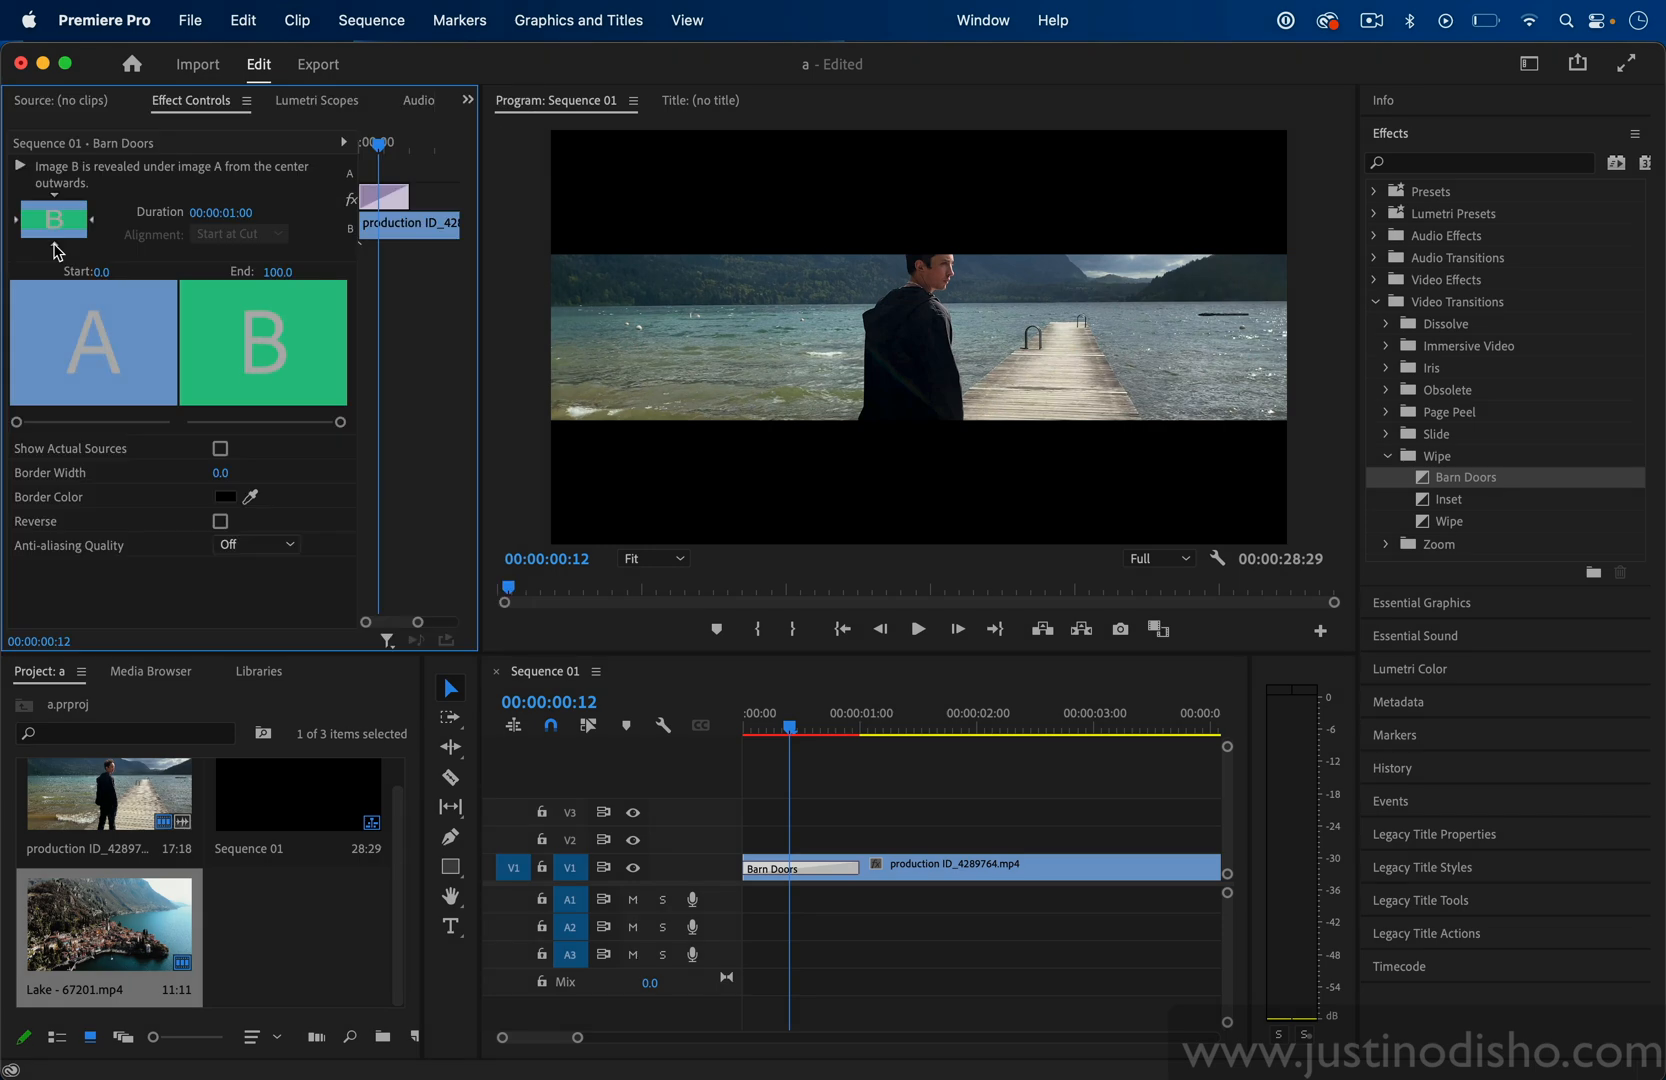
pyautogui.moveTo(114, 318)
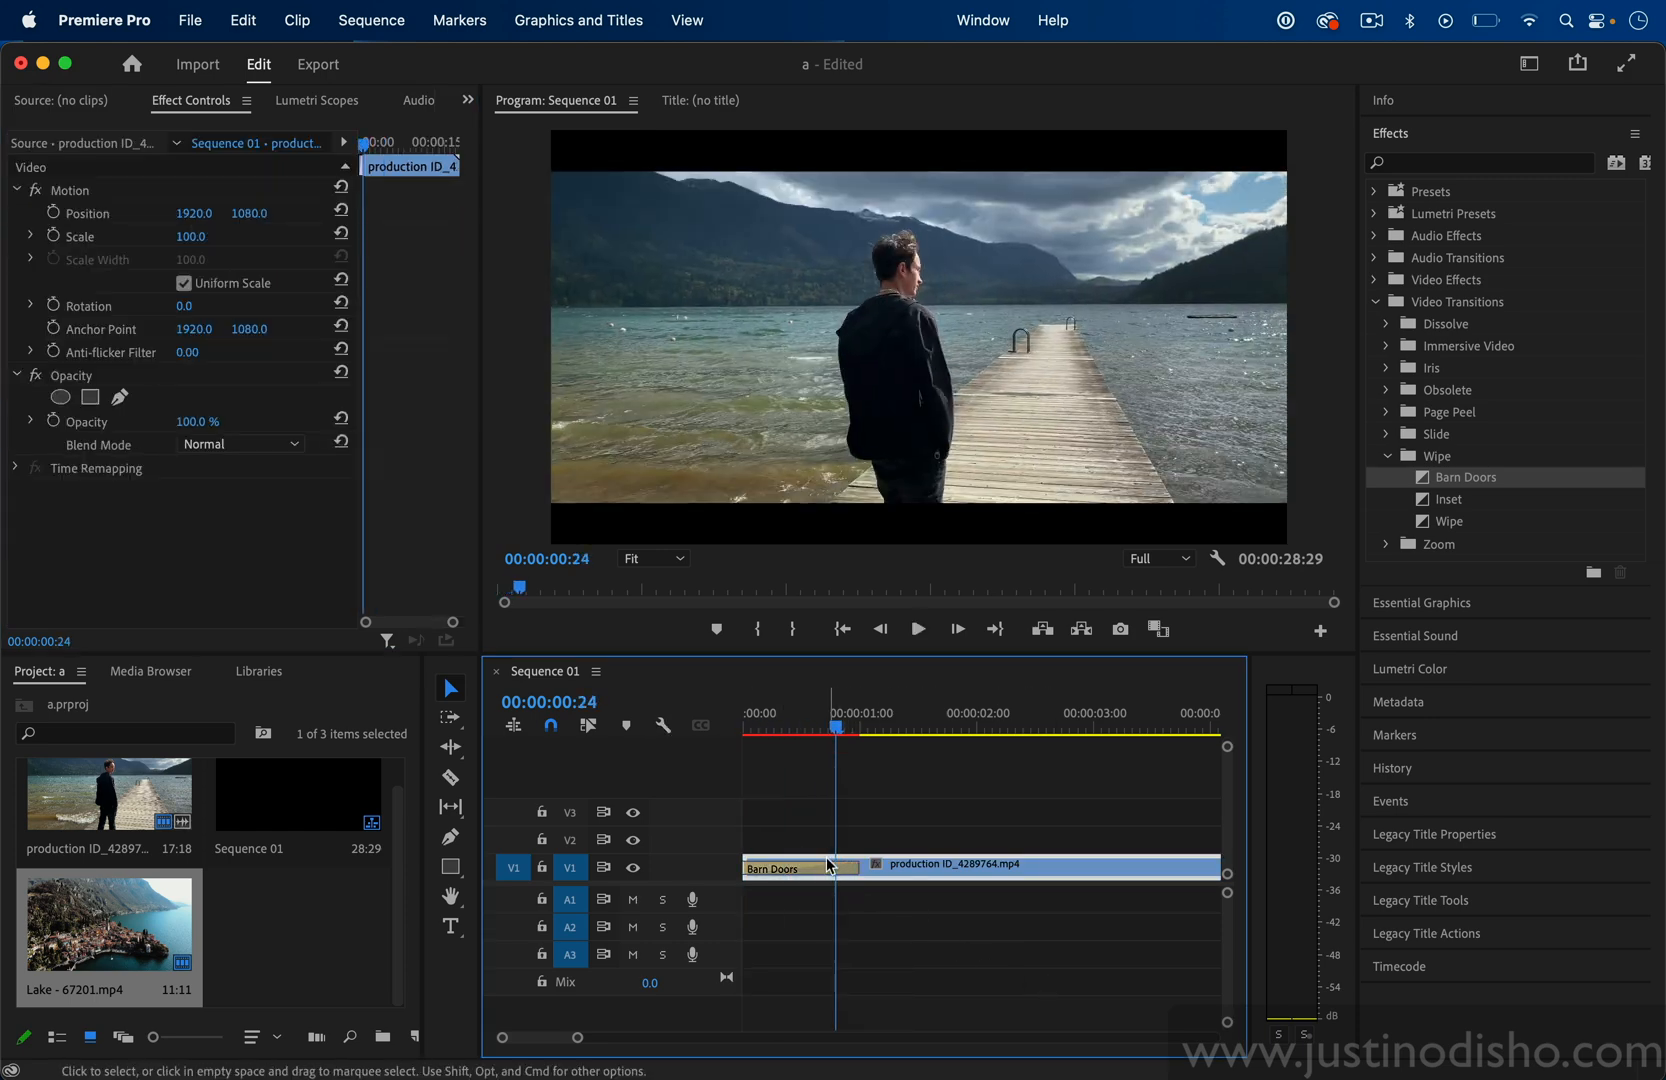
pyautogui.moveTo(836, 728); pyautogui.dragTo(780, 728)
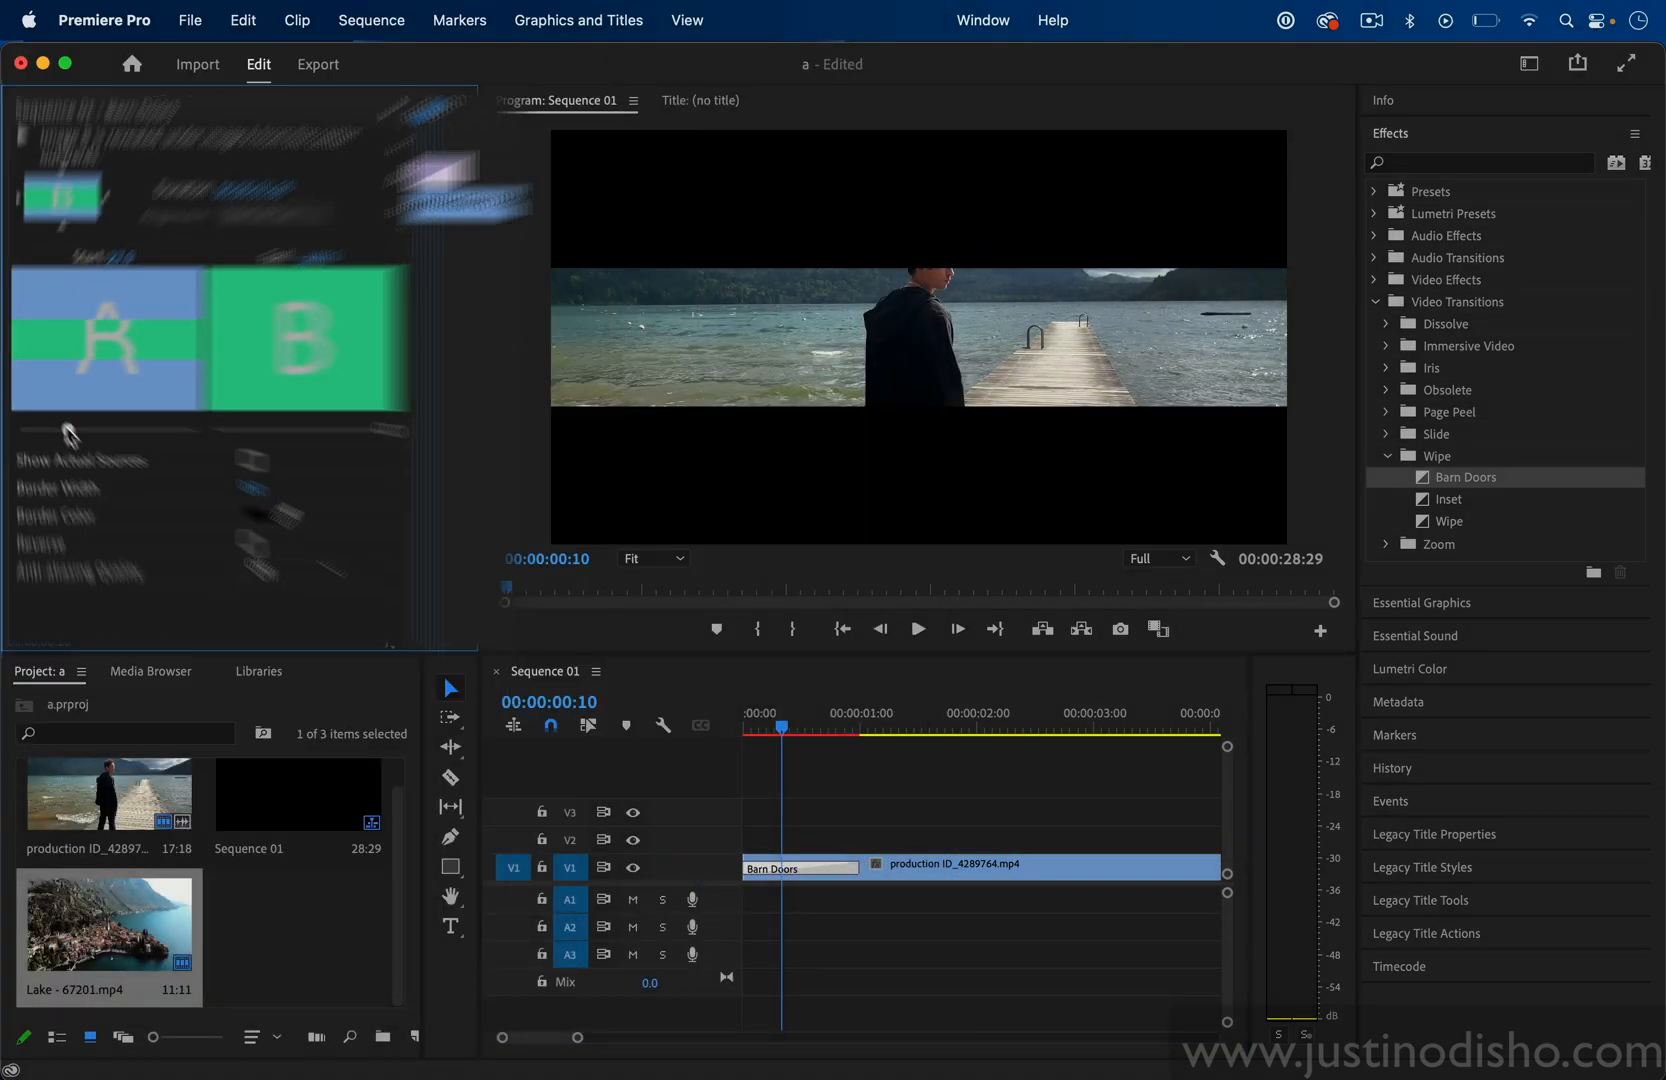
pyautogui.click(462, 686)
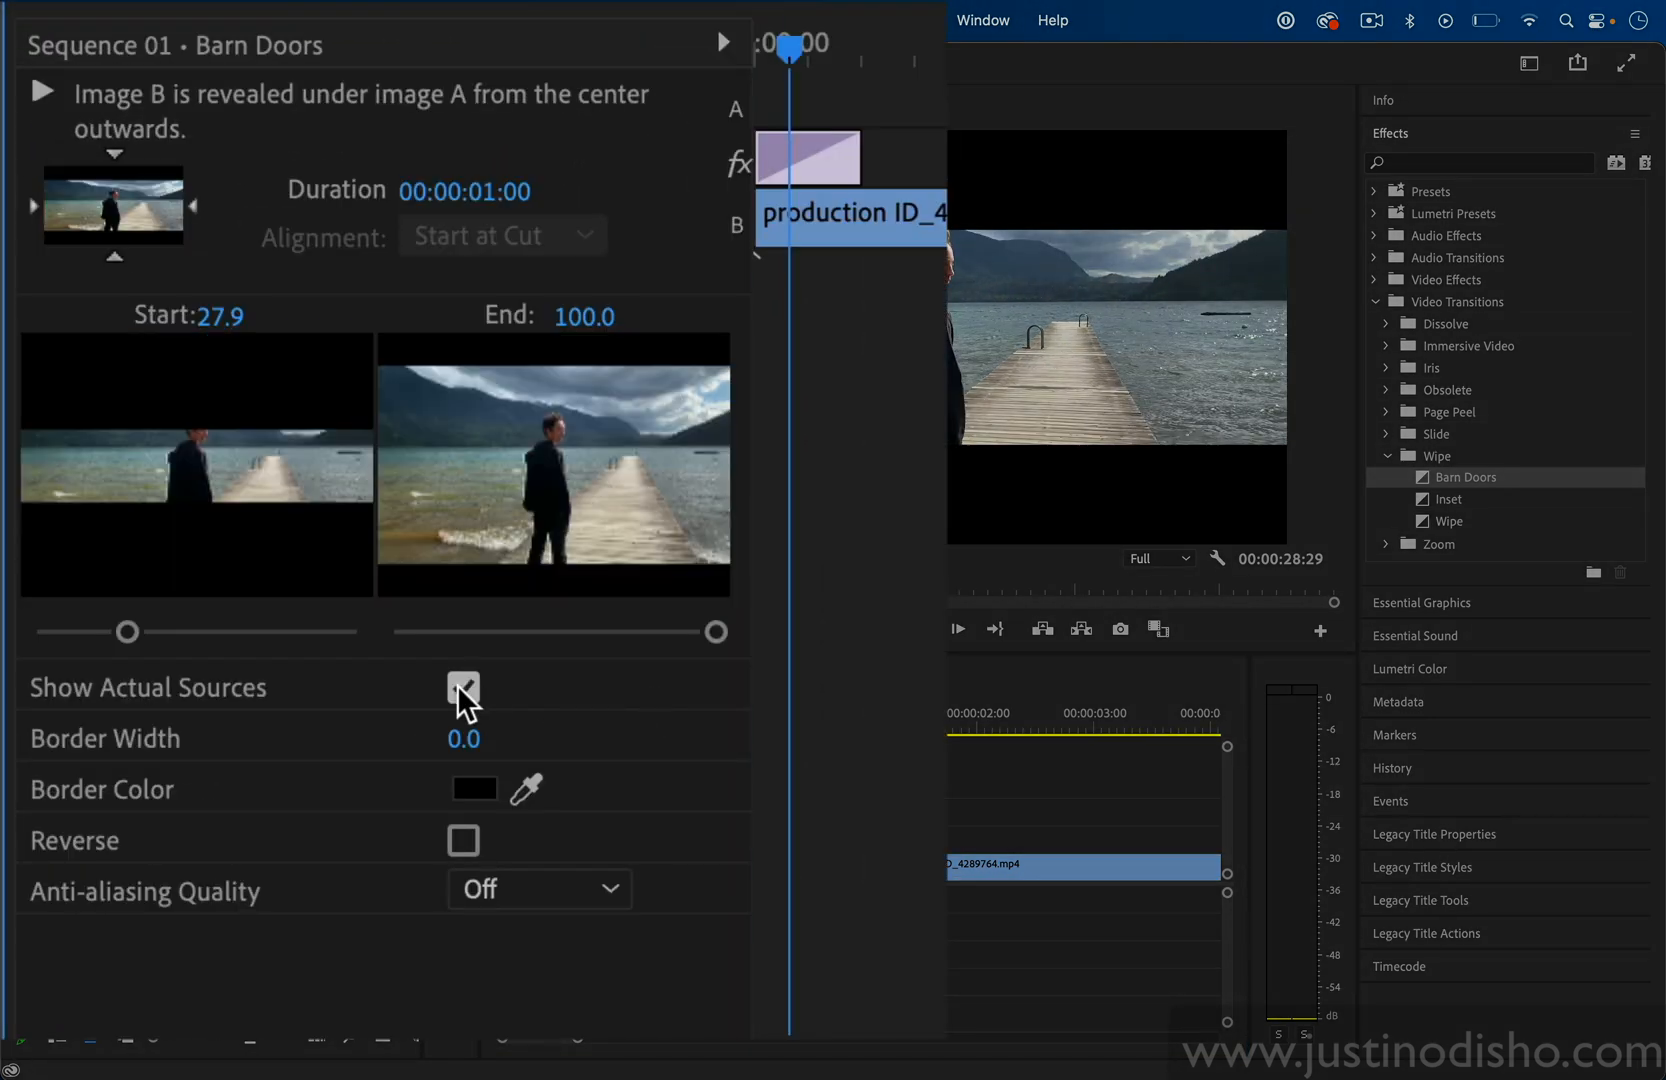
pyautogui.click(462, 686)
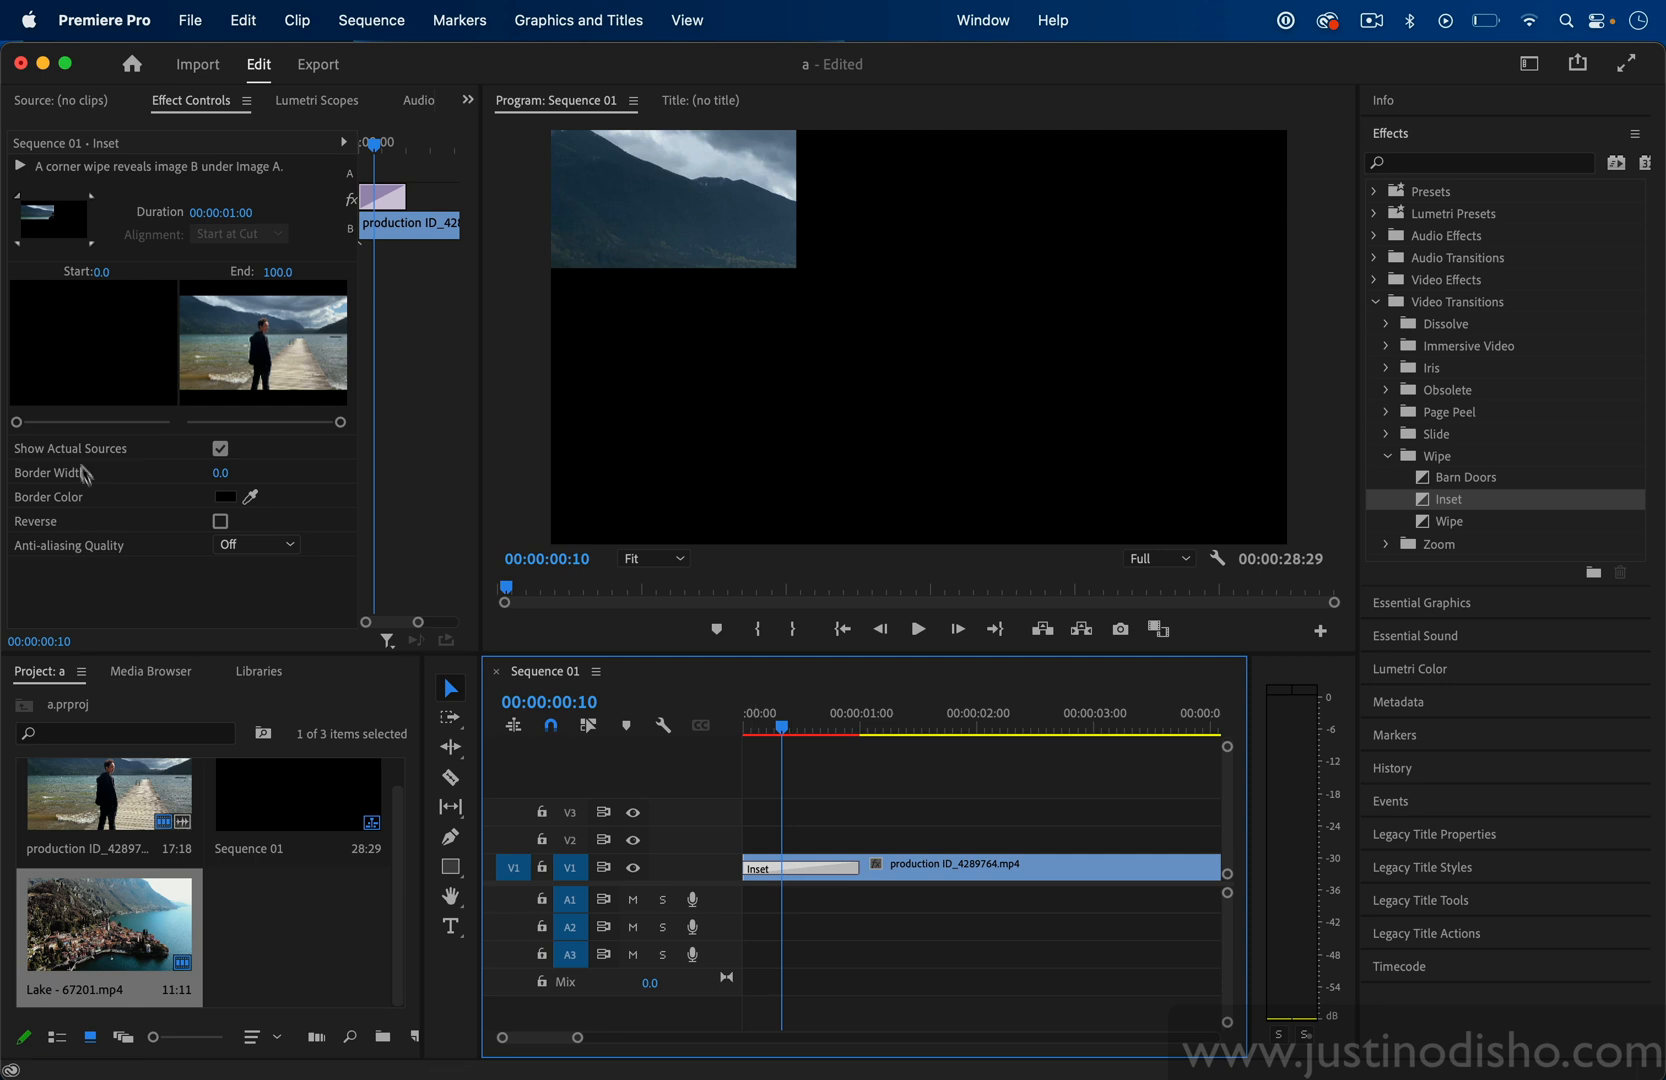
# - Swap the opening Barn Doors for the Inset wipe and scrub through it to preview
pyautogui.moveTo(14, 420); pyautogui.dragTo(124, 420)
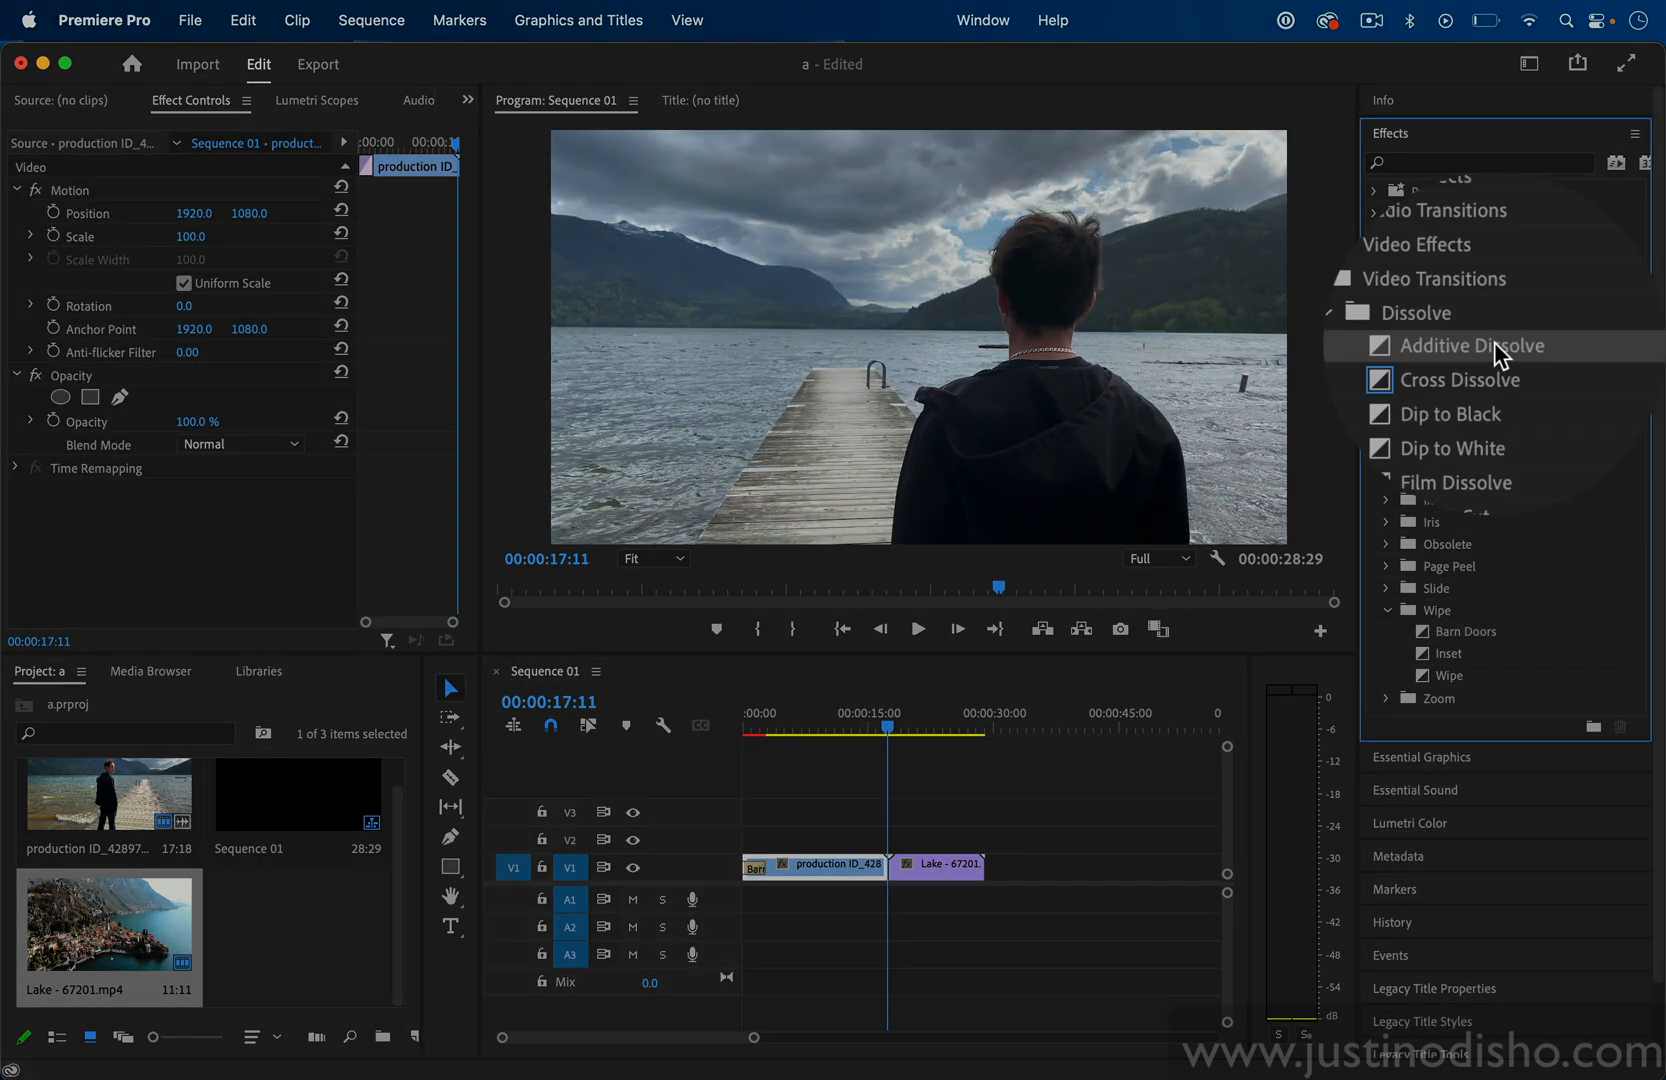
# - Put Additive Dissolve on the pier-to-Lake cut, accepting the insufficient media warning, and append the pier clip after Lake
pyautogui.moveTo(1486, 344); pyautogui.dragTo(890, 864)
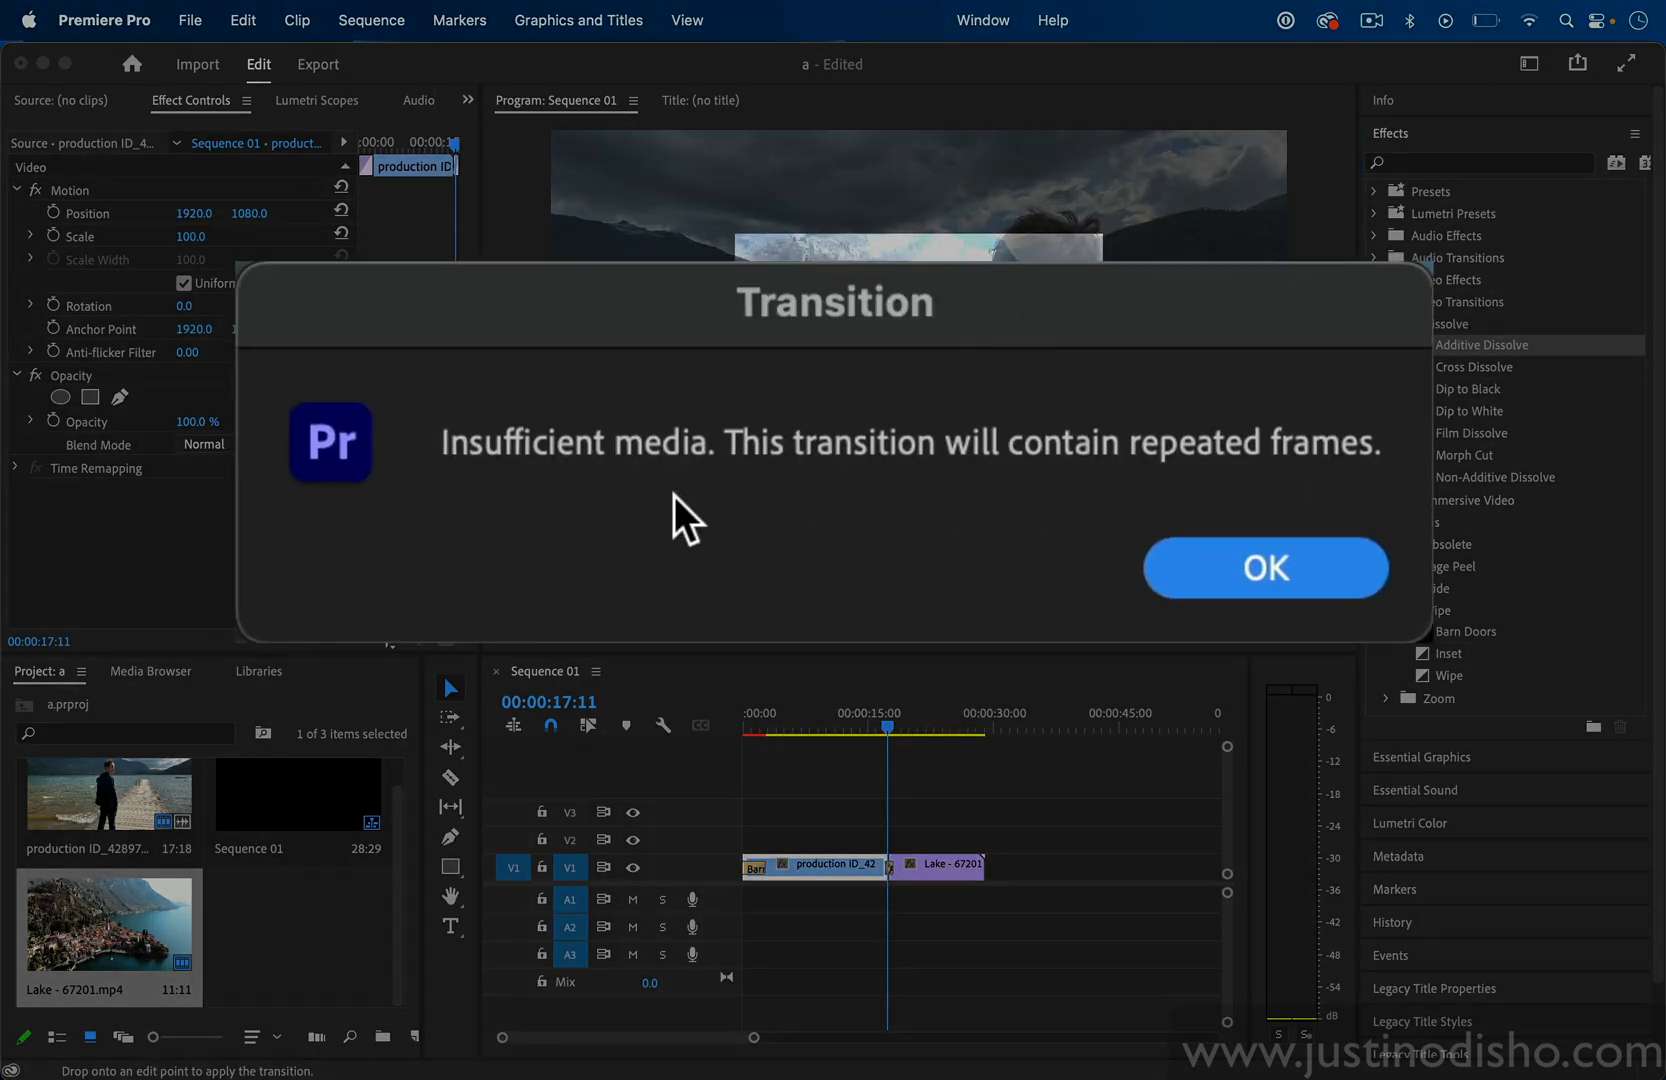
pyautogui.moveTo(1260, 474)
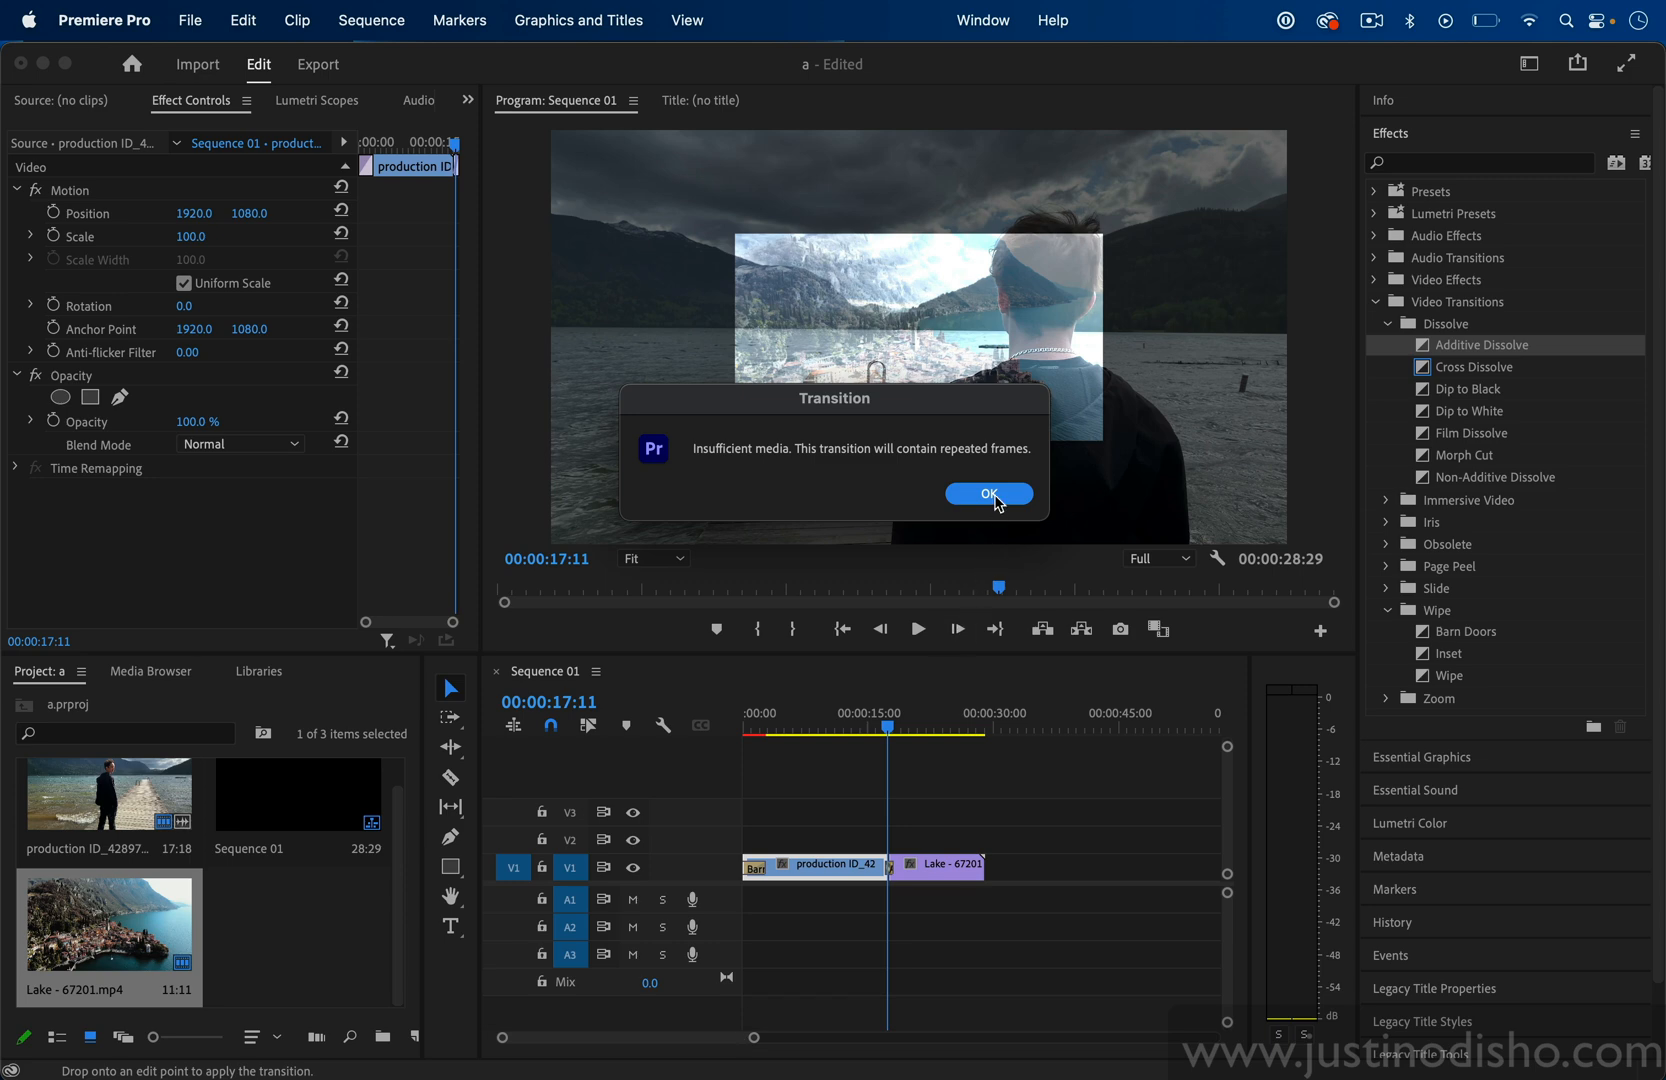
pyautogui.click(988, 494)
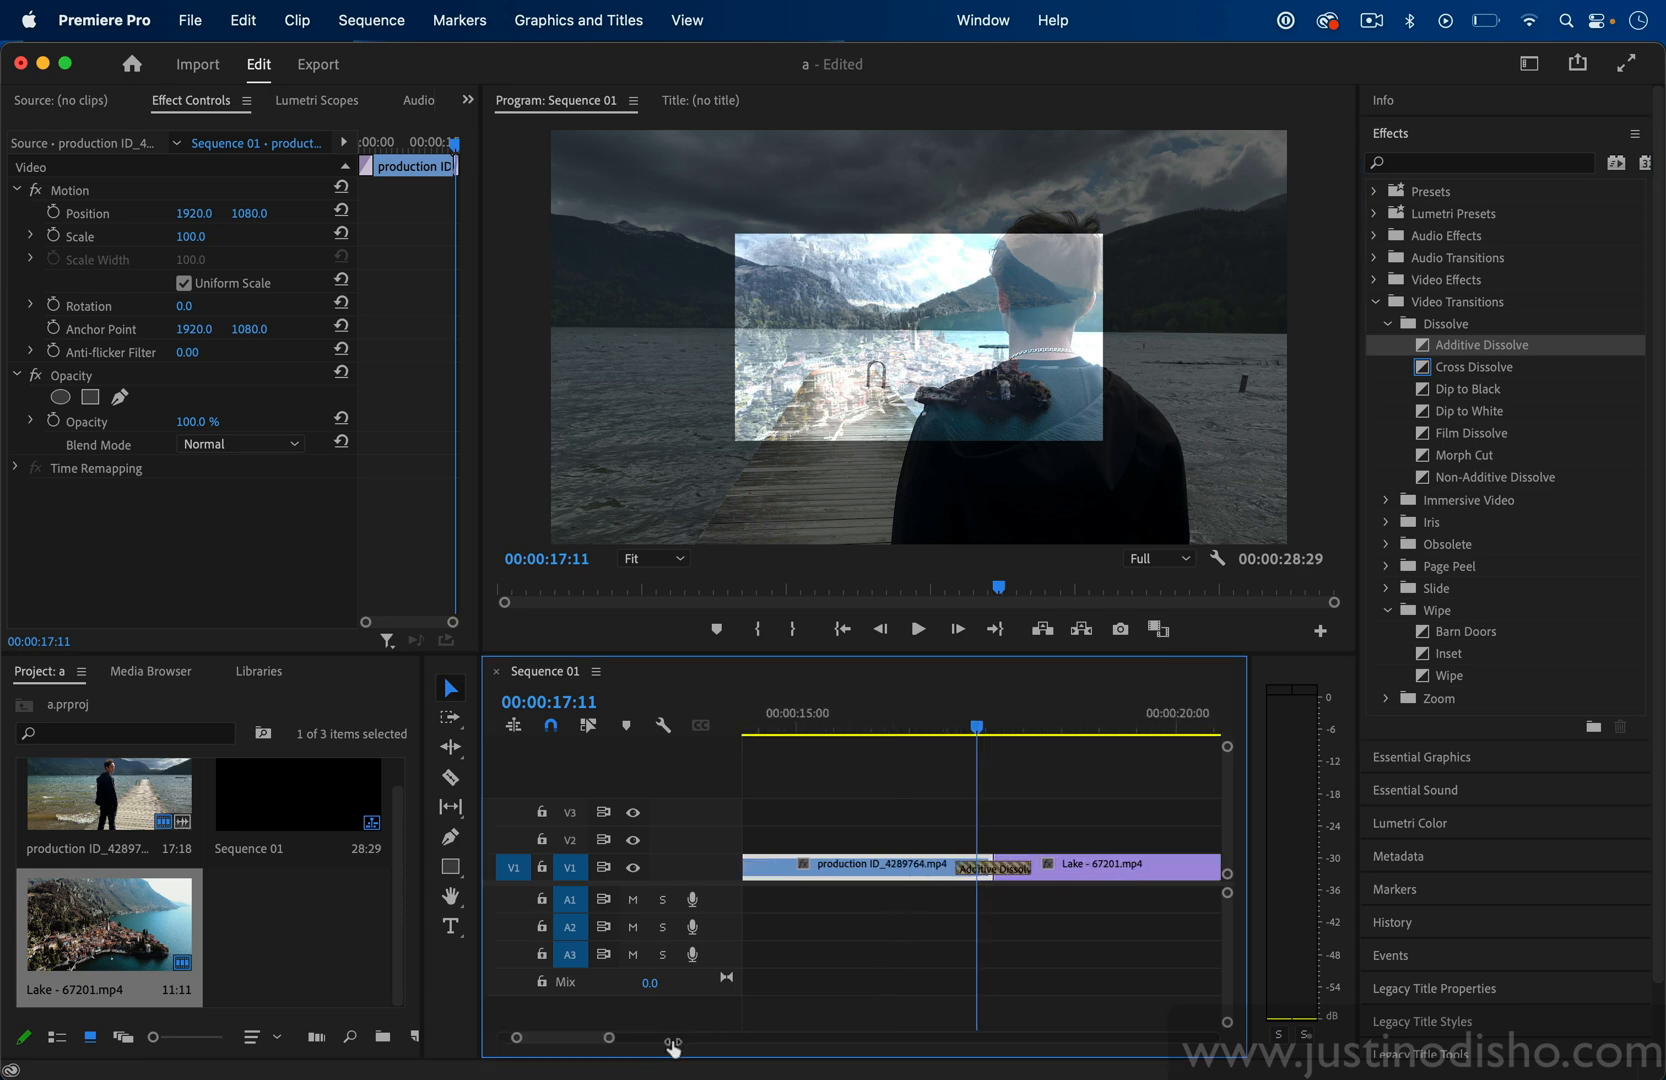
pyautogui.click(992, 866)
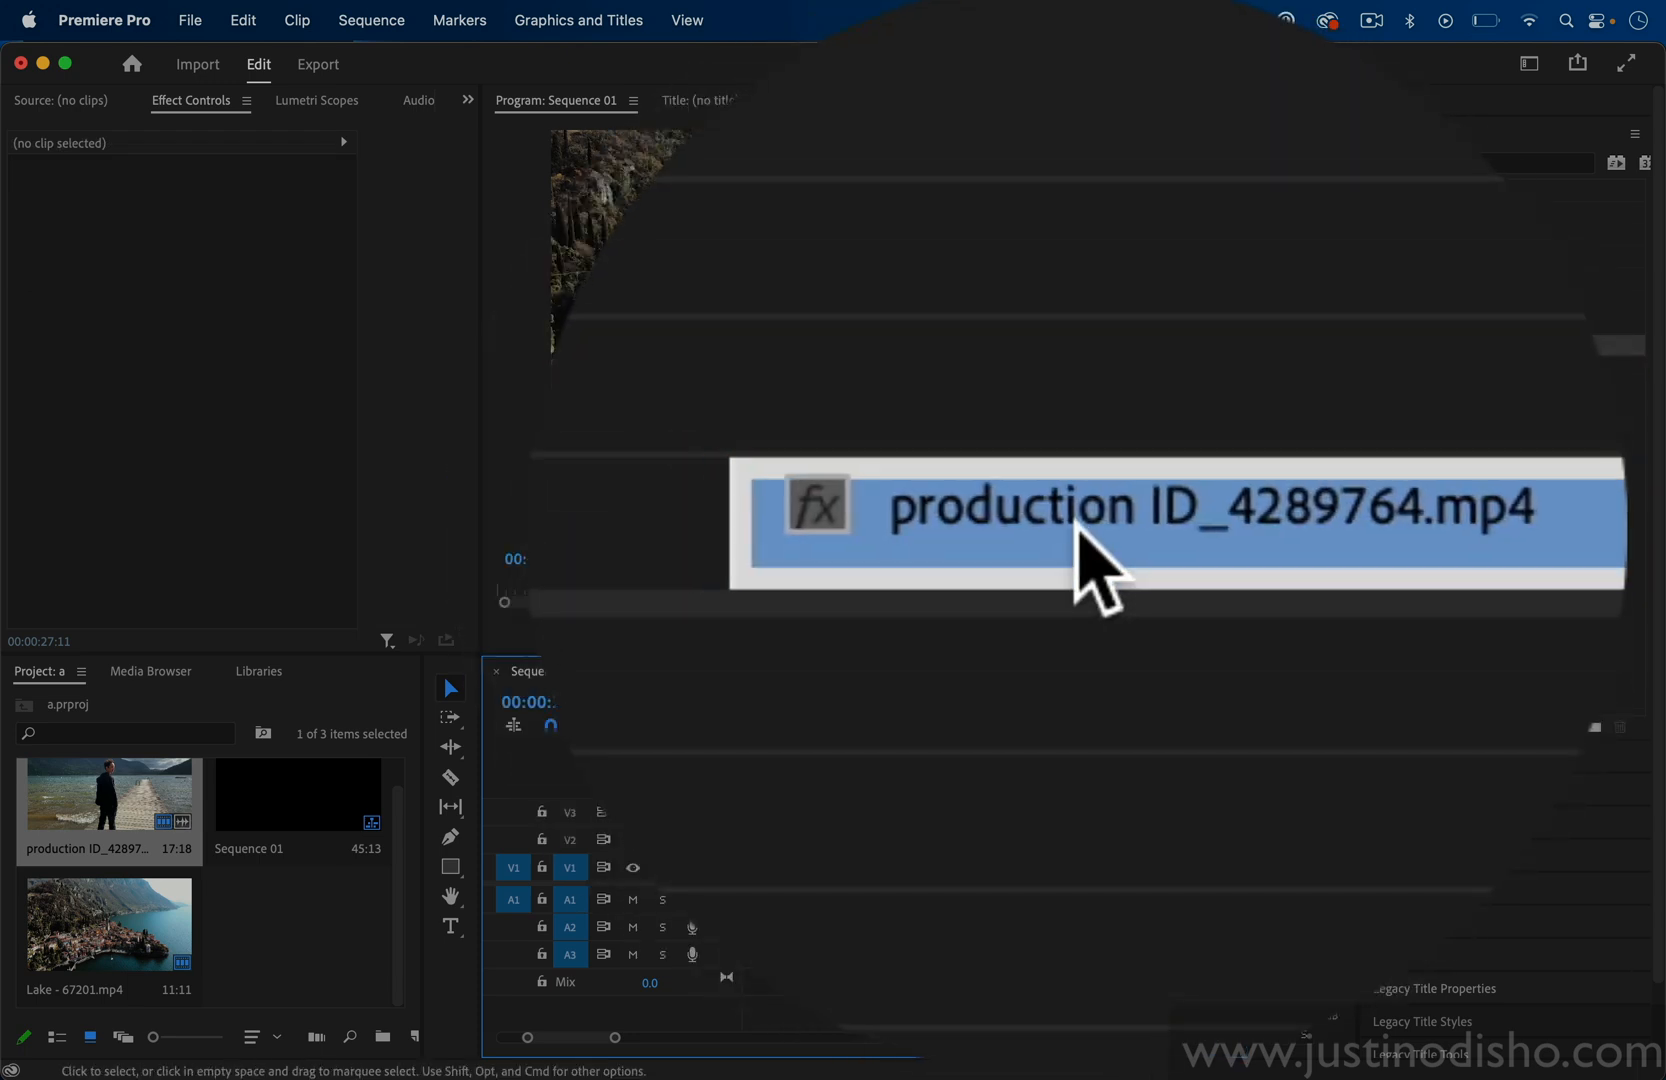
# - Put an Additive Dissolve on the cut between Lake and the second pier clip
pyautogui.click(1116, 520)
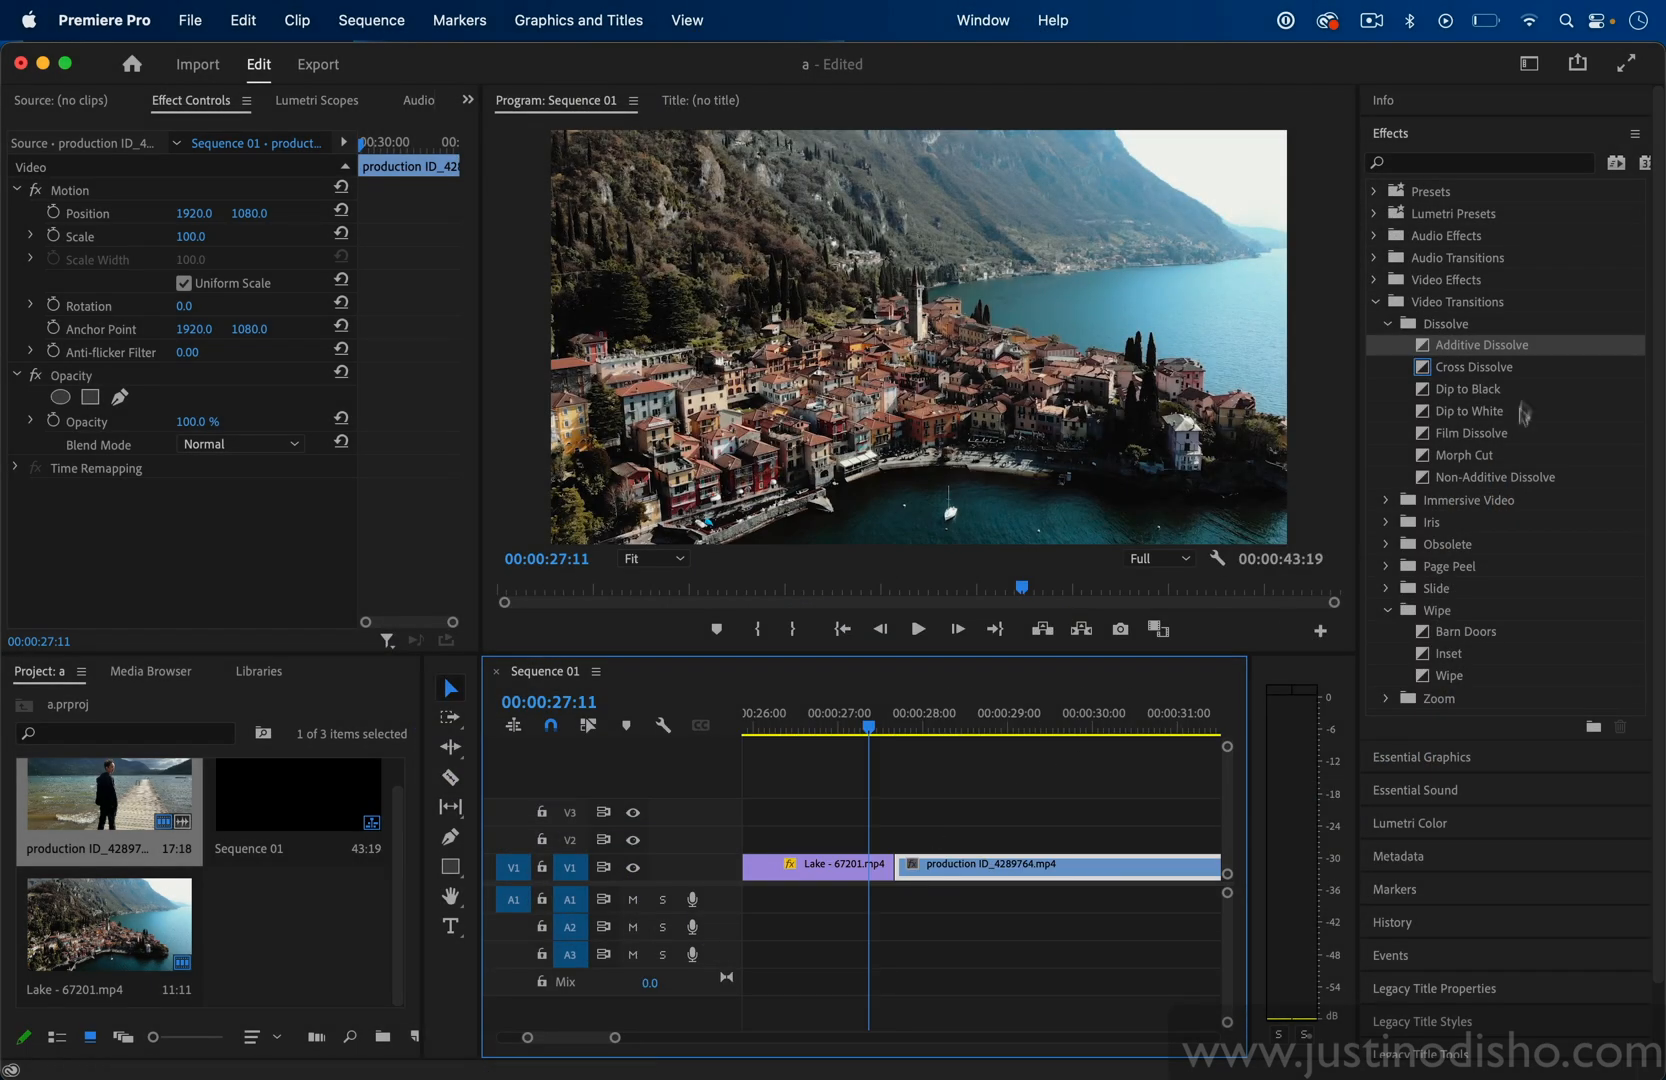
pyautogui.moveTo(1476, 344); pyautogui.dragTo(898, 866)
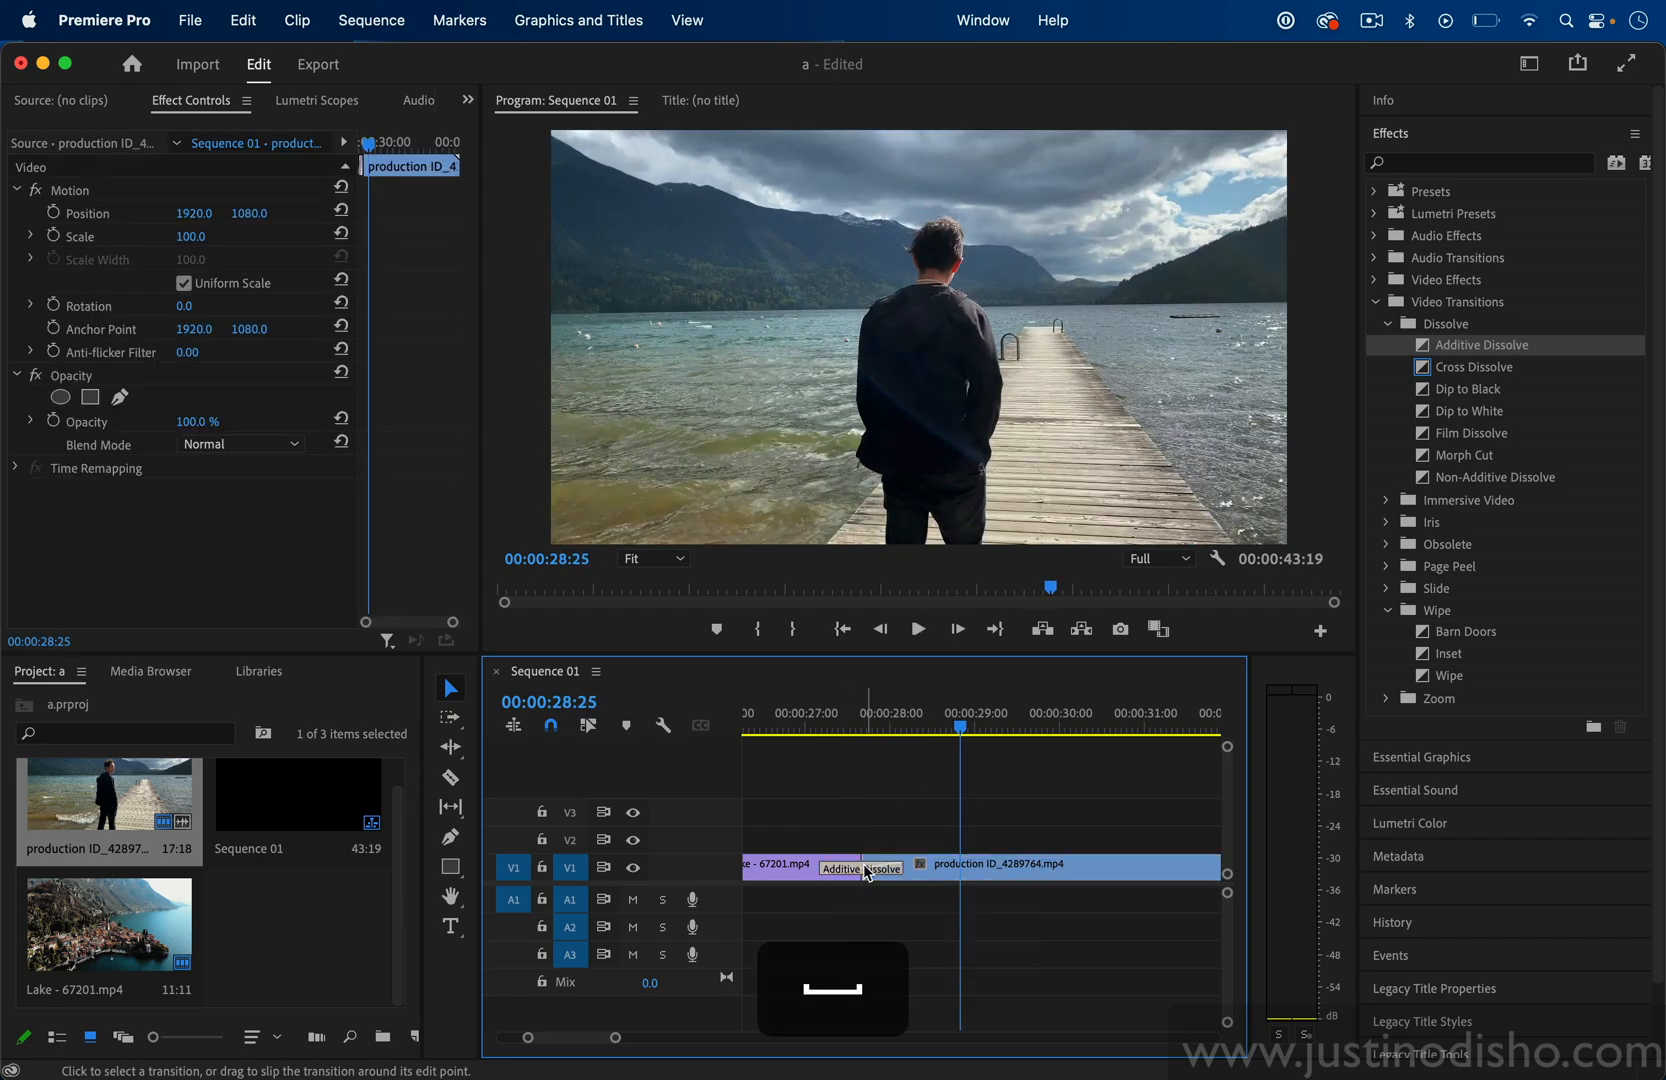
# - Extend the Lake-to-pier Additive Dissolve by dragging its left edge outward, then deselect it
pyautogui.click(860, 868)
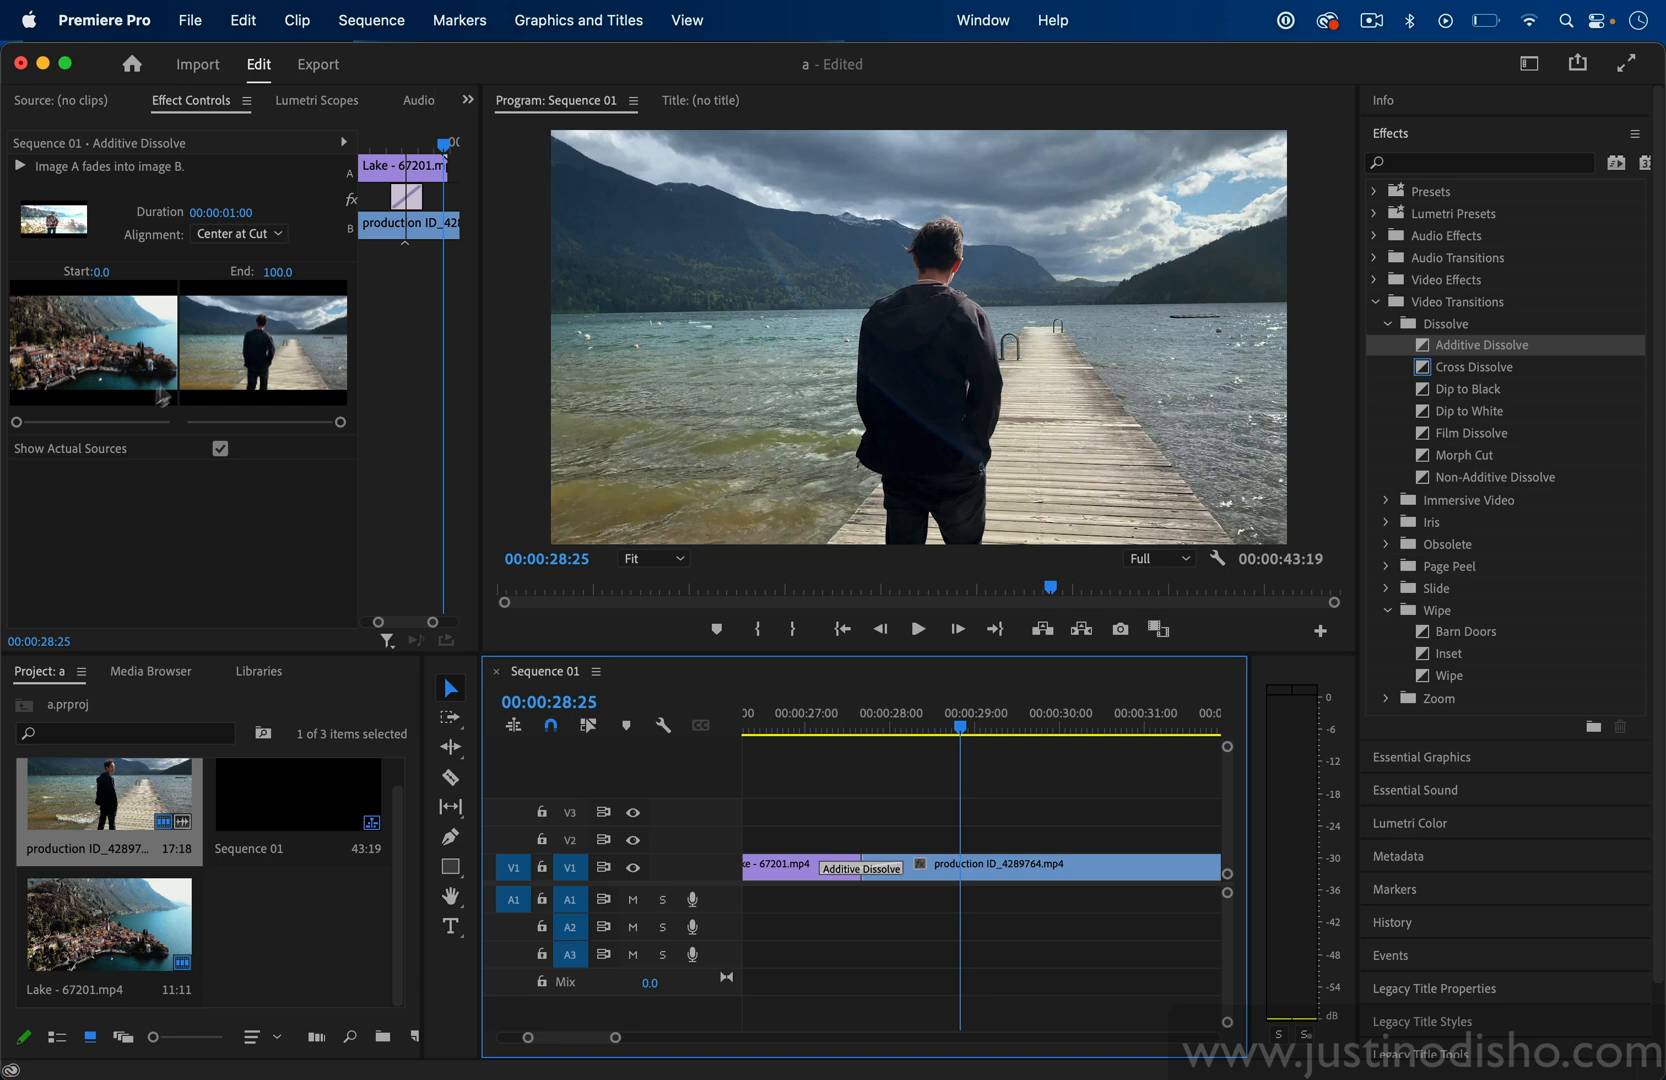
pyautogui.moveTo(866, 866); pyautogui.dragTo(868, 866)
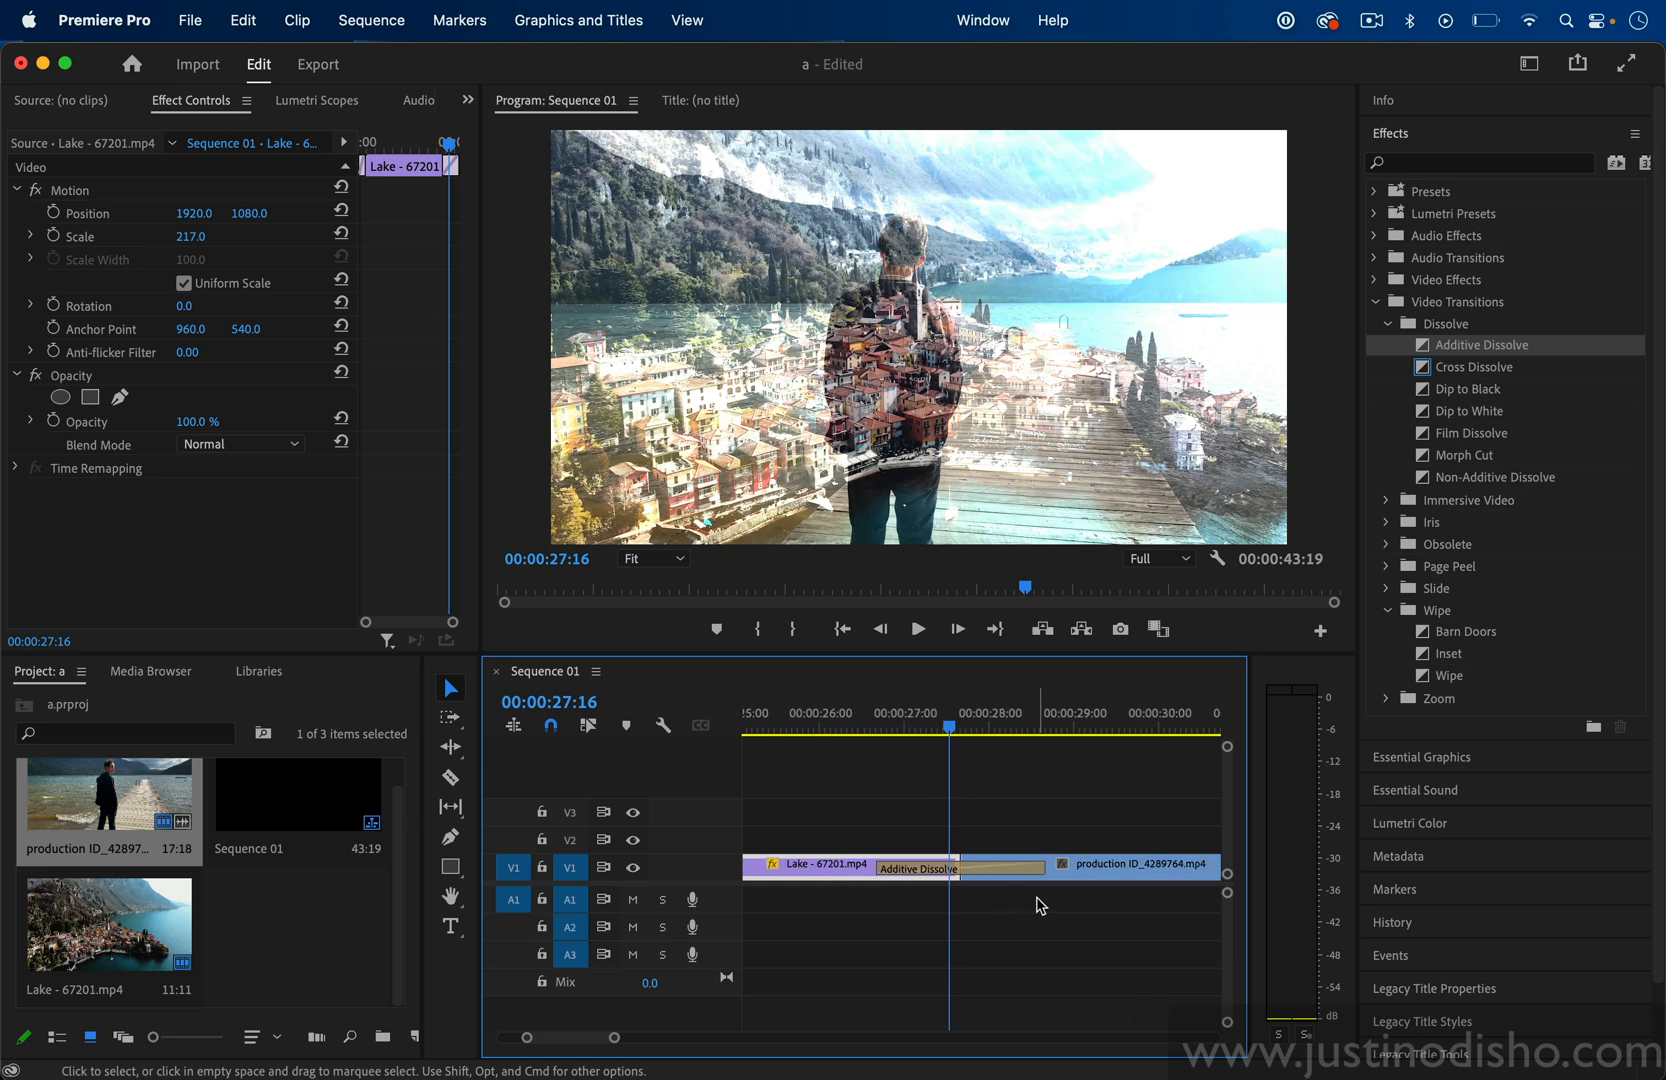
pyautogui.click(916, 868)
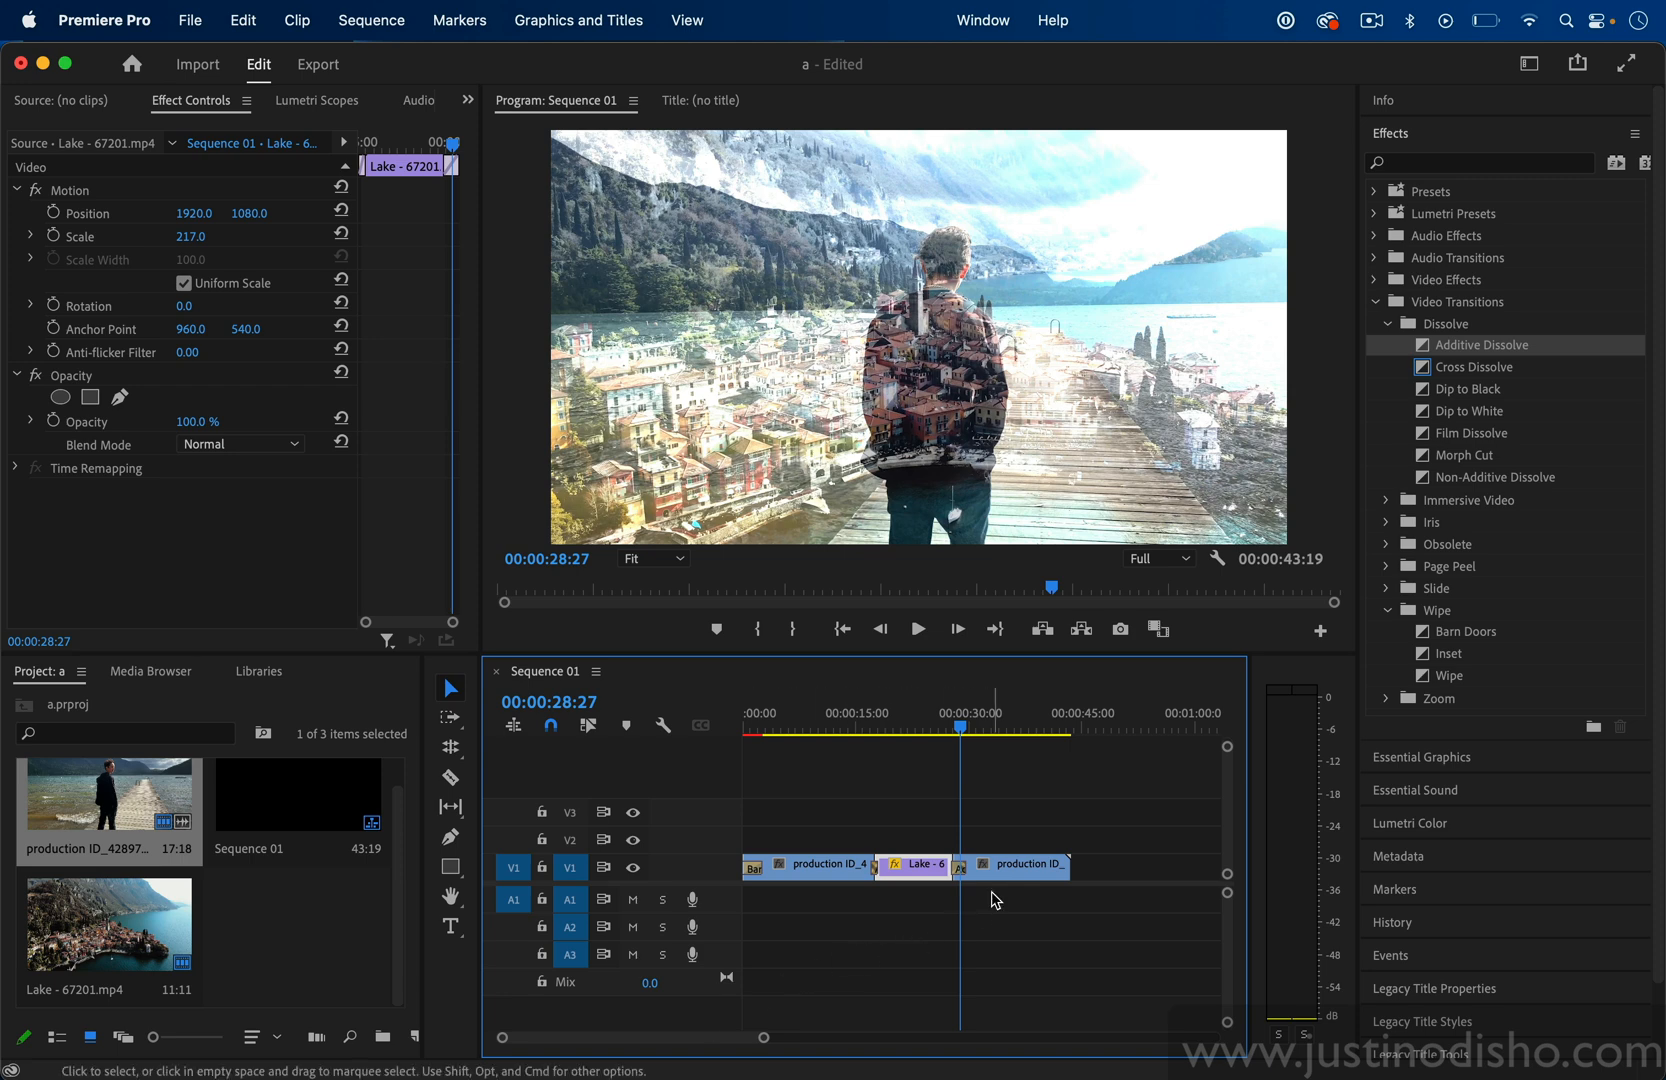
pyautogui.moveTo(1472, 412)
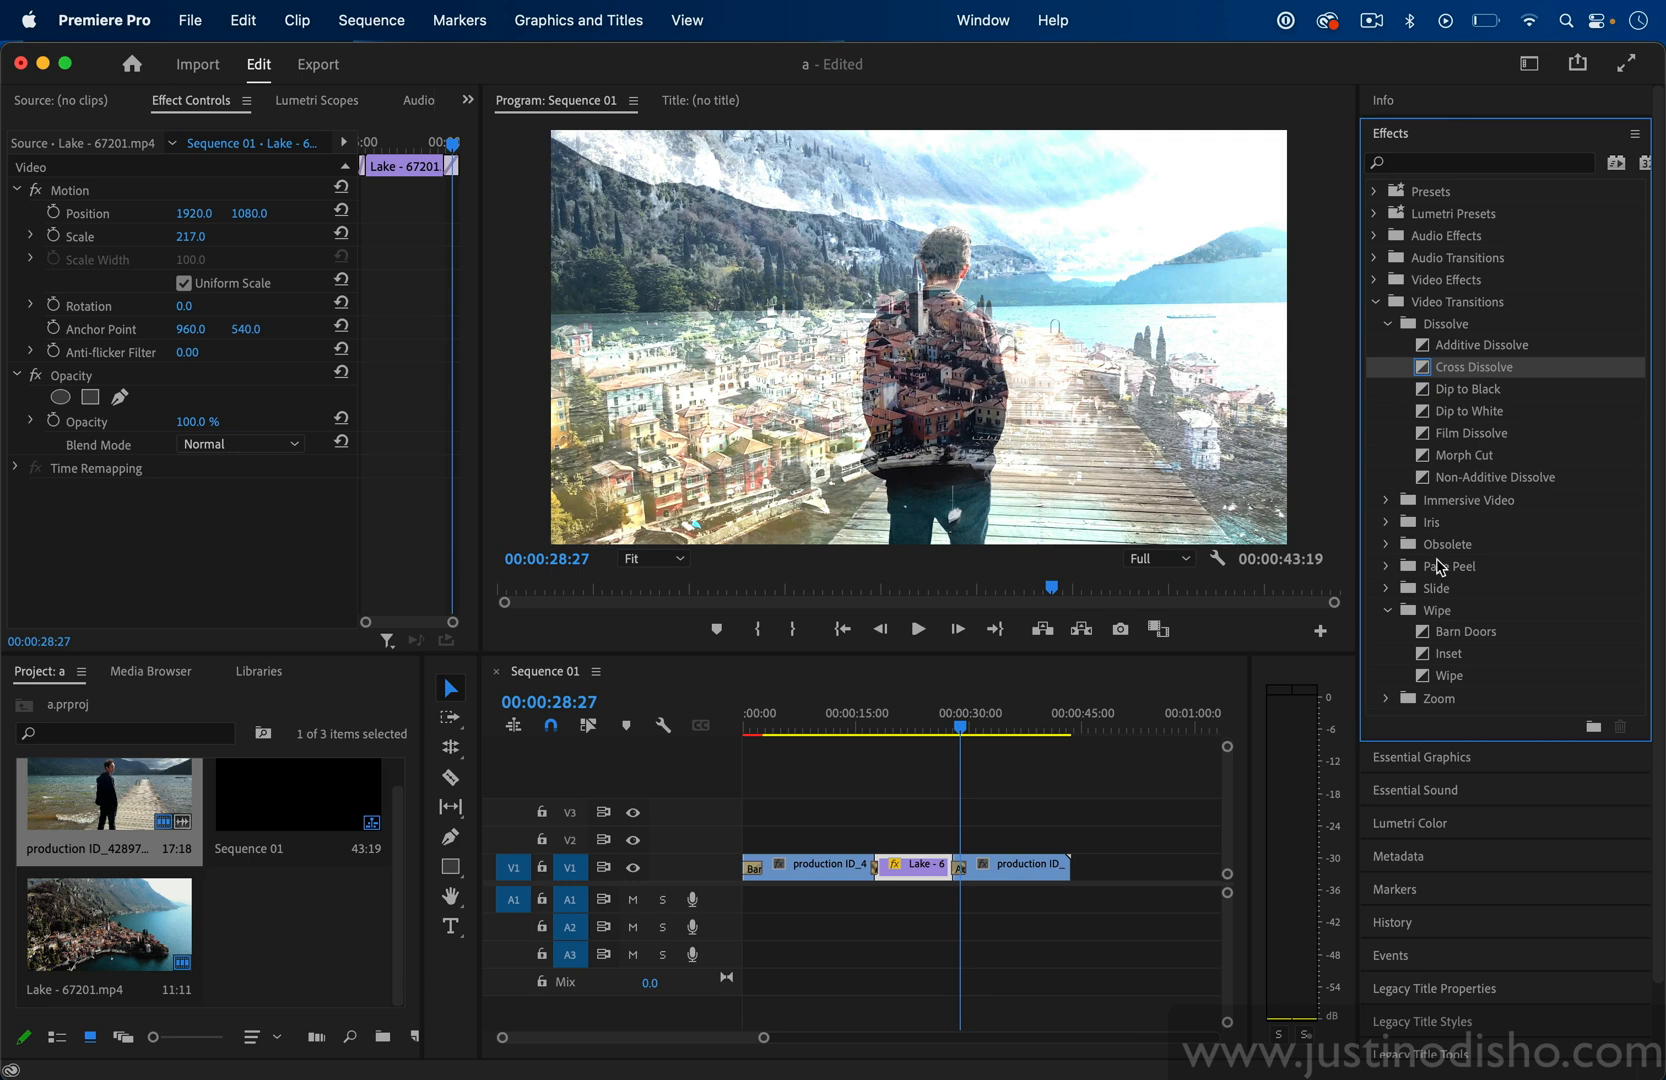
# - Add the default Cross Dissolve to the last clip's end and inspect it in Effect Controls
pyautogui.rightClick(1072, 864)
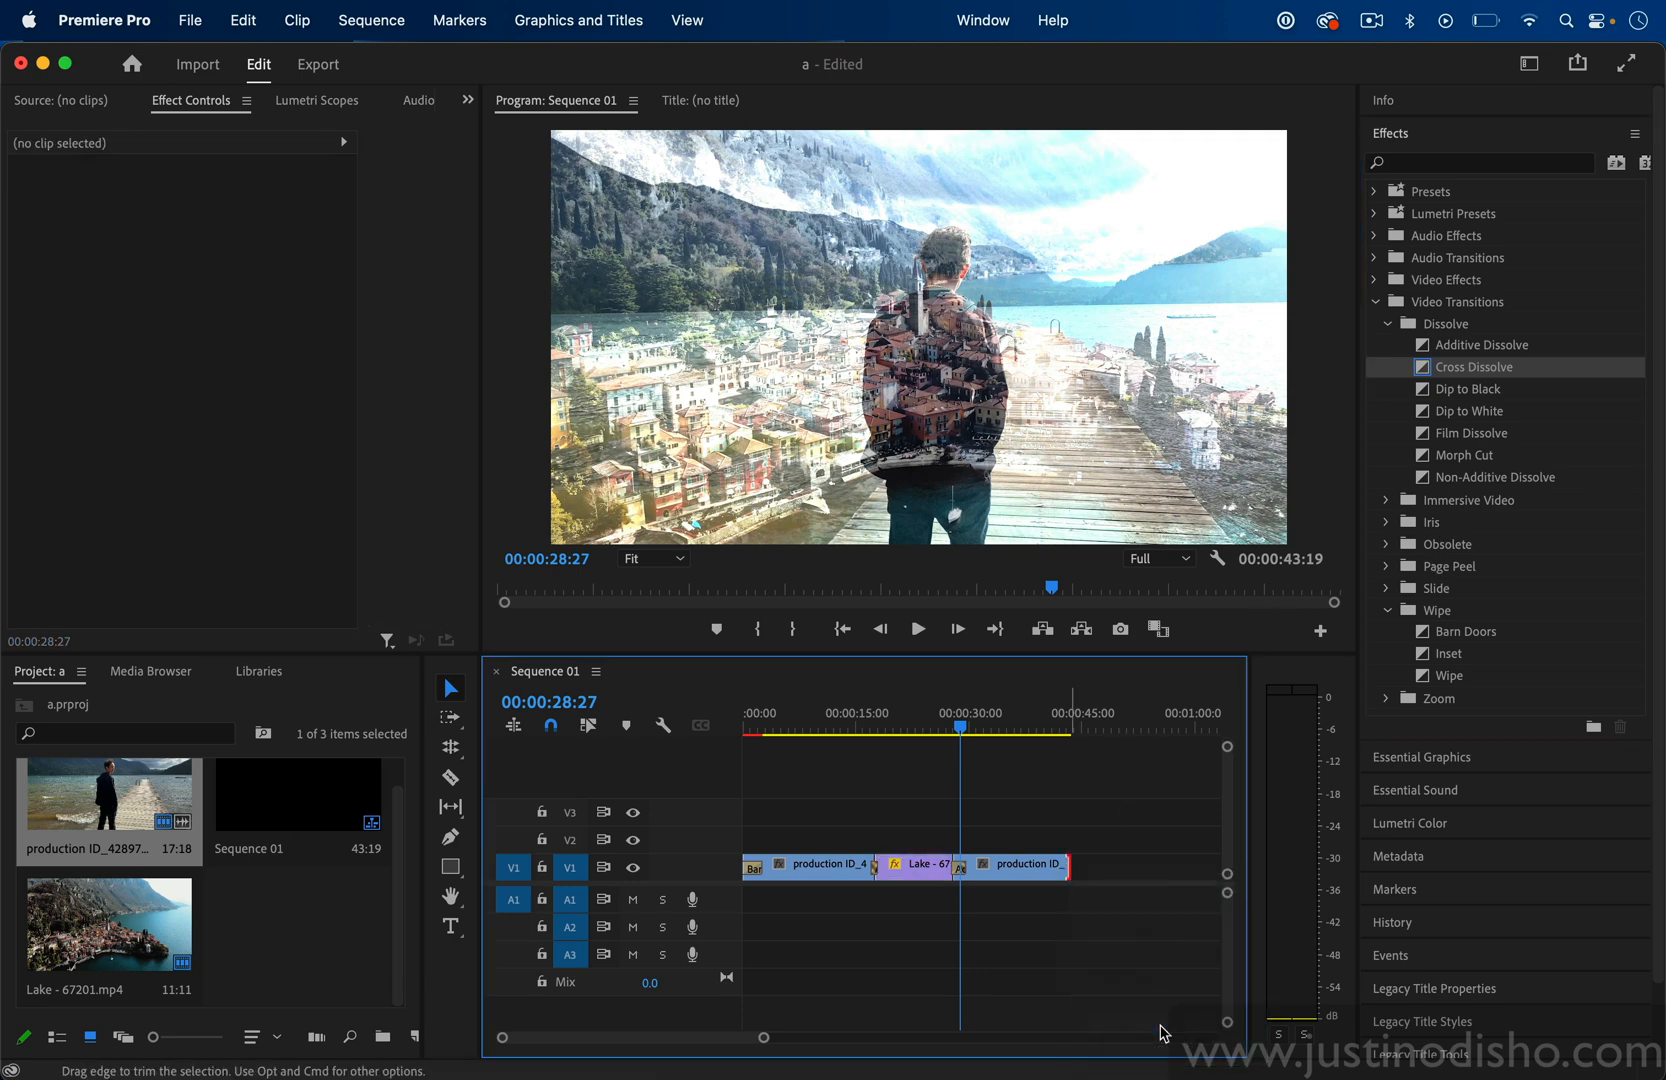
pyautogui.click(1020, 864)
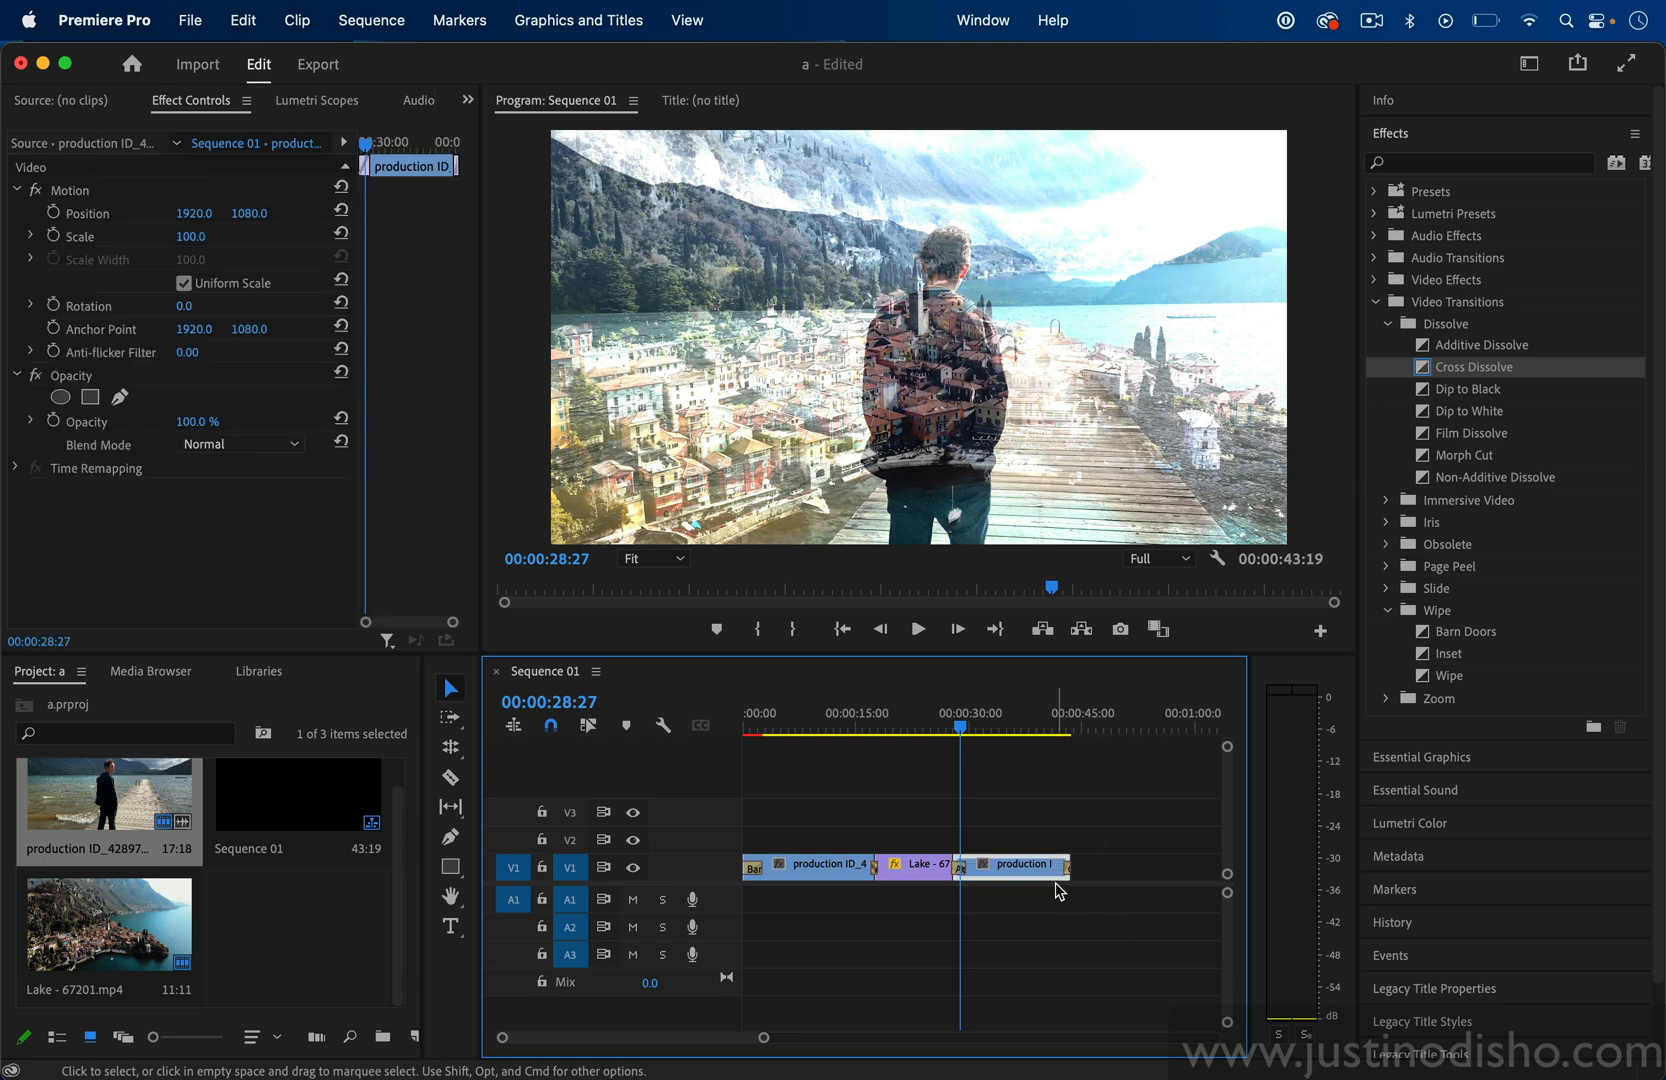
pyautogui.click(1058, 714)
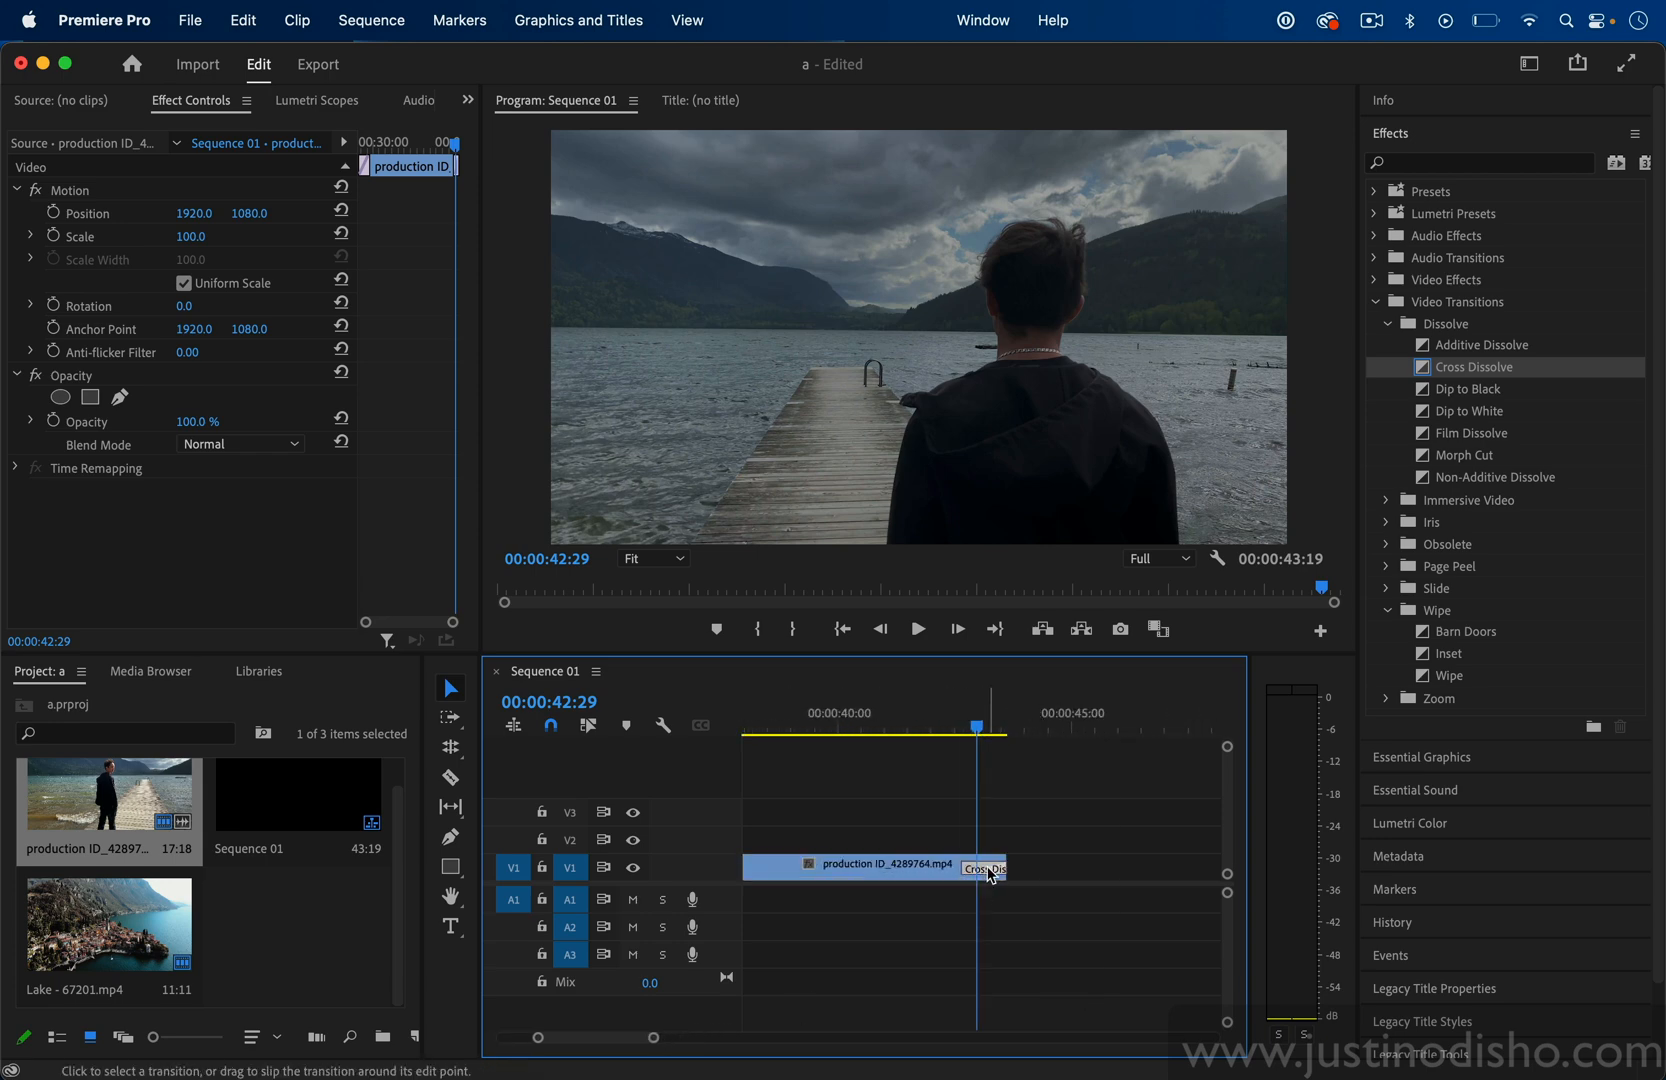
pyautogui.click(980, 866)
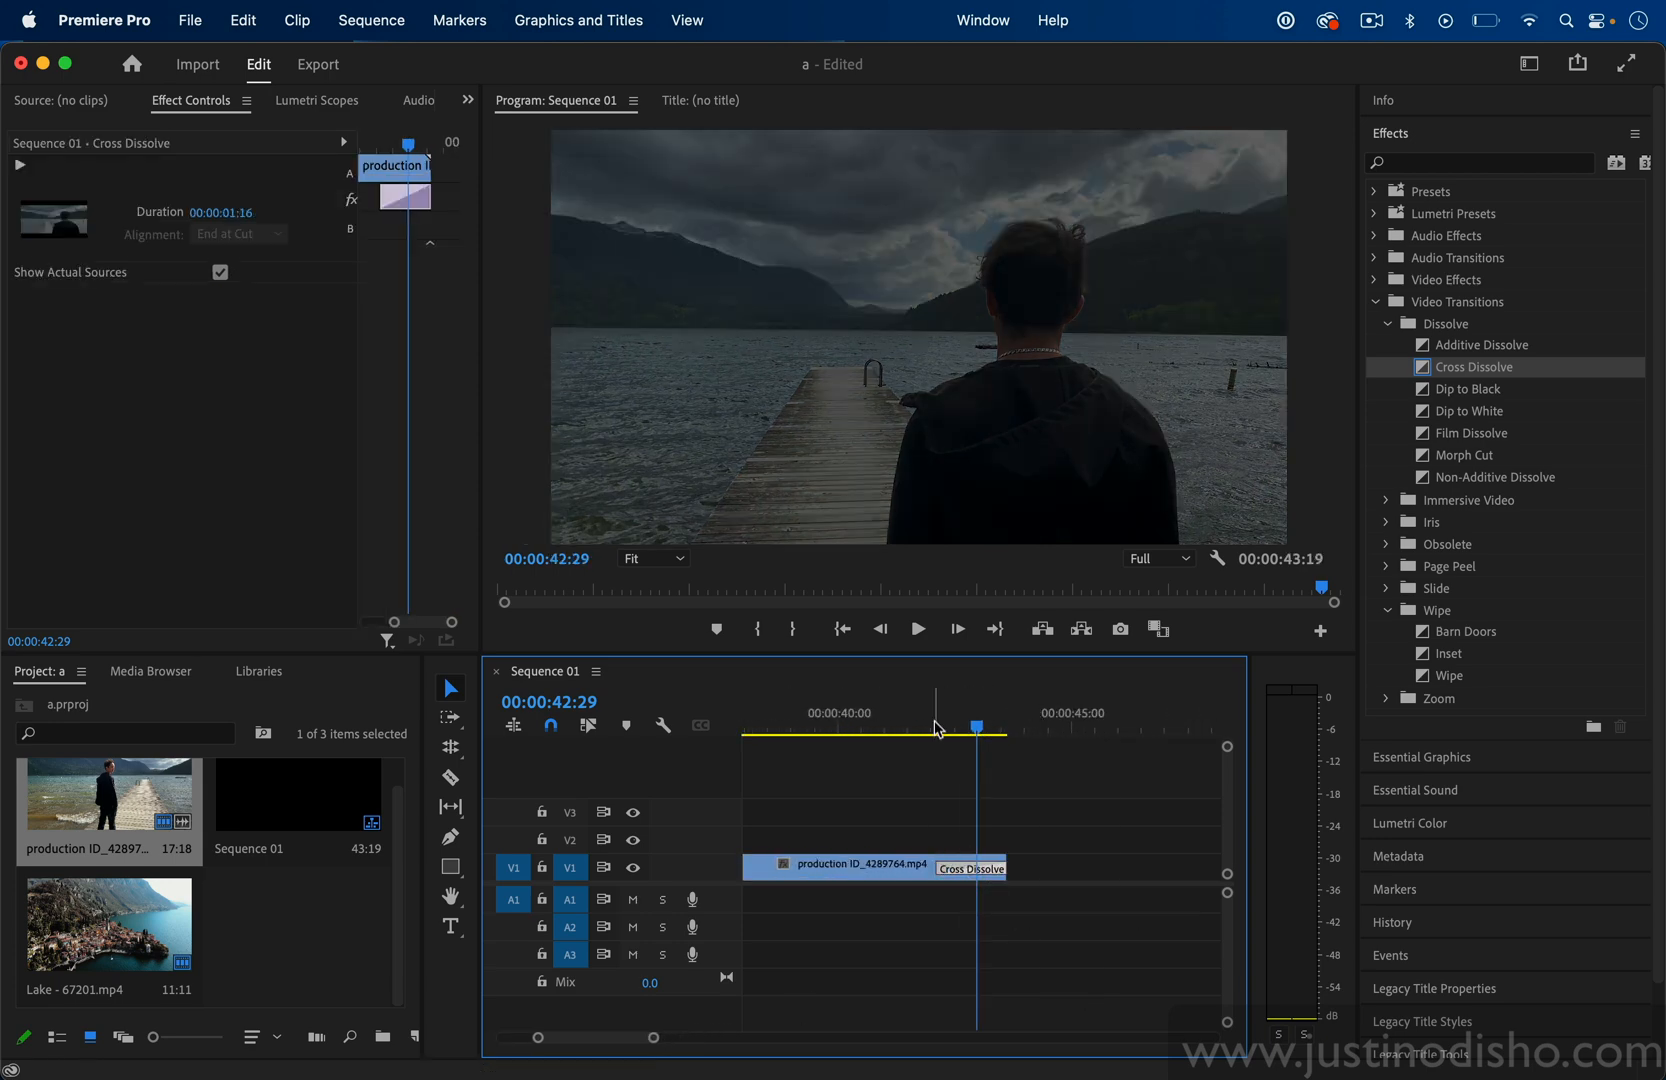
pyautogui.click(916, 628)
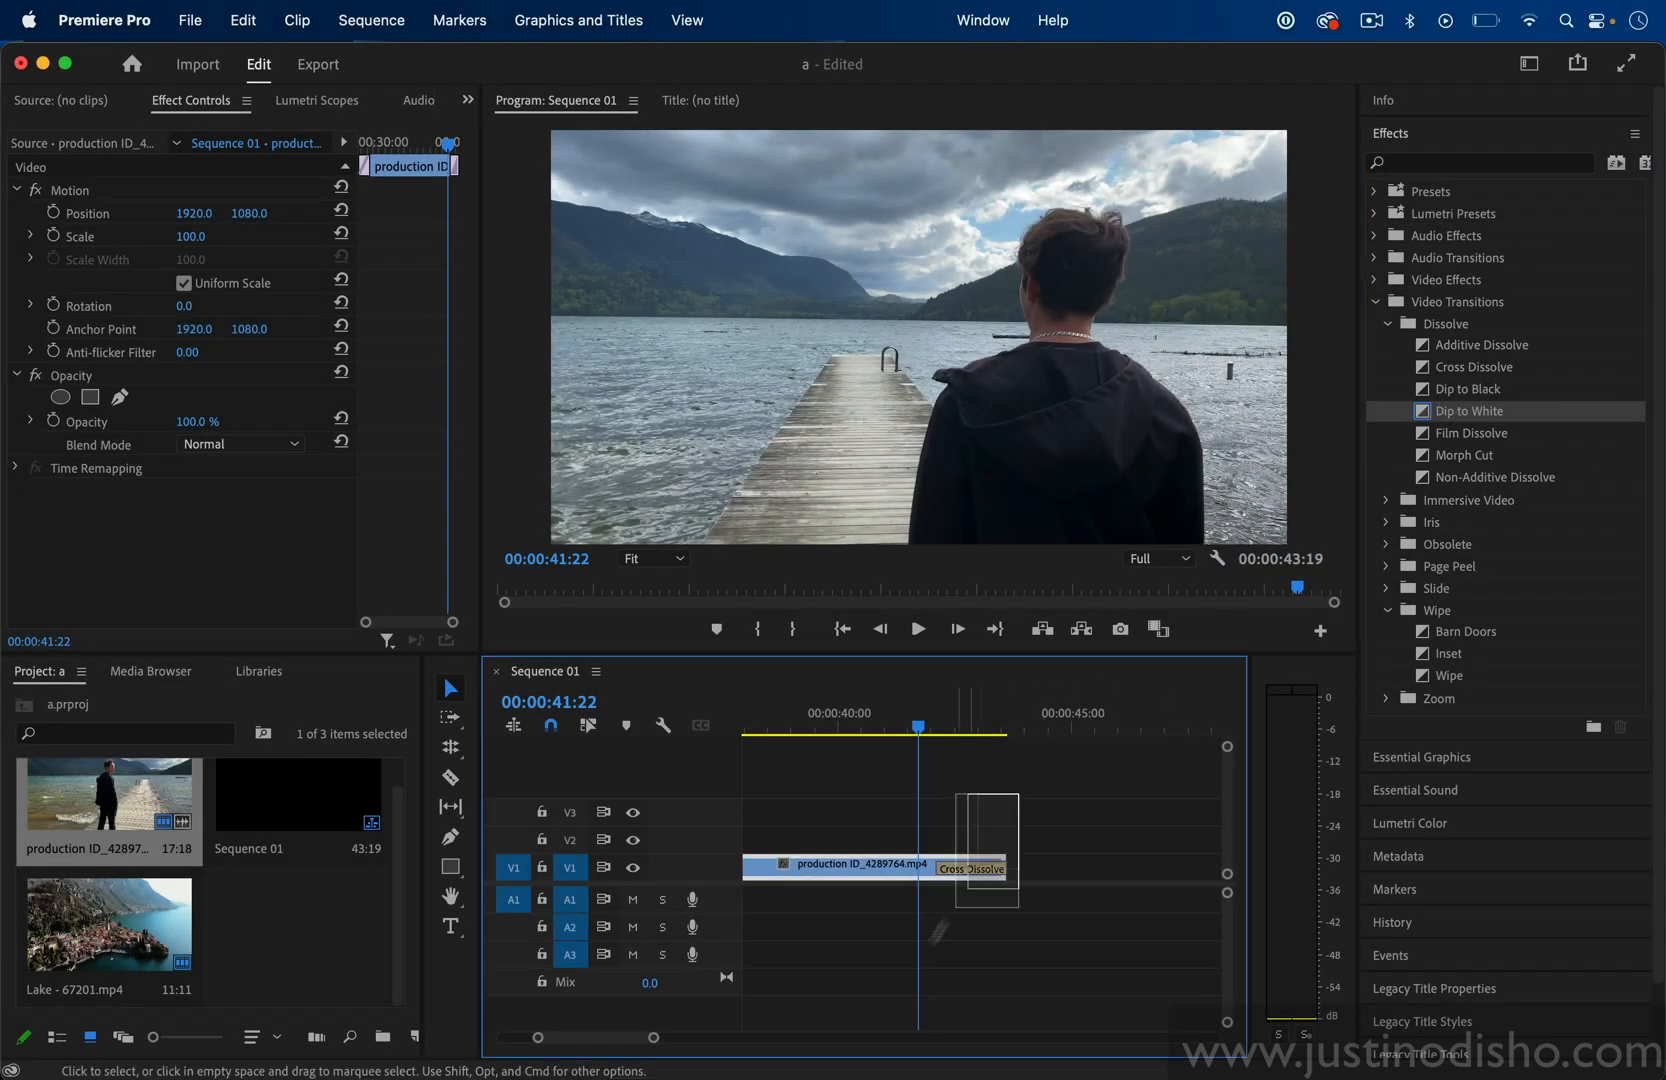
# - Replace the ending Cross Dissolve with Dip to White and scrub through the fade to white
pyautogui.press('cmd+d')
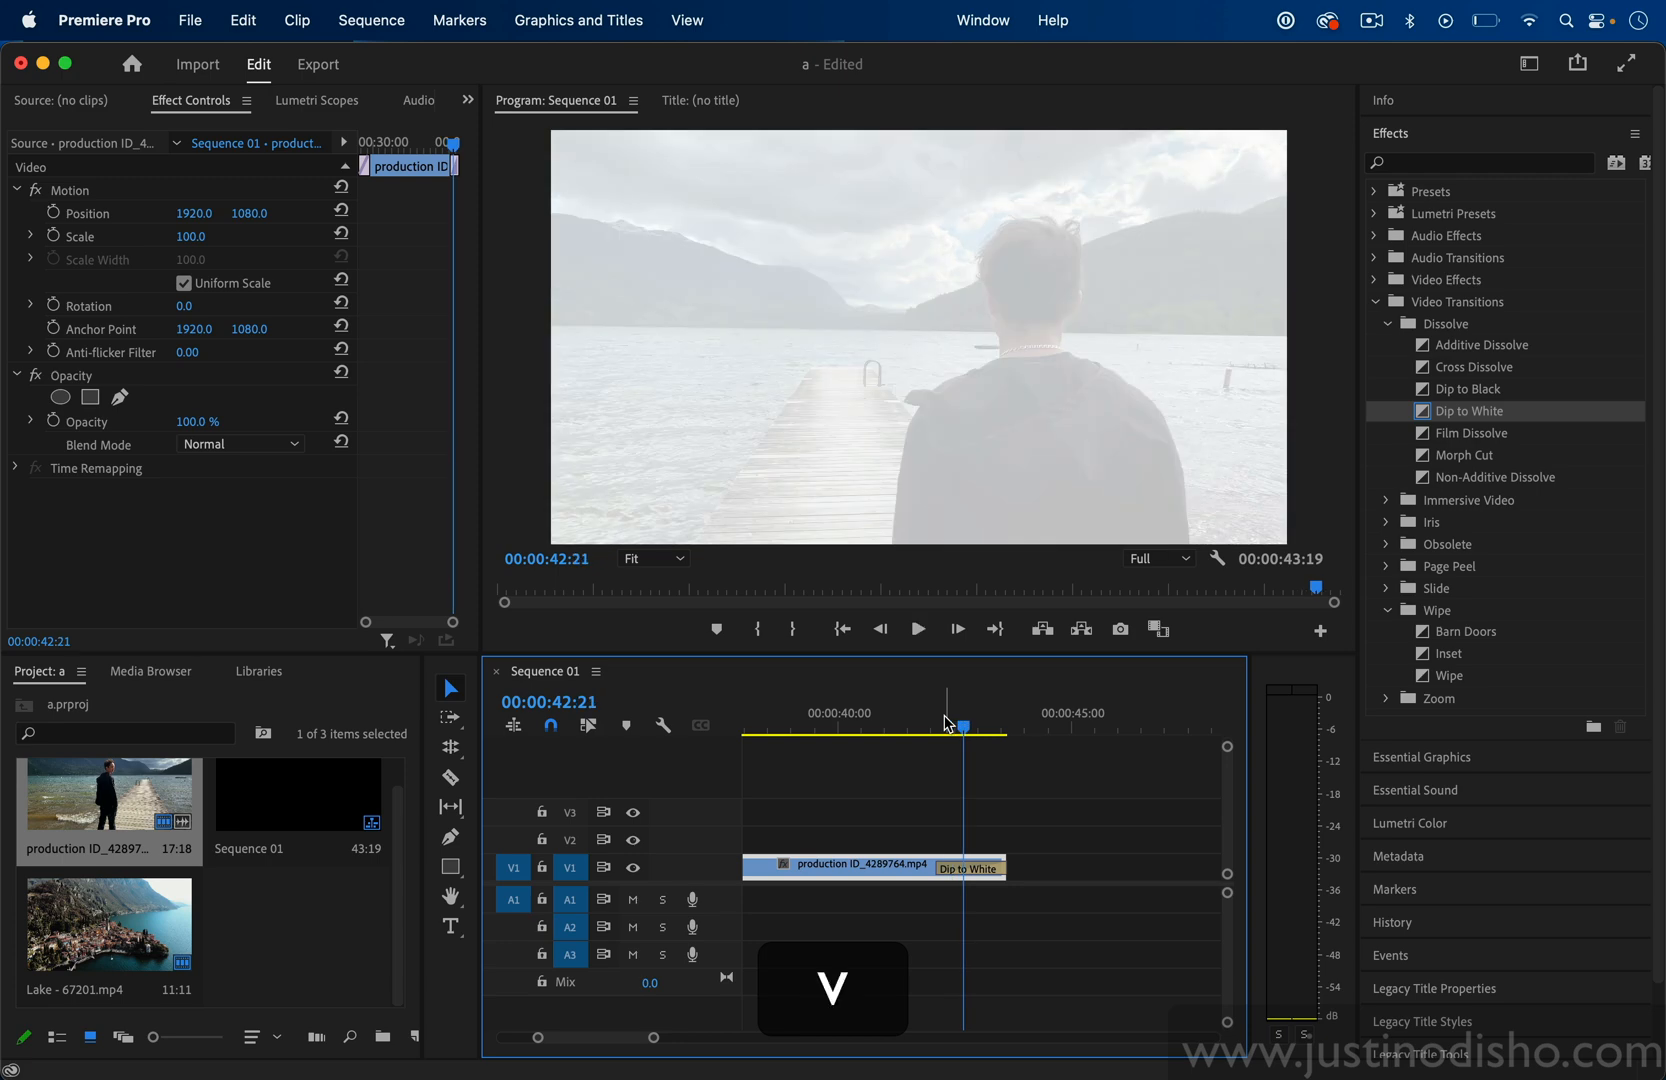
pyautogui.moveTo(962, 728); pyautogui.dragTo(928, 728)
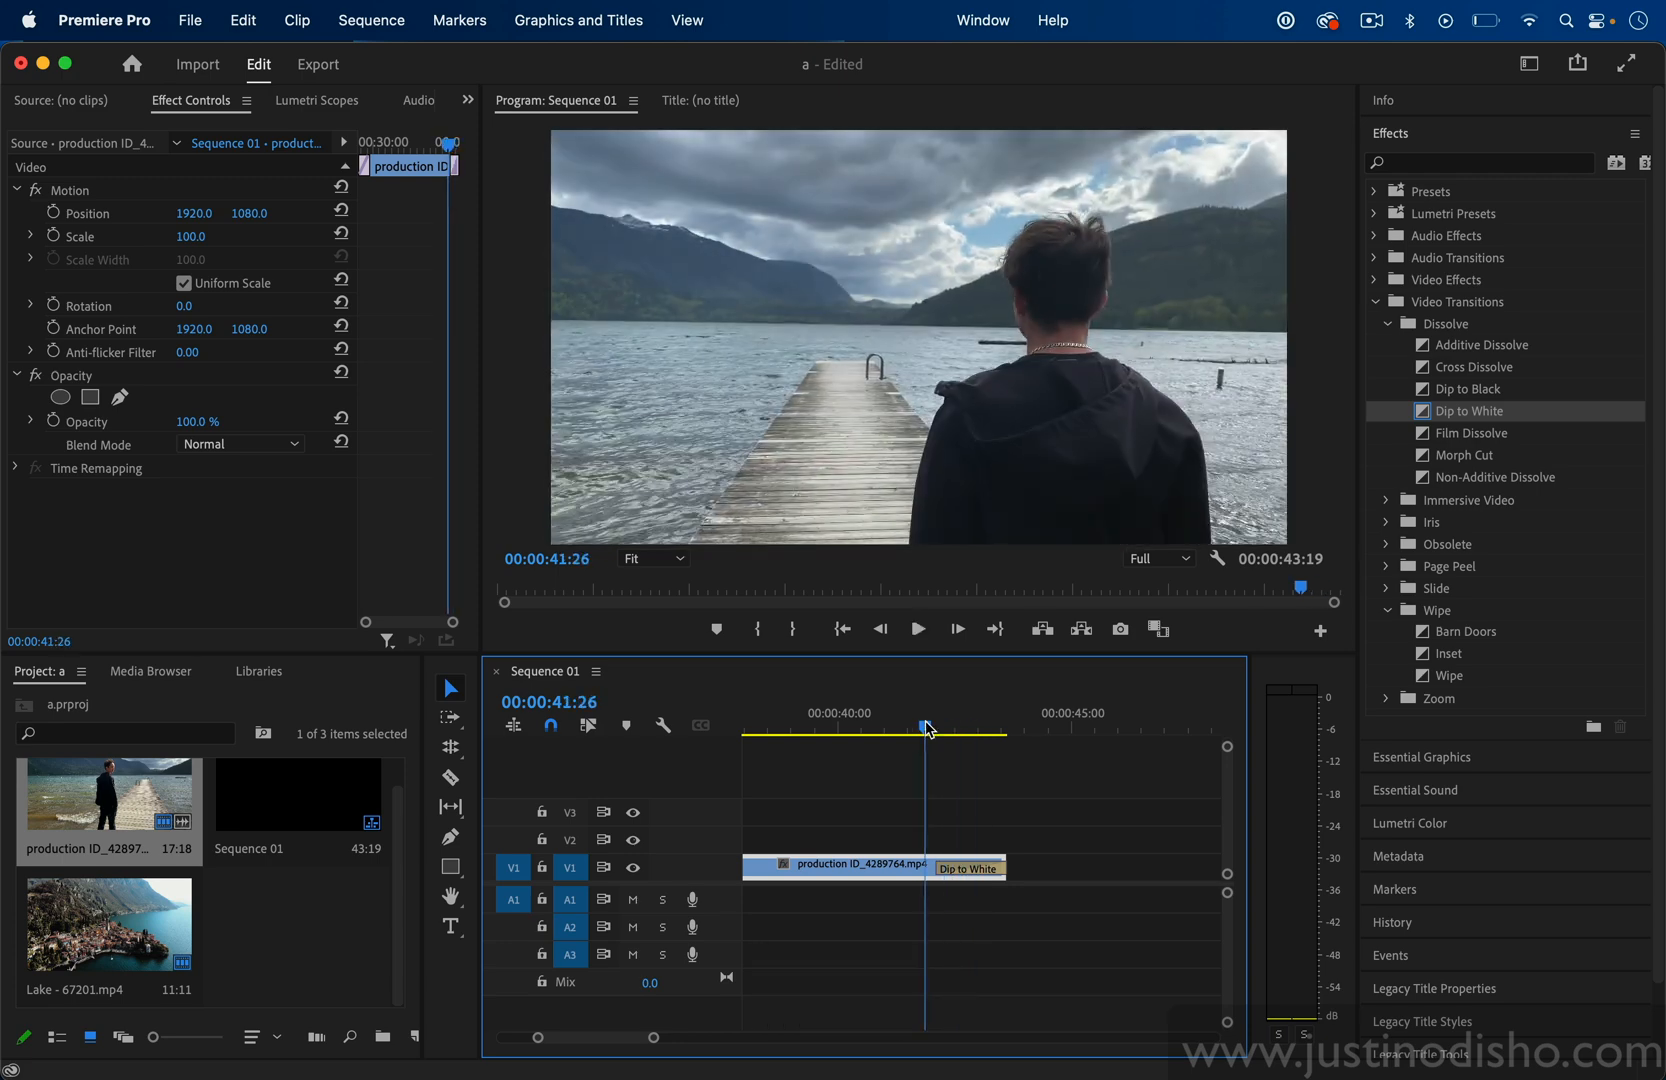
pyautogui.click(104, 20)
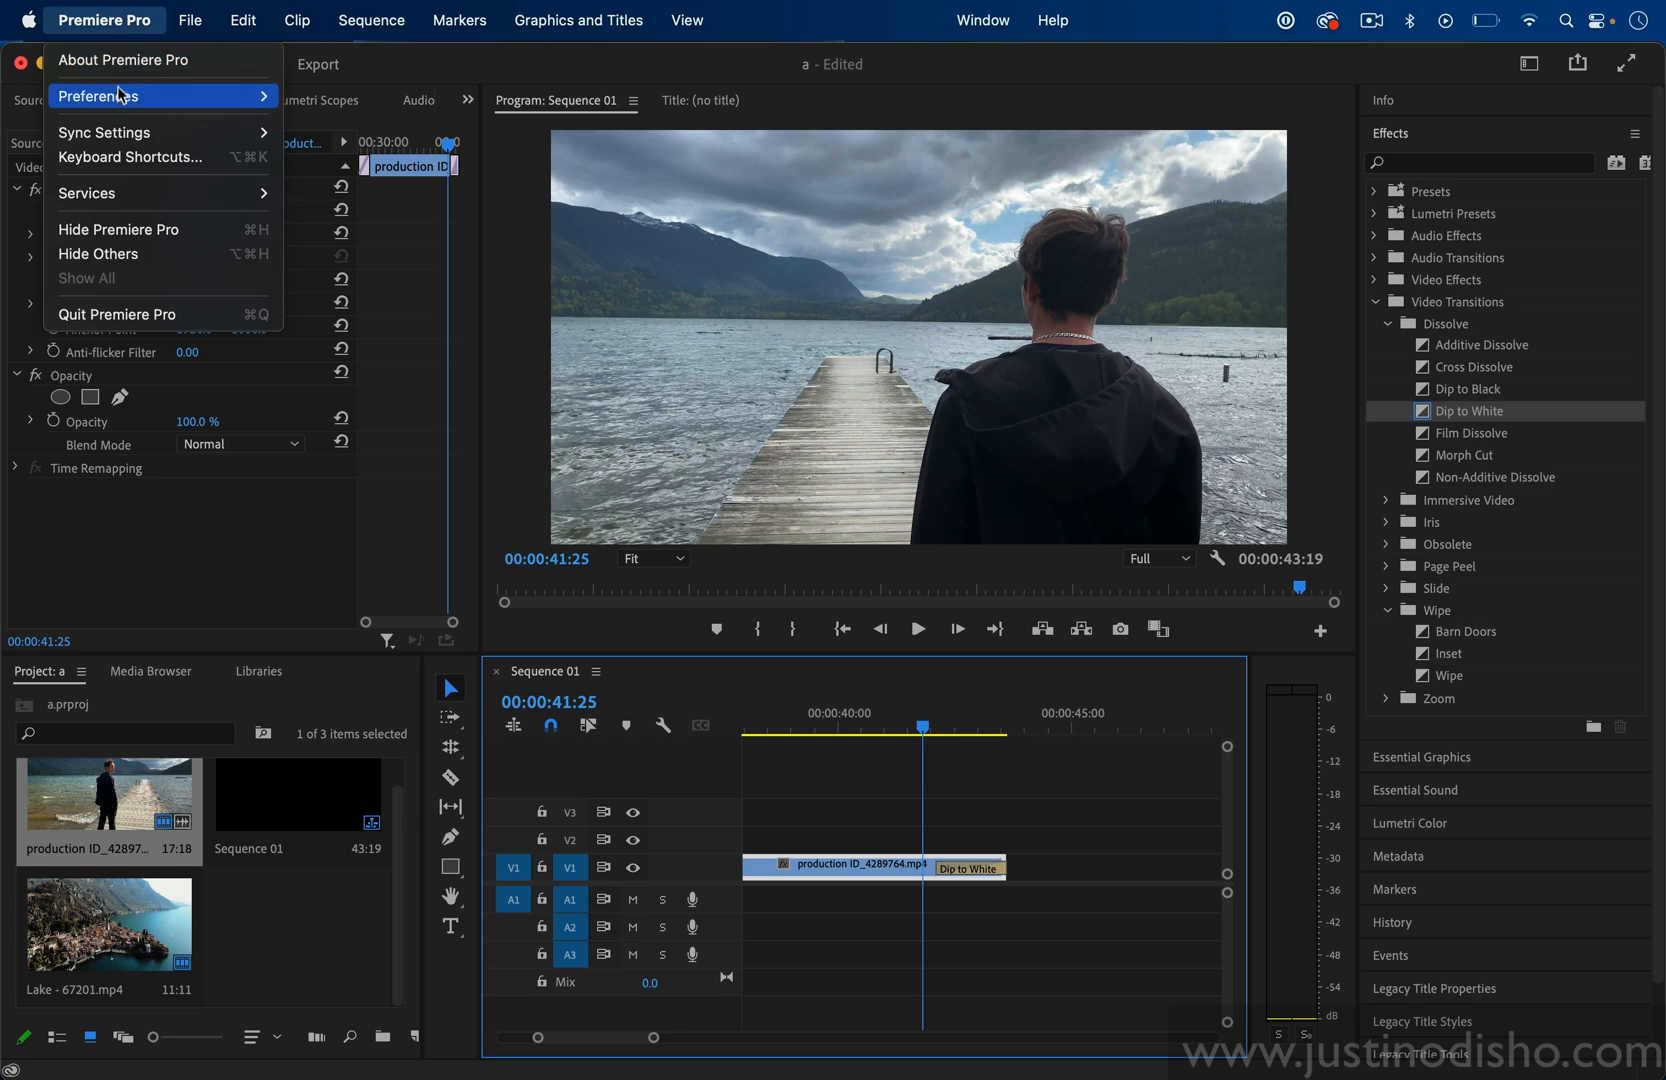
pyautogui.click(94, 96)
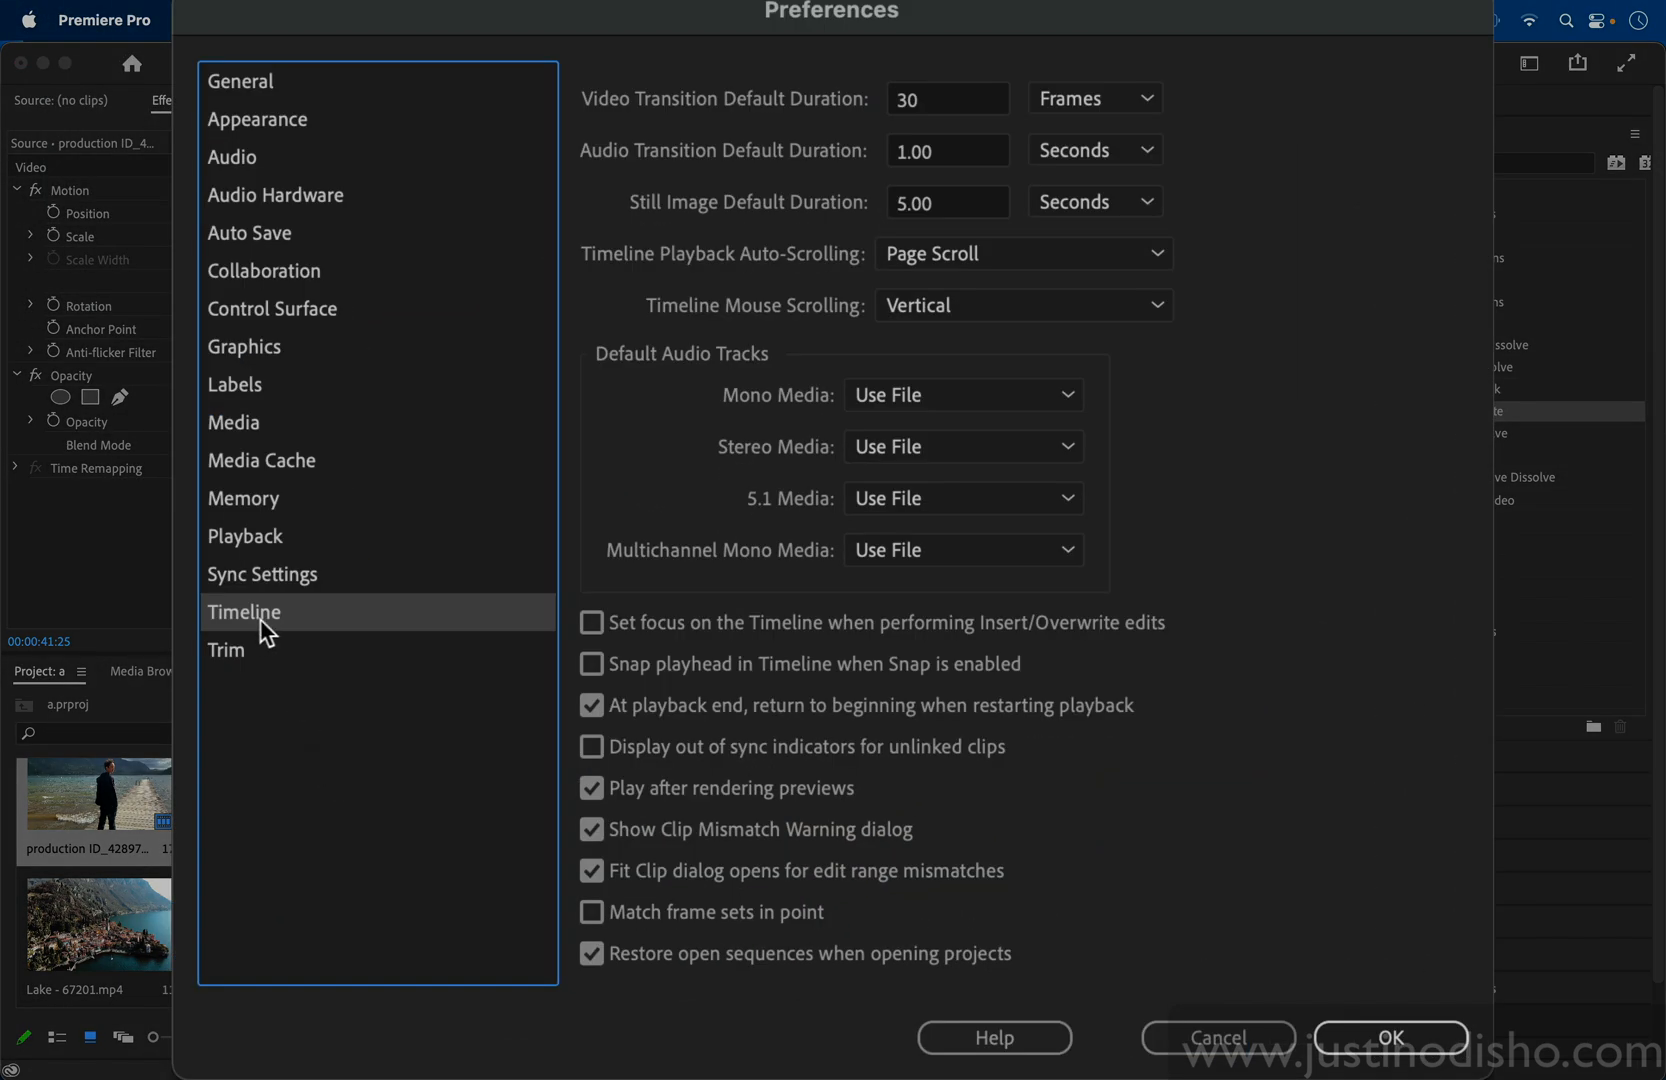
pyautogui.moveTo(750, 104)
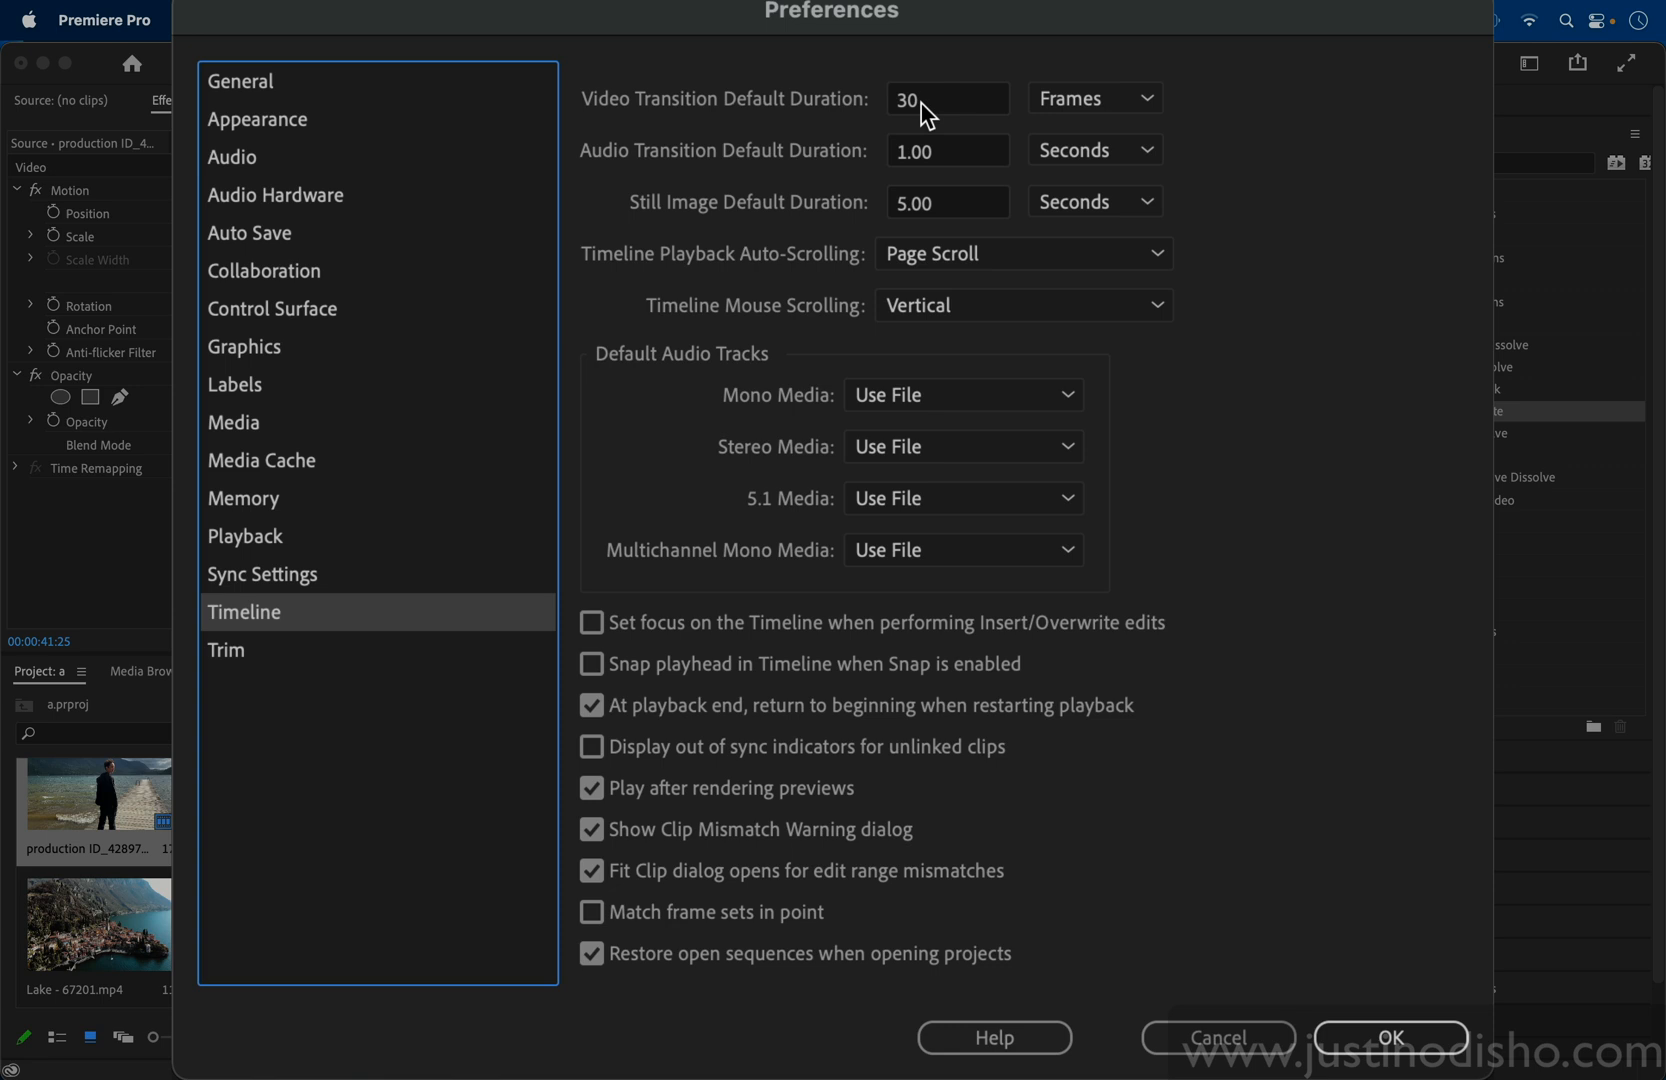
pyautogui.moveTo(932, 108)
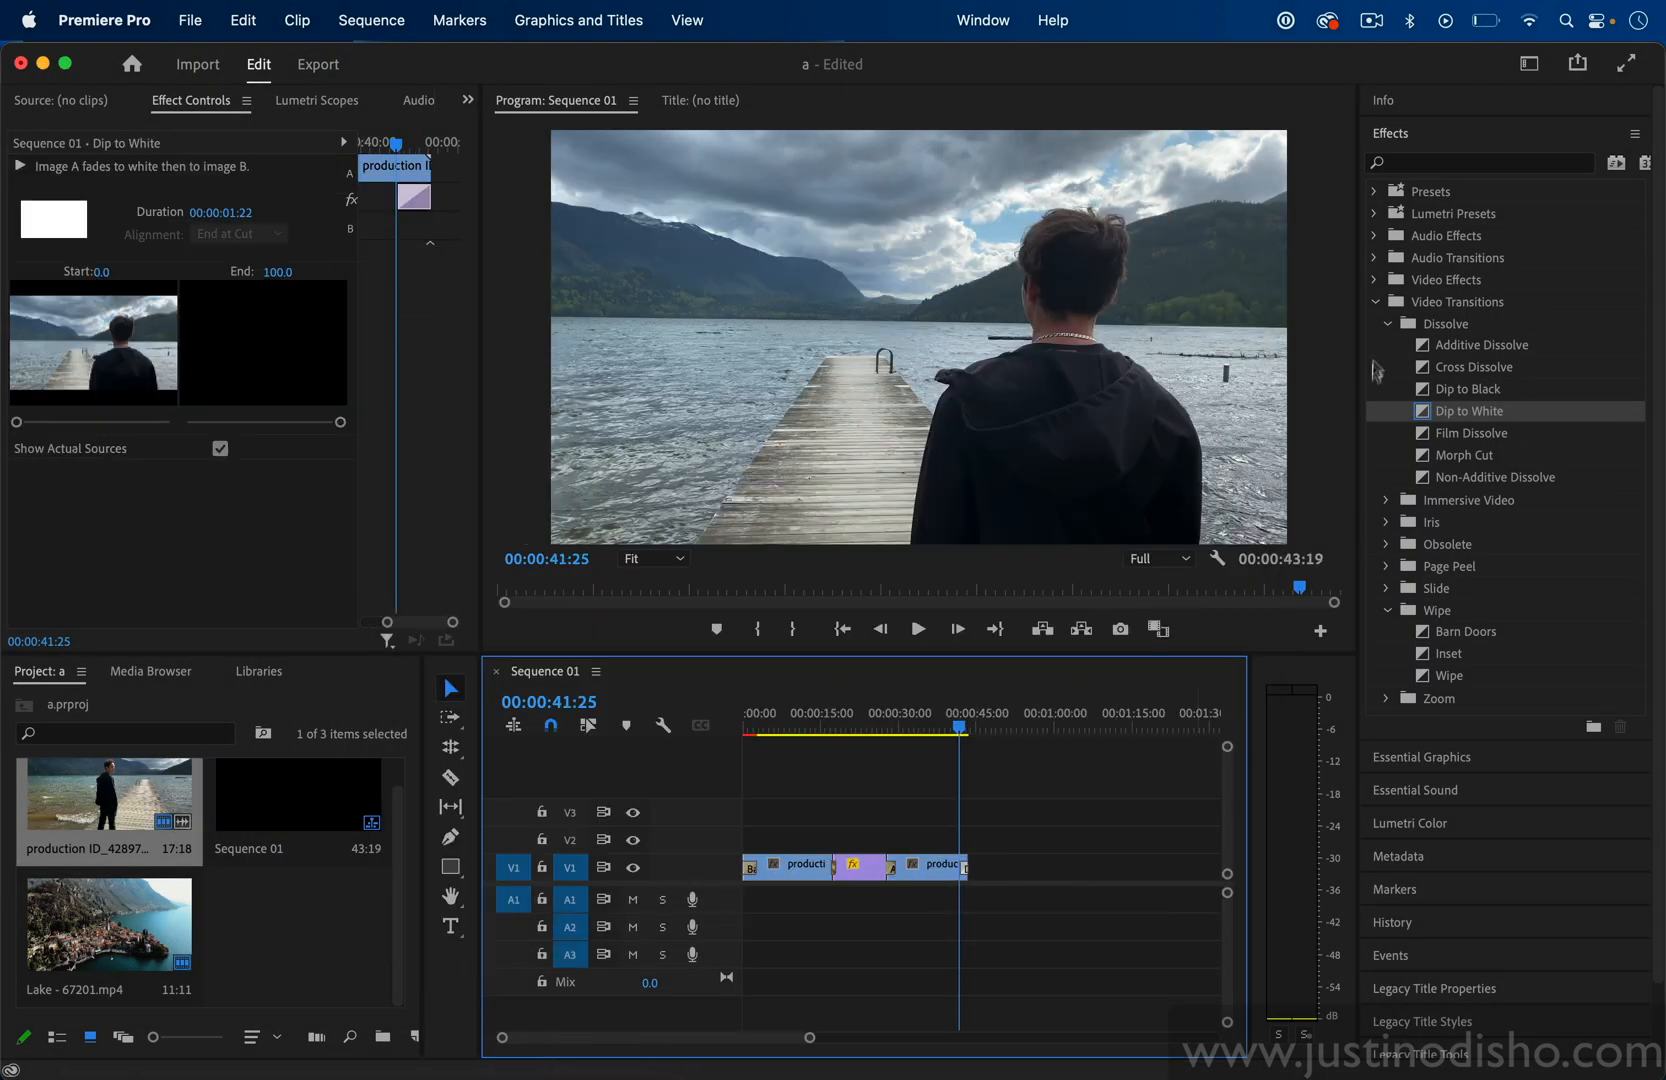
# - Search 'gaus' in Effects to reveal Gaussian Blur under Blur & Sharpen, with the Lake clip selected
pyautogui.click(1388, 280)
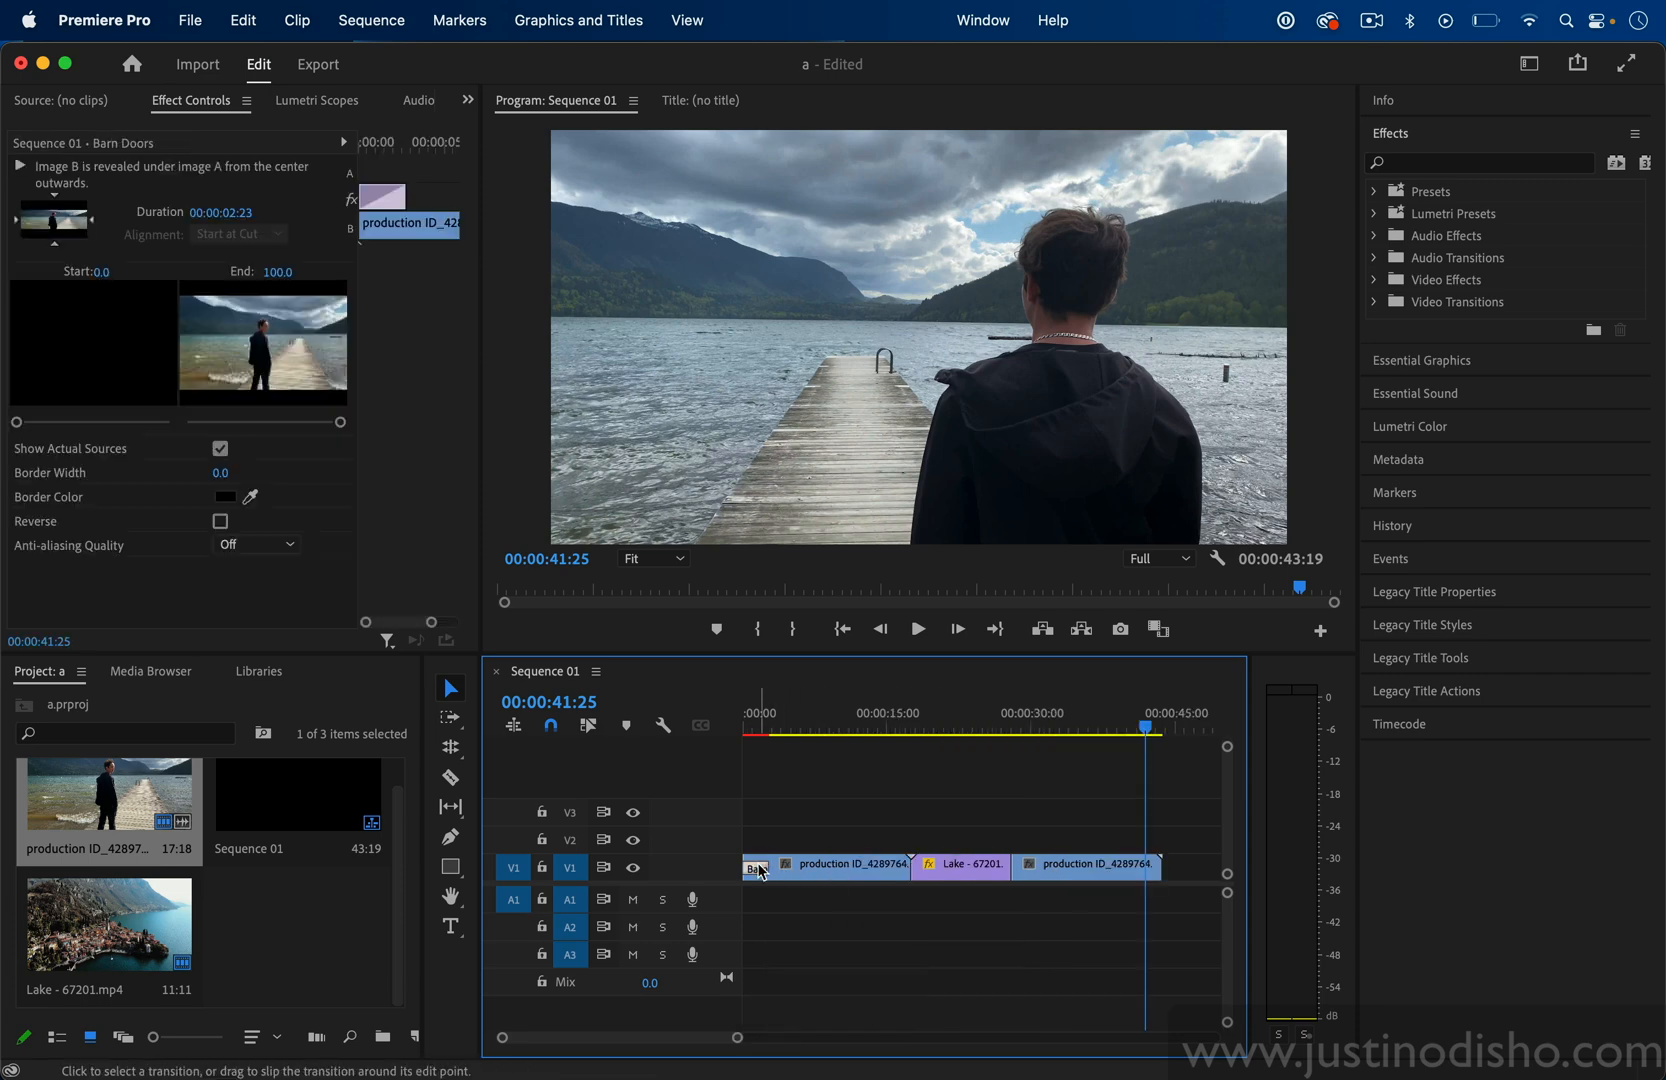
pyautogui.click(960, 864)
pyautogui.write('gaus')
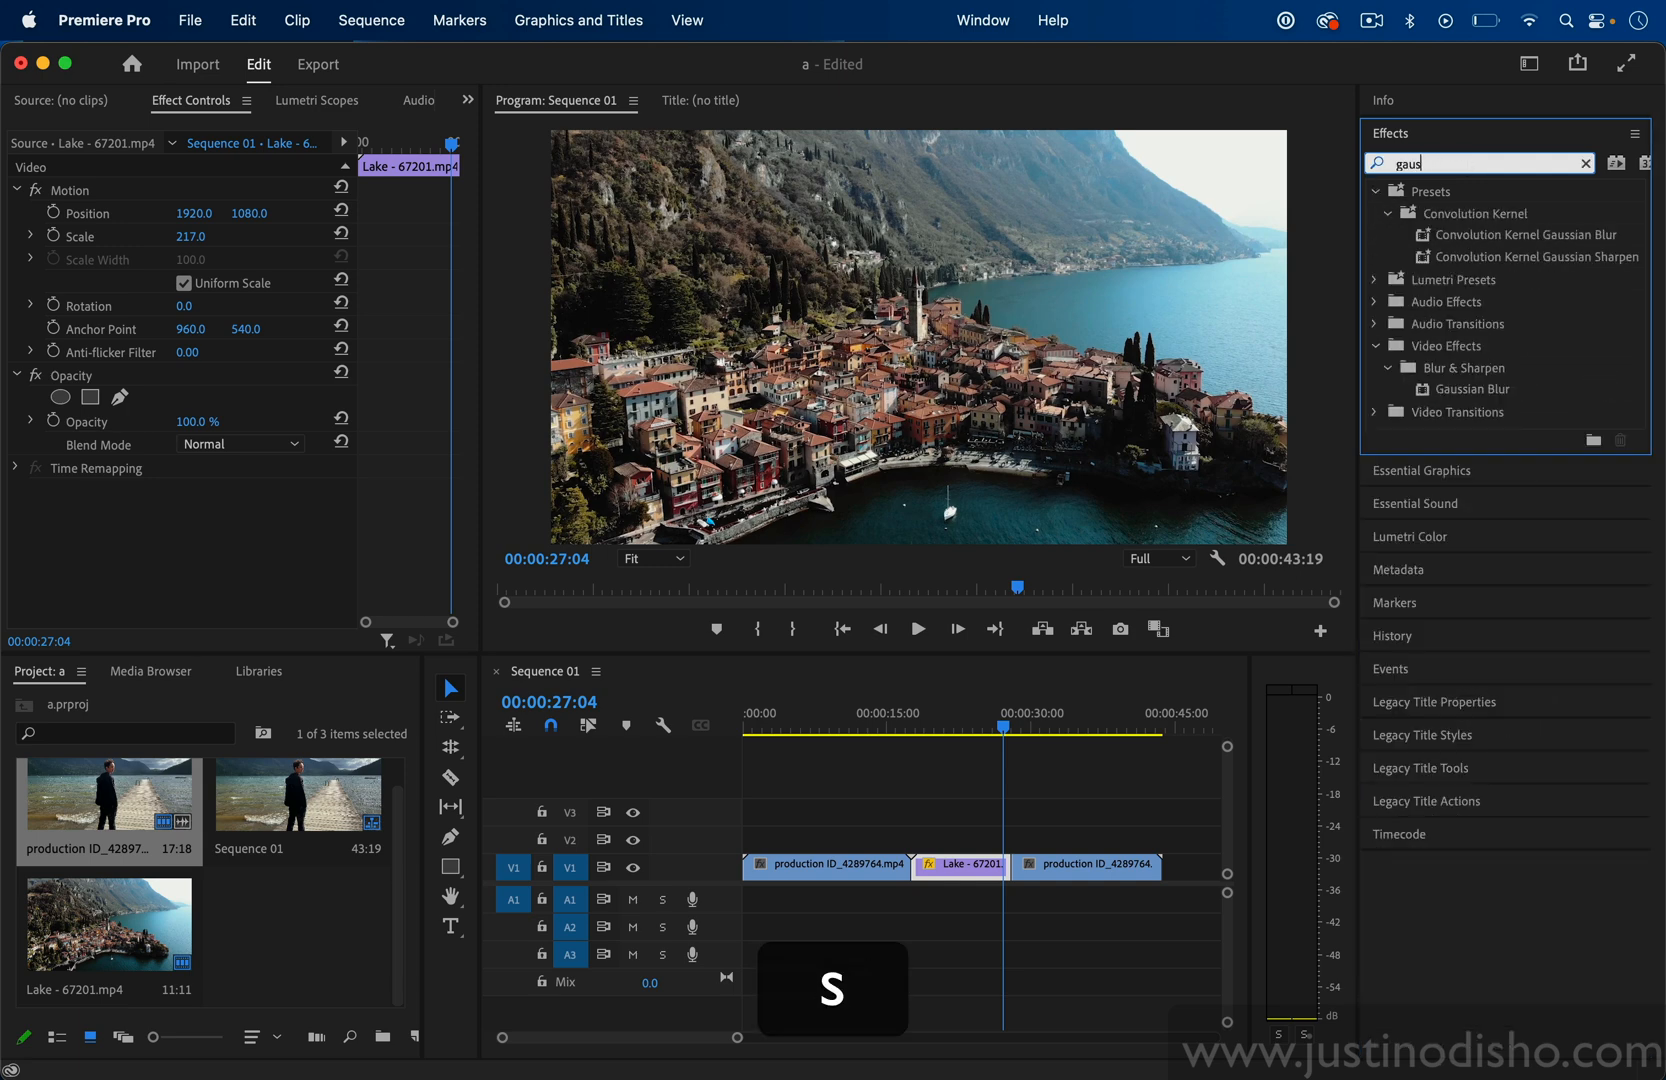
# - Apply Gaussian Blur to the Lake and following pier clips and keyframe Blurriness to ramp up then back to 0
pyautogui.moveTo(1474, 390); pyautogui.dragTo(1014, 834)
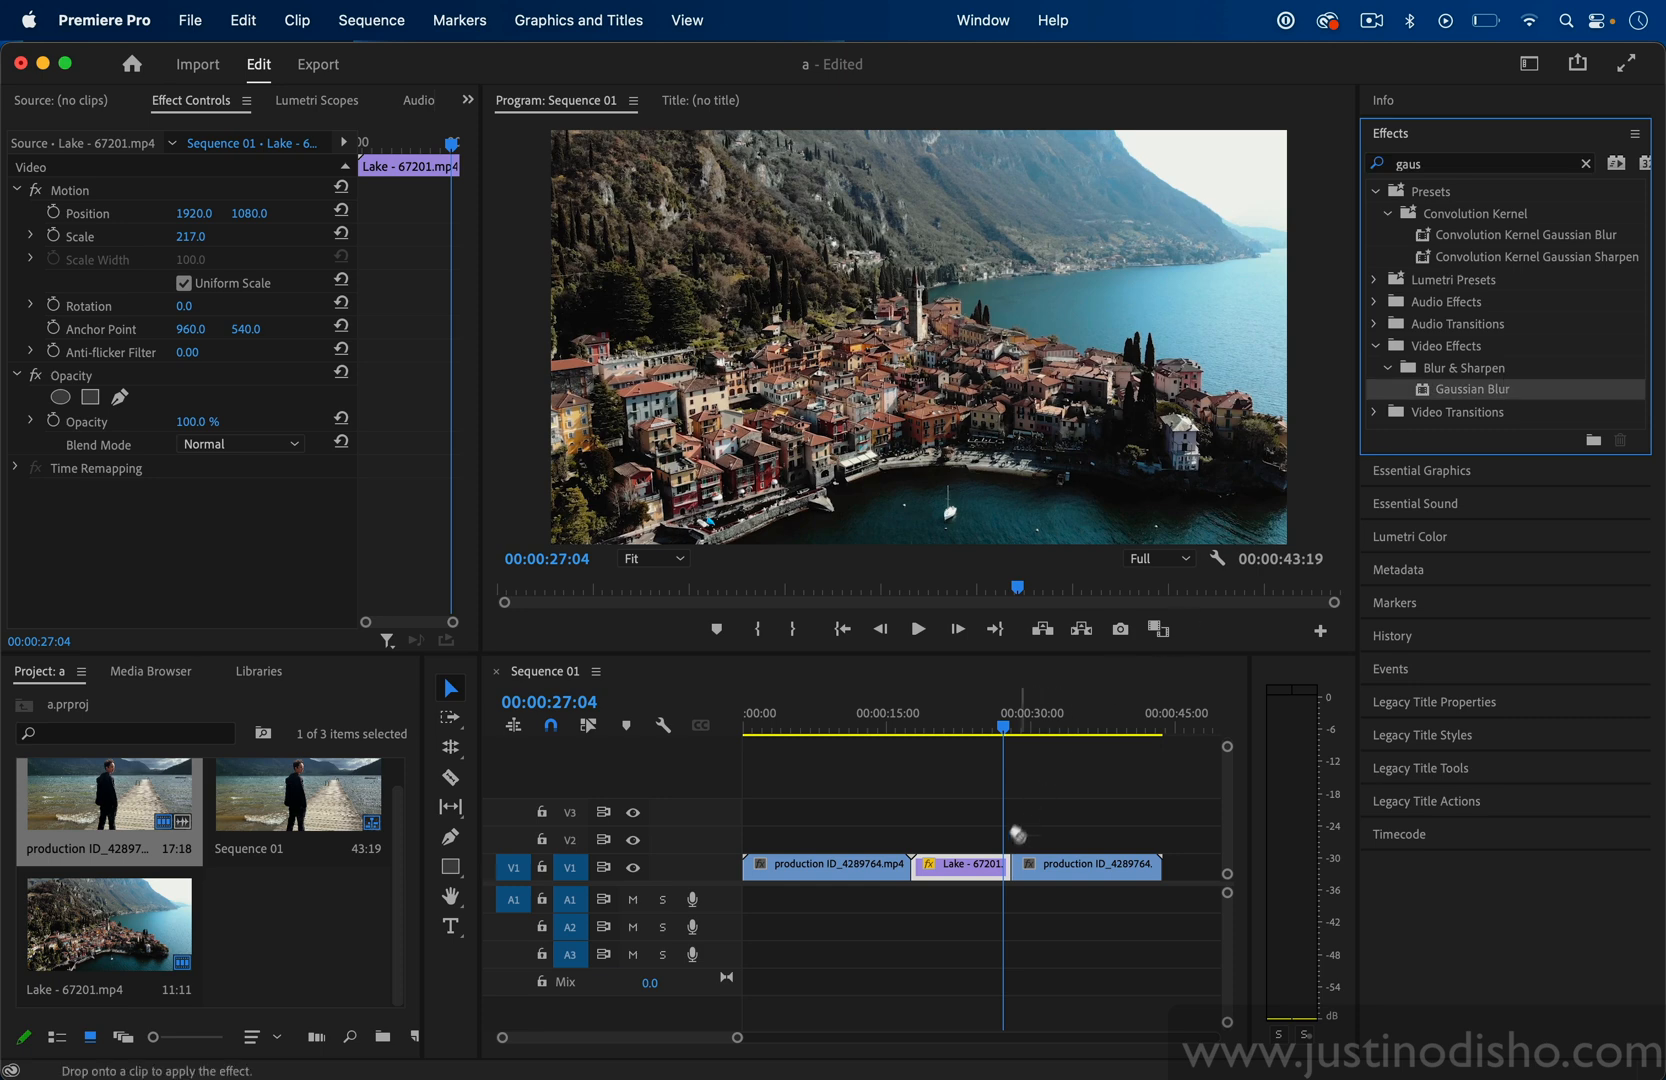
pyautogui.moveTo(1476, 388); pyautogui.dragTo(960, 864)
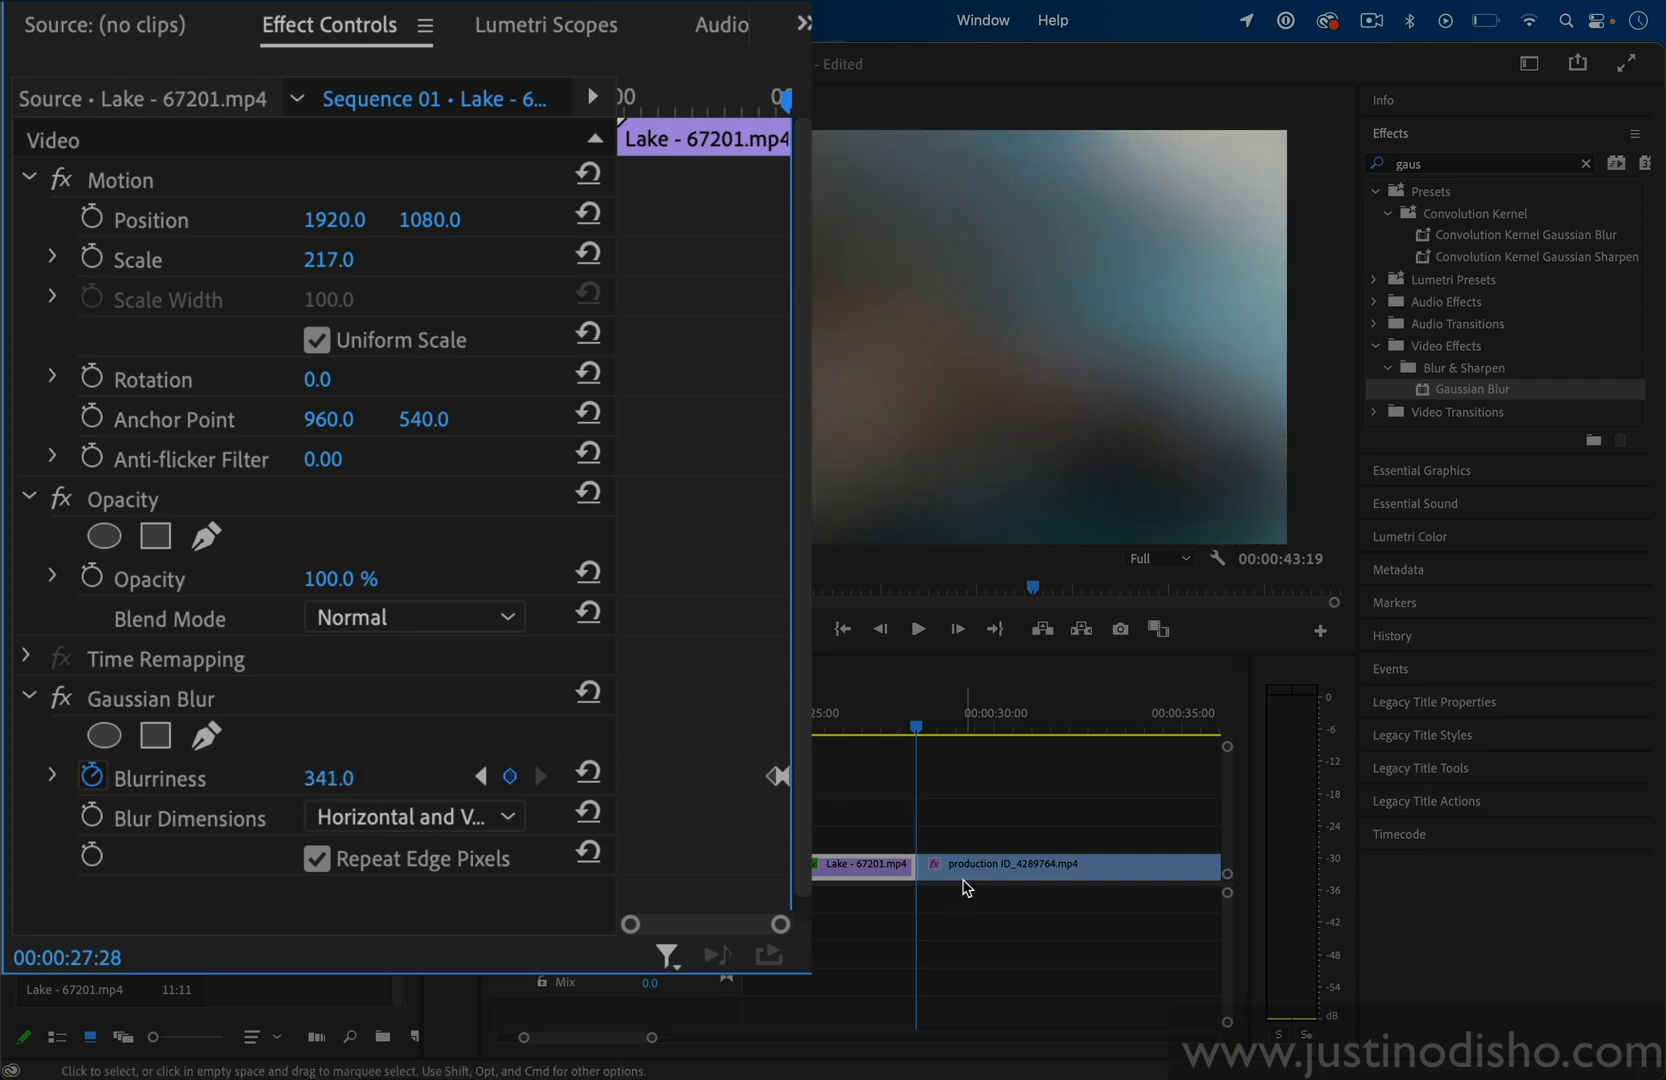
pyautogui.click(1068, 864)
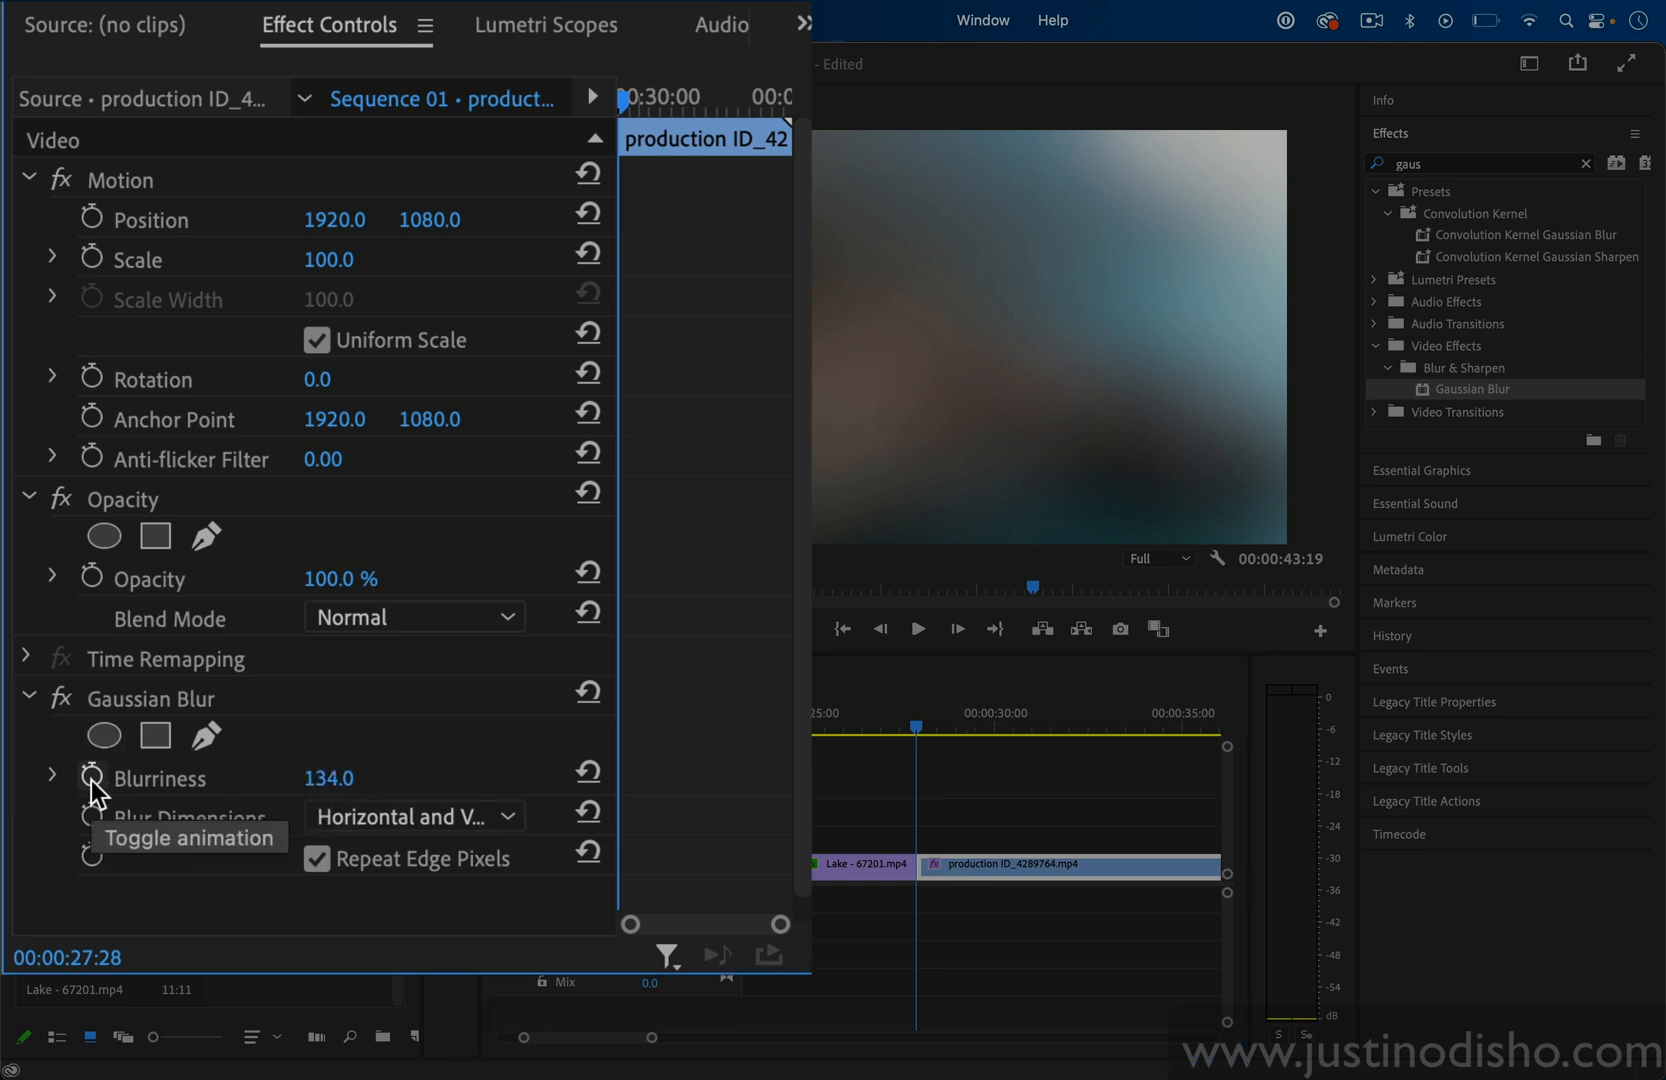
pyautogui.click(94, 778)
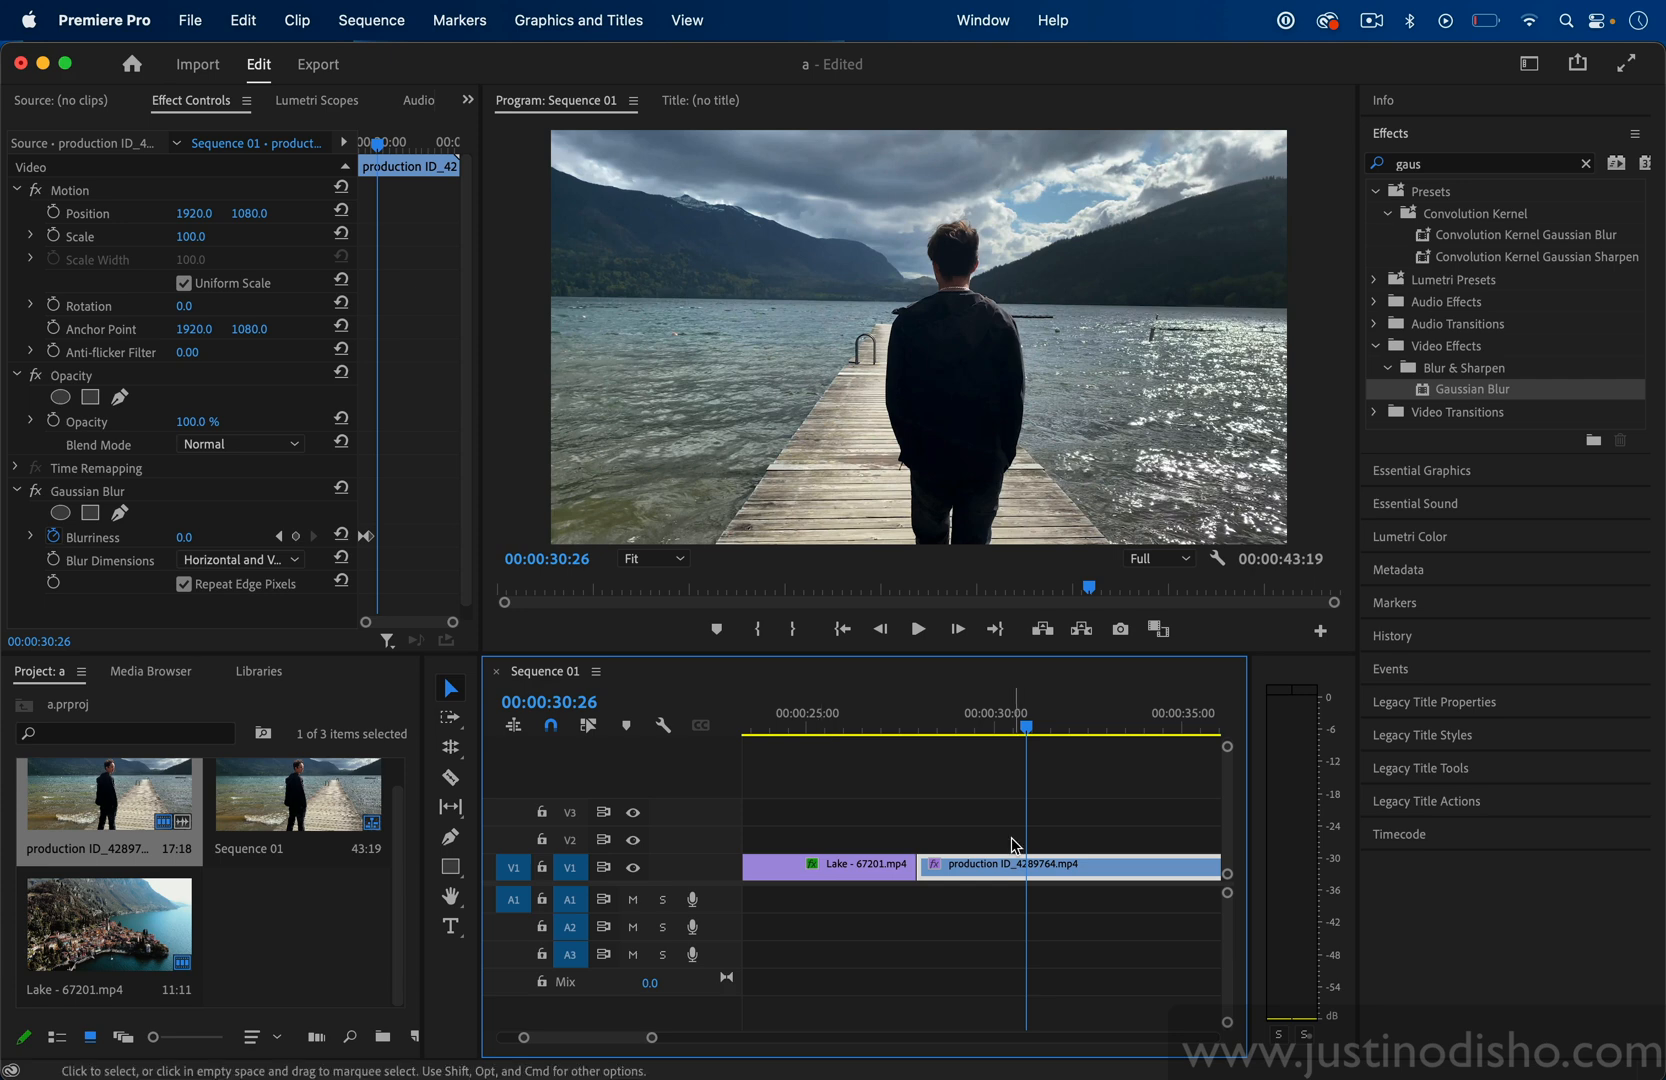
# - Create an adjustment layer and place it on V3 above the Lake-to-pier cut
pyautogui.click(190, 20)
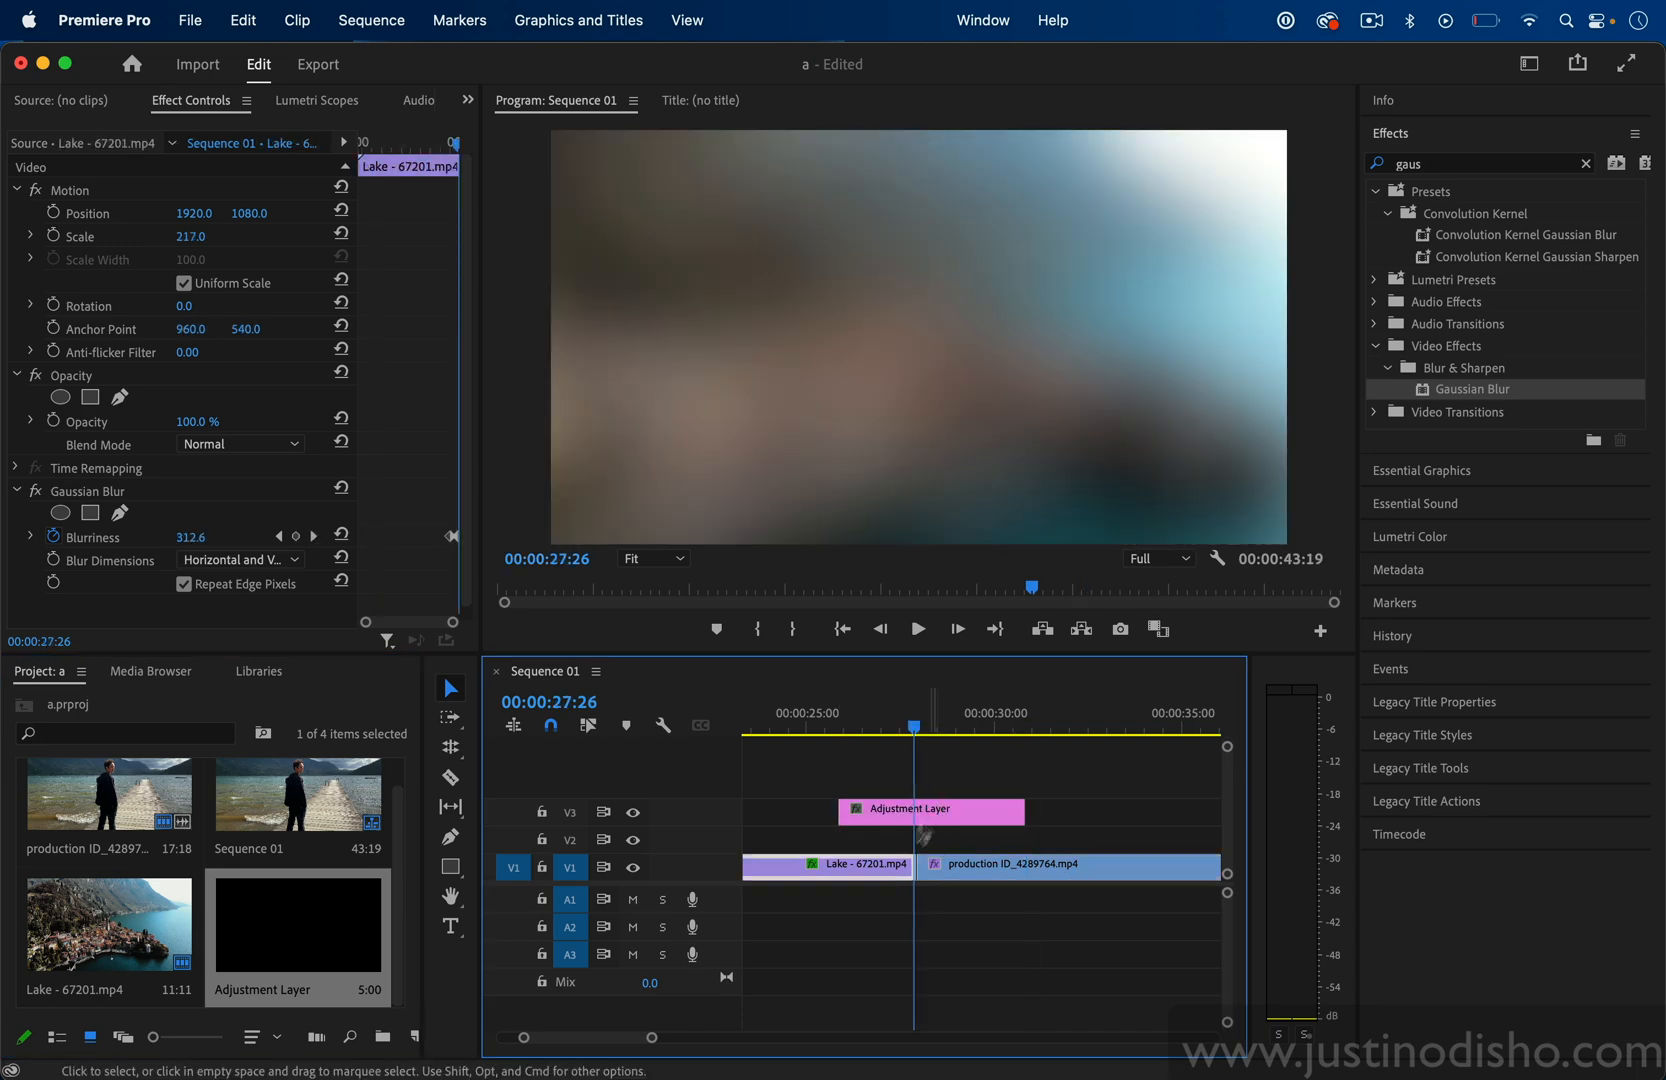
pyautogui.click(1070, 864)
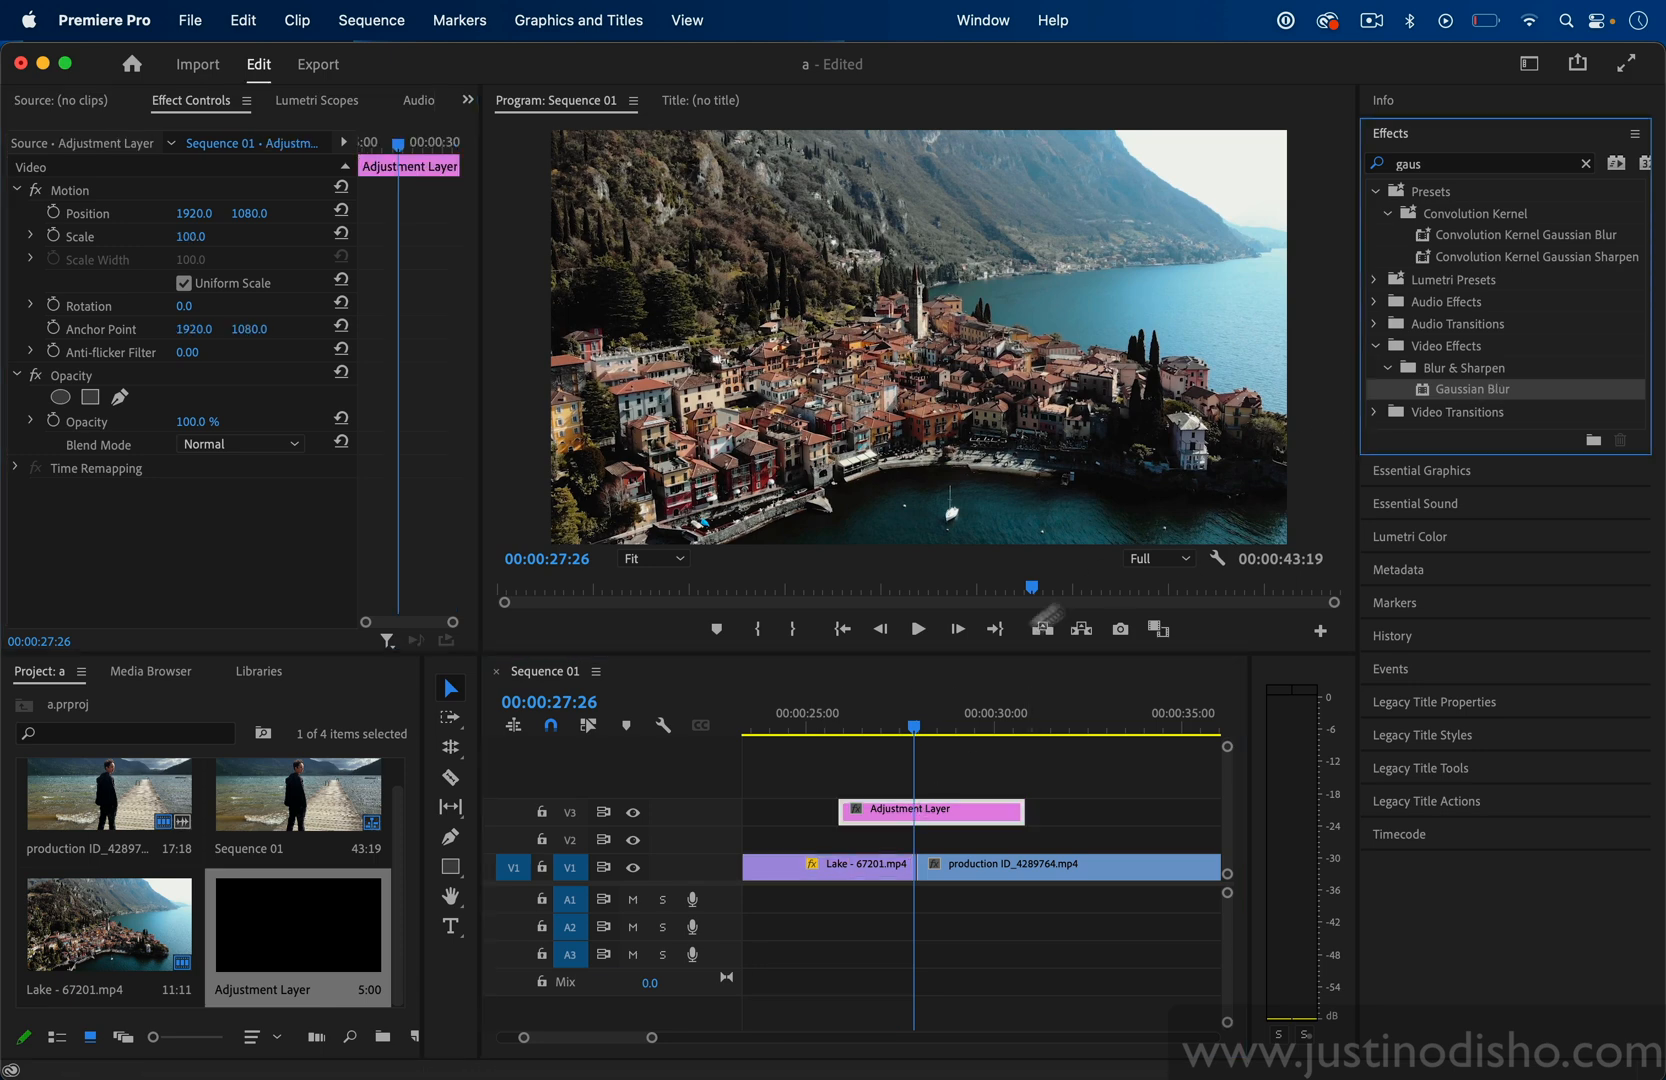
# - Add Gaussian Blur to the adjustment layer with Blurriness keyframes ramping 0, high, 0 across the cut, and play it
pyautogui.moveTo(1468, 390); pyautogui.dragTo(930, 812)
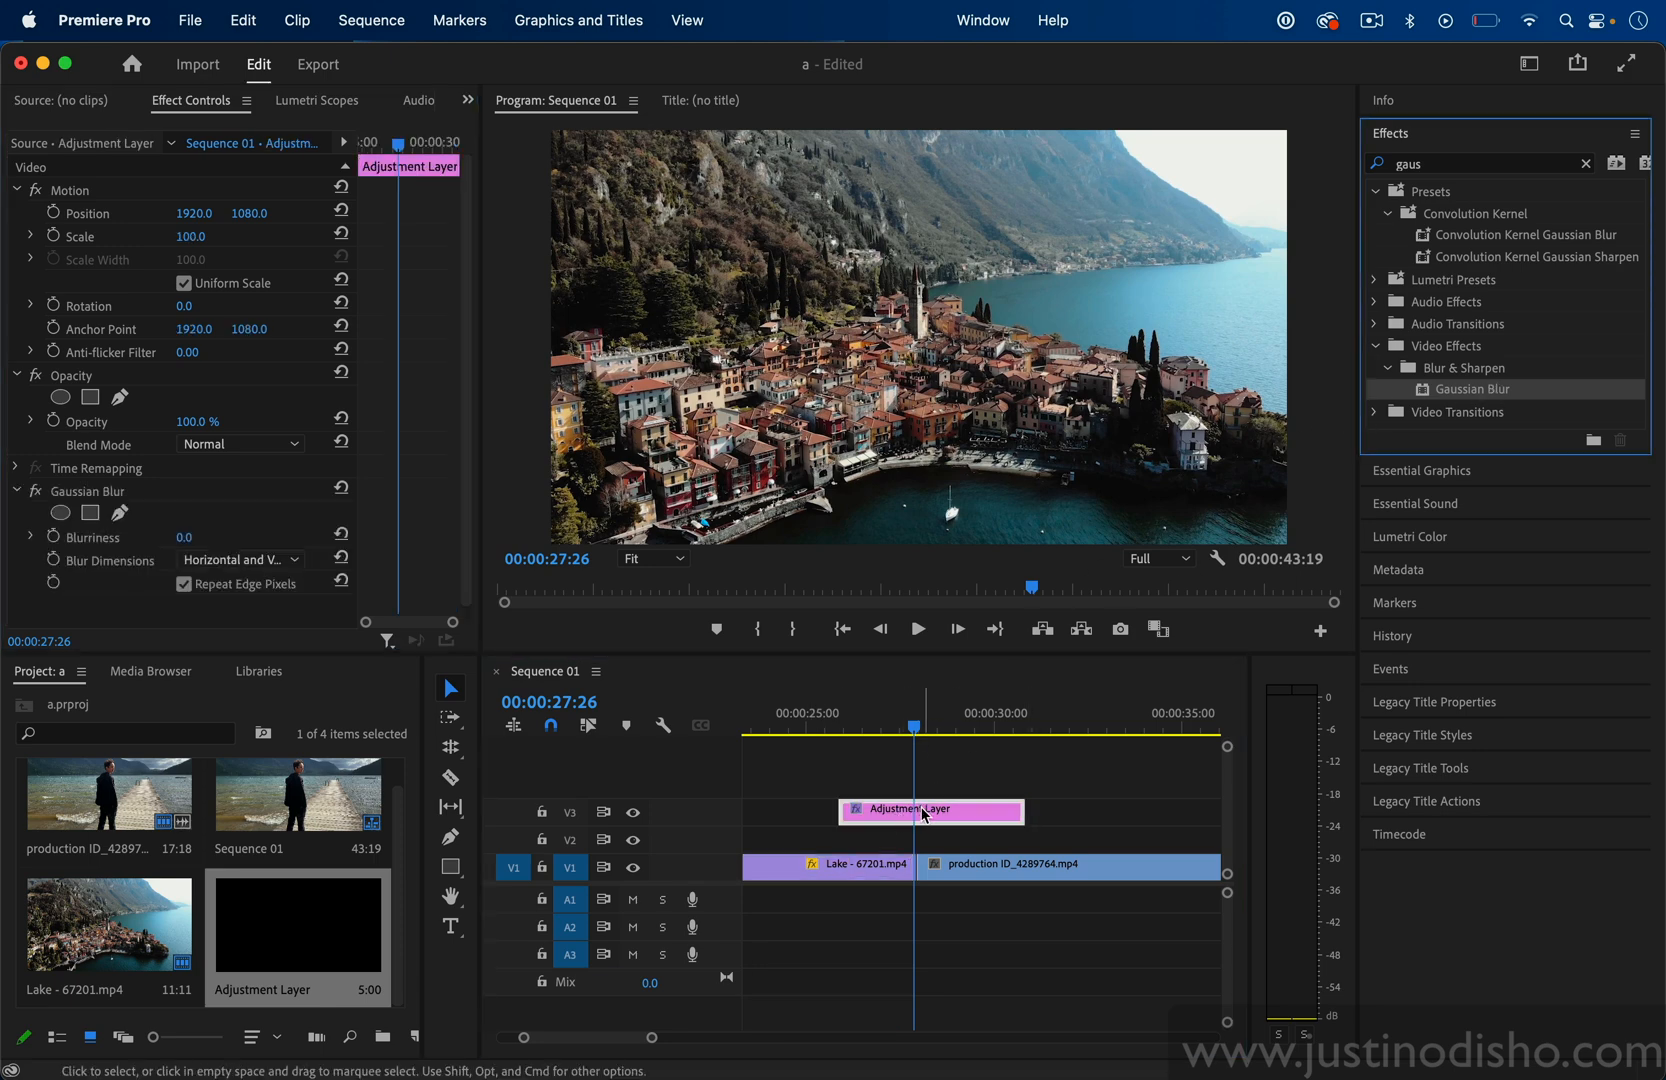
pyautogui.moveTo(906, 872)
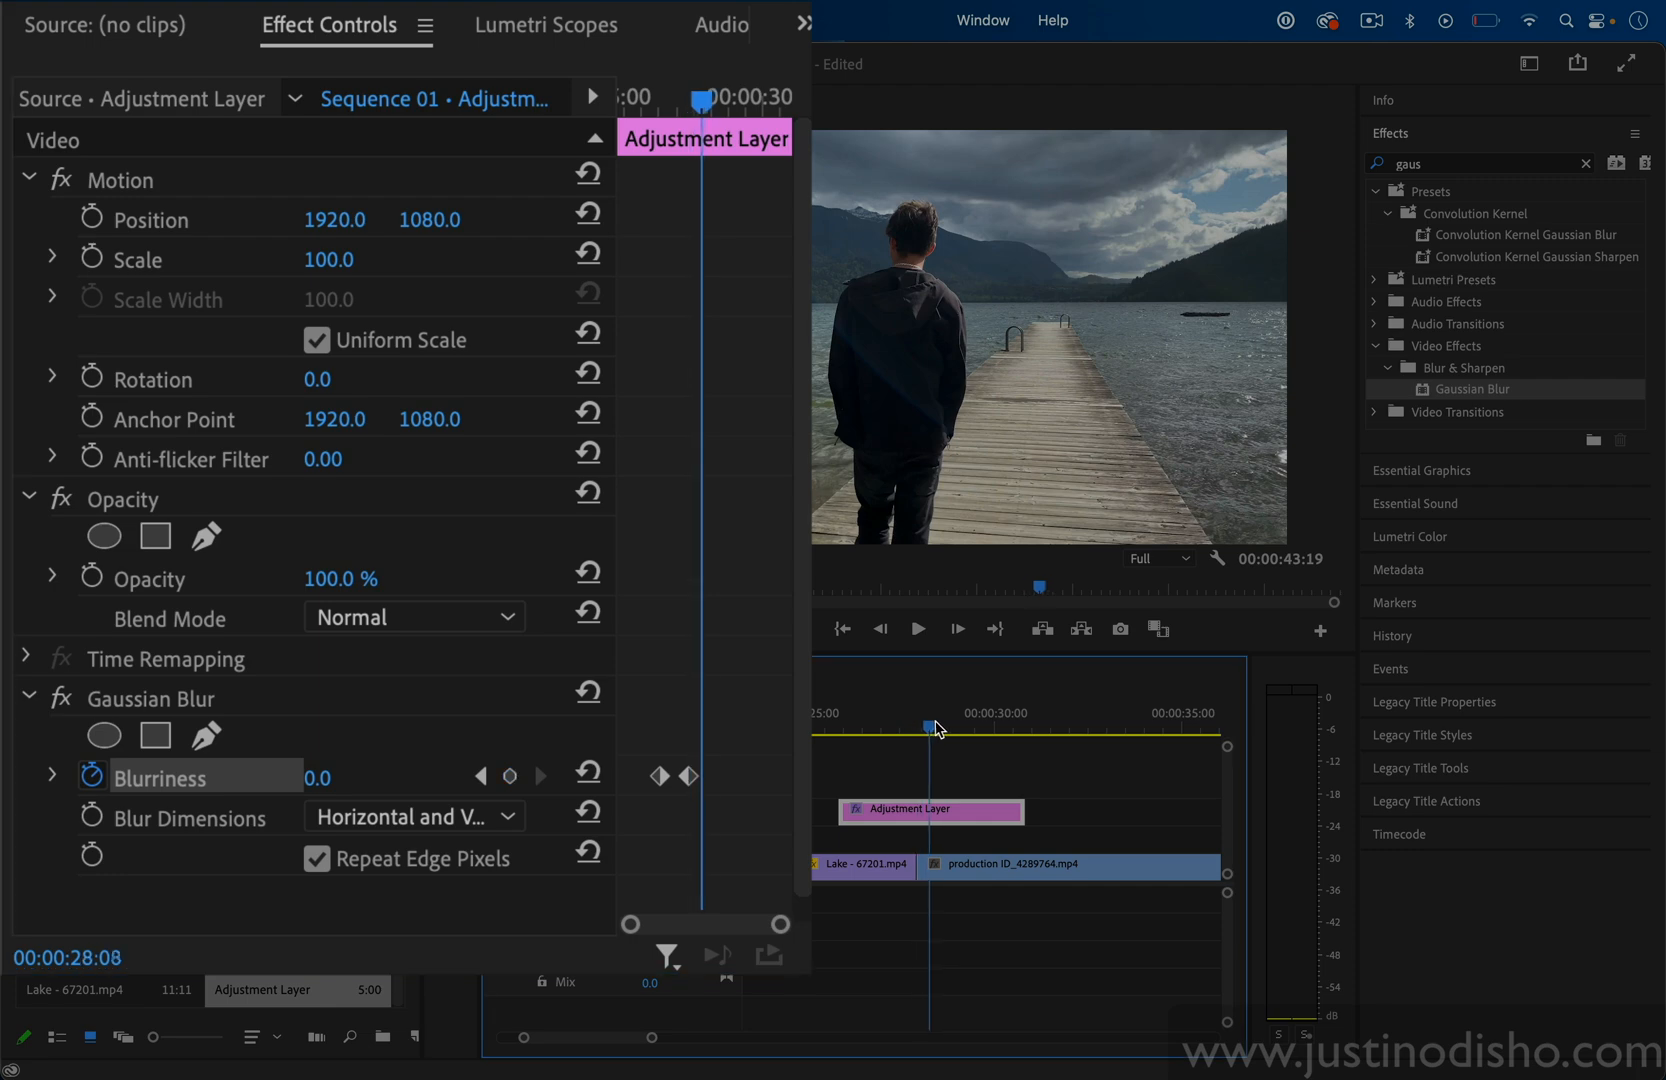
pyautogui.click(950, 726)
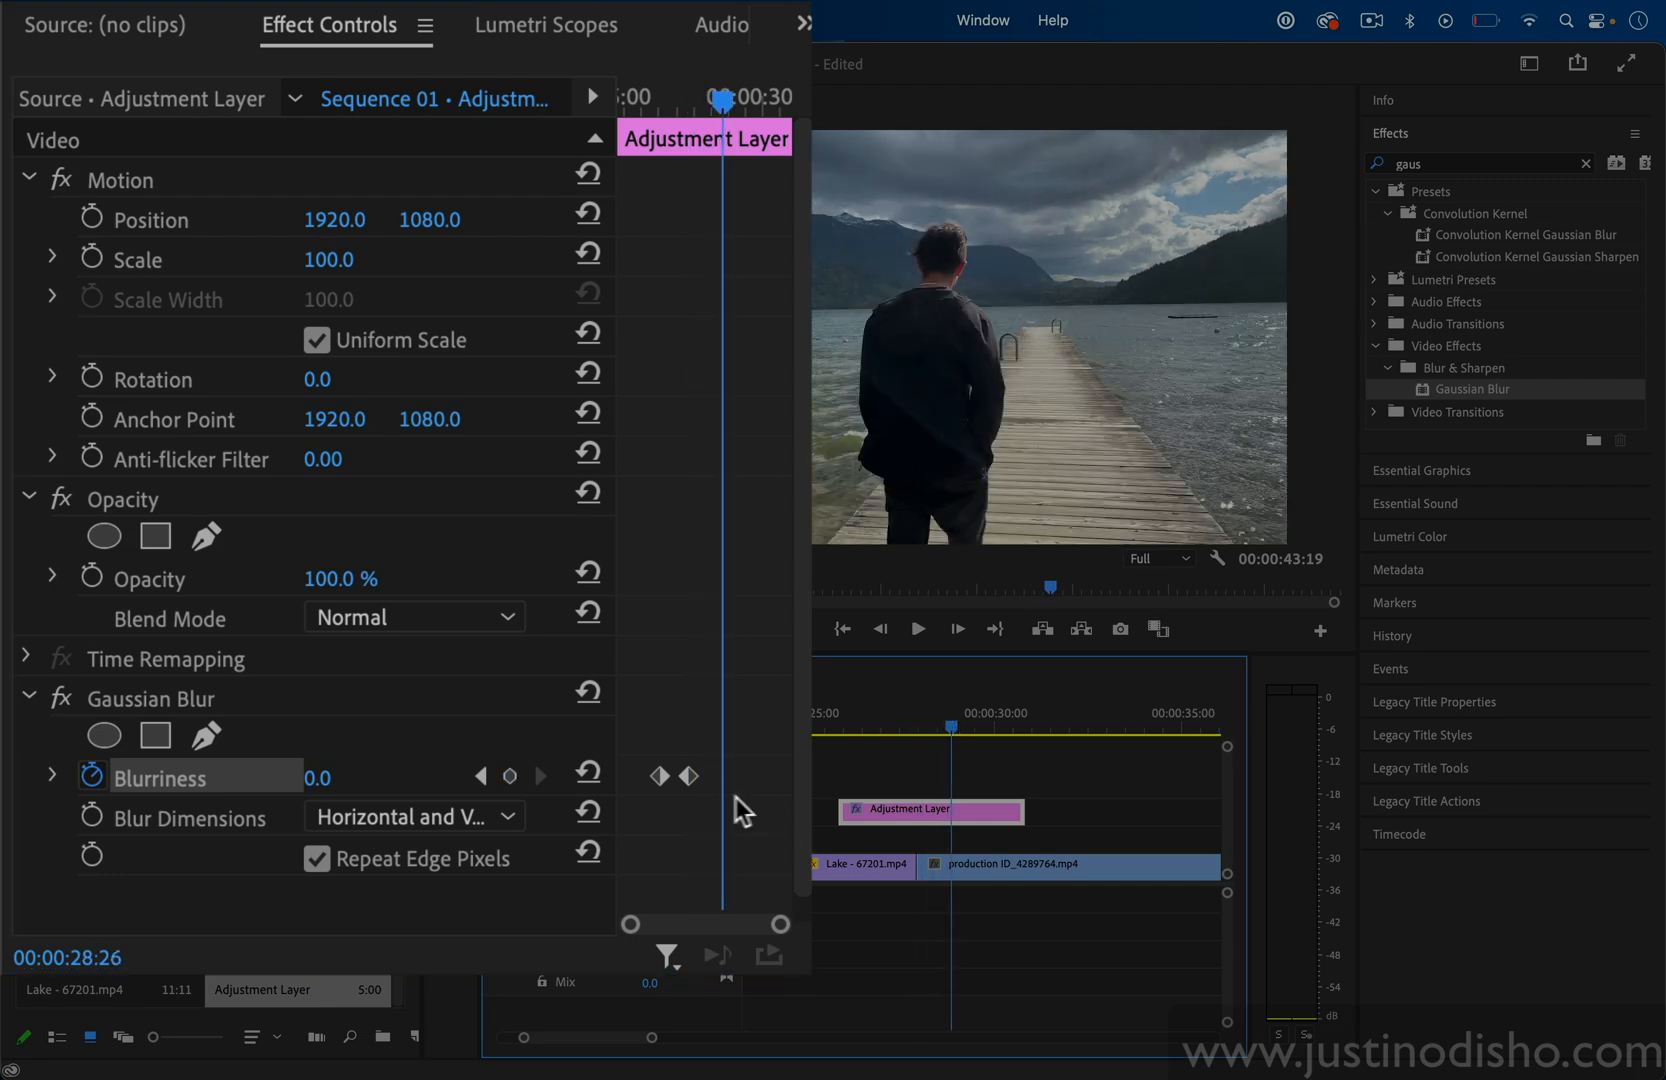
pyautogui.click(508, 776)
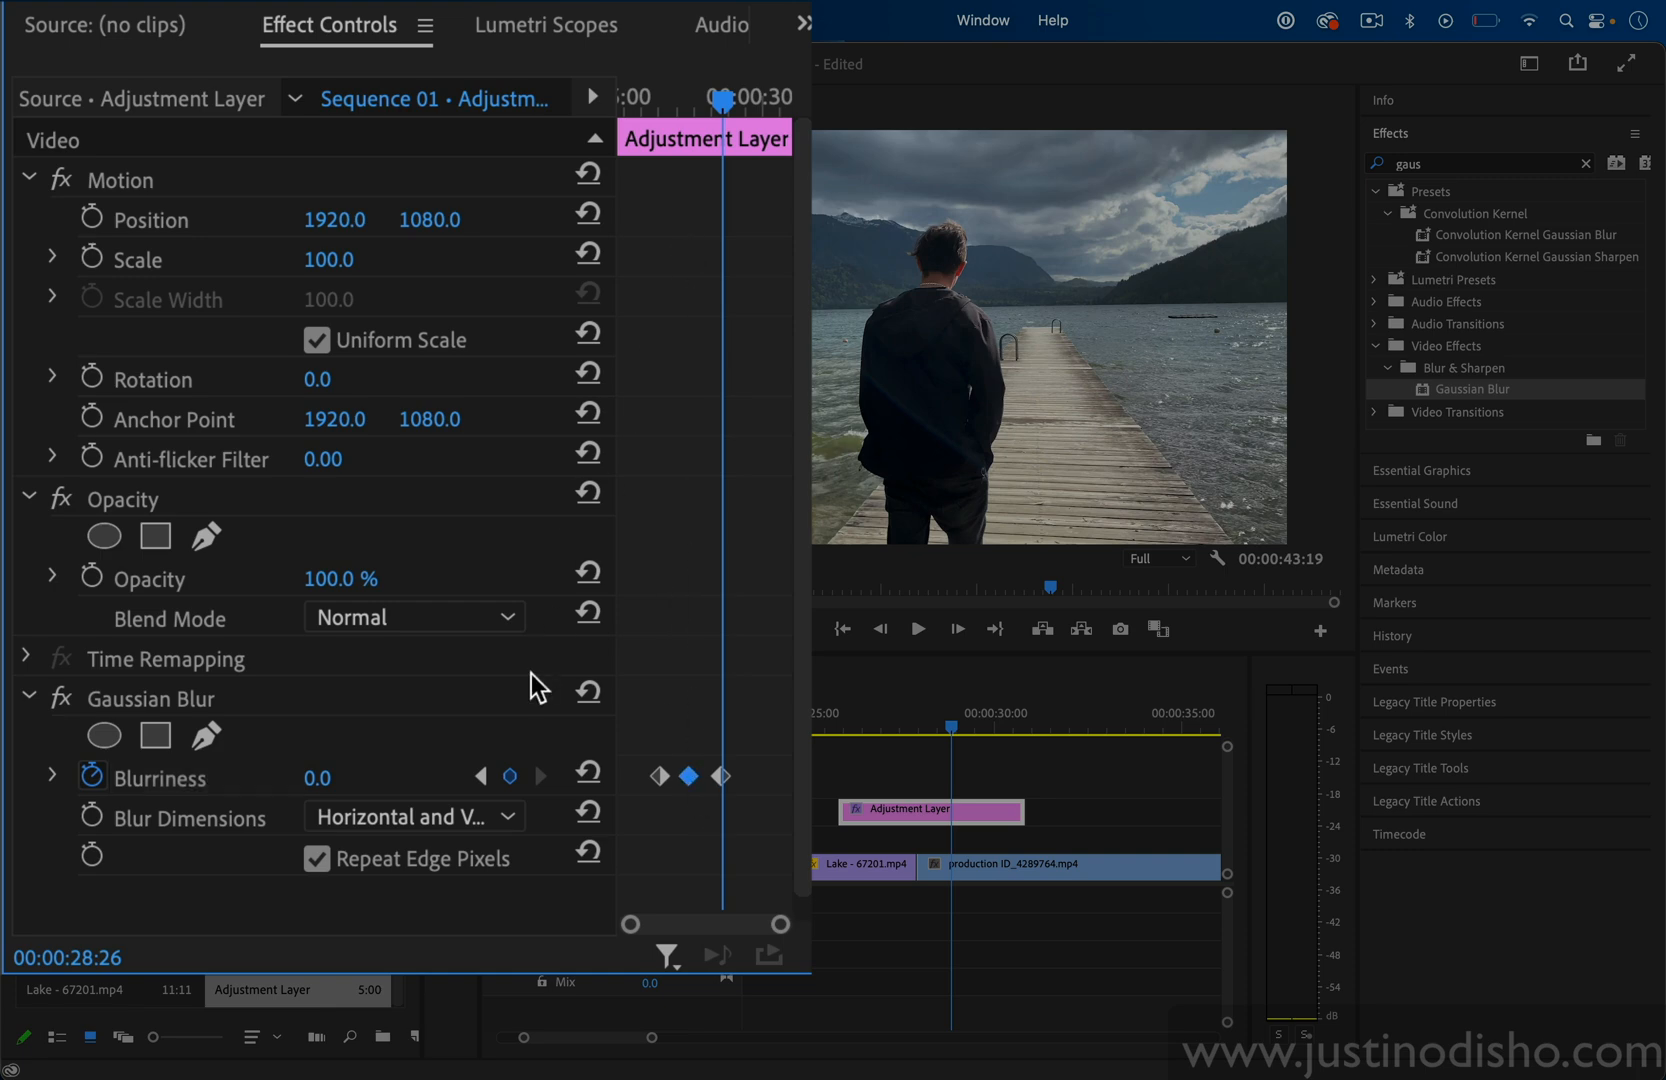
pyautogui.moveTo(480, 774)
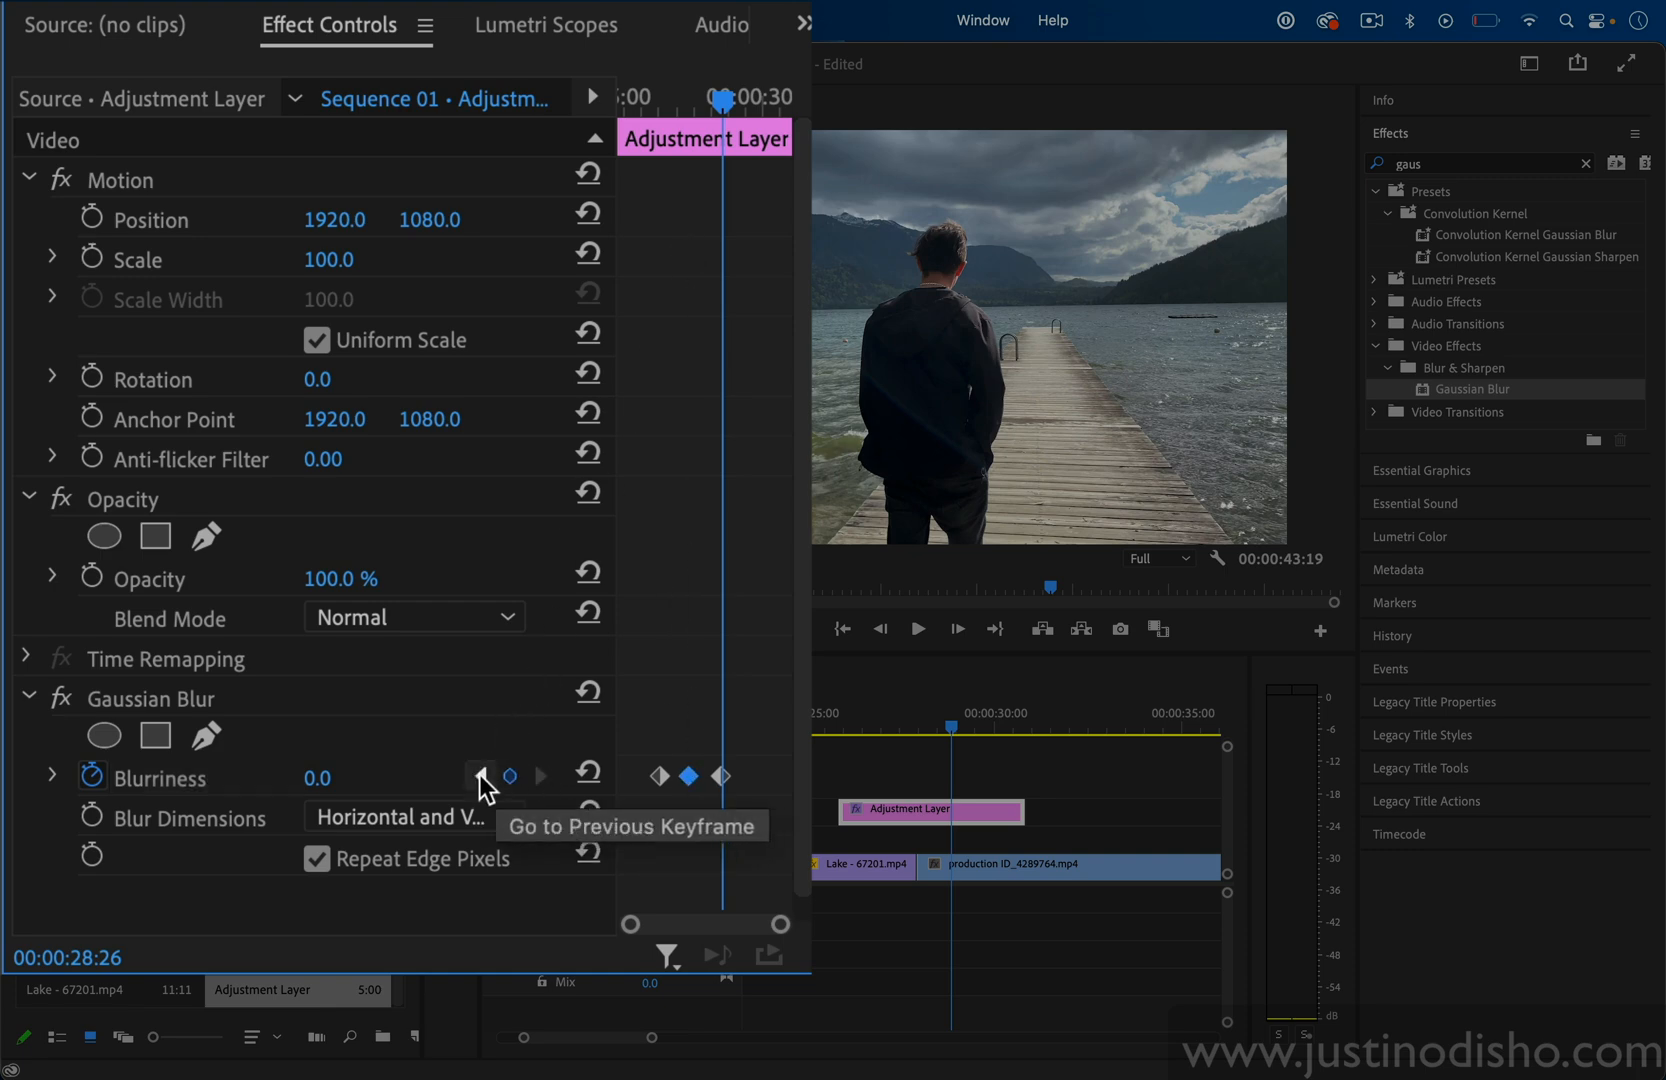
pyautogui.click(480, 774)
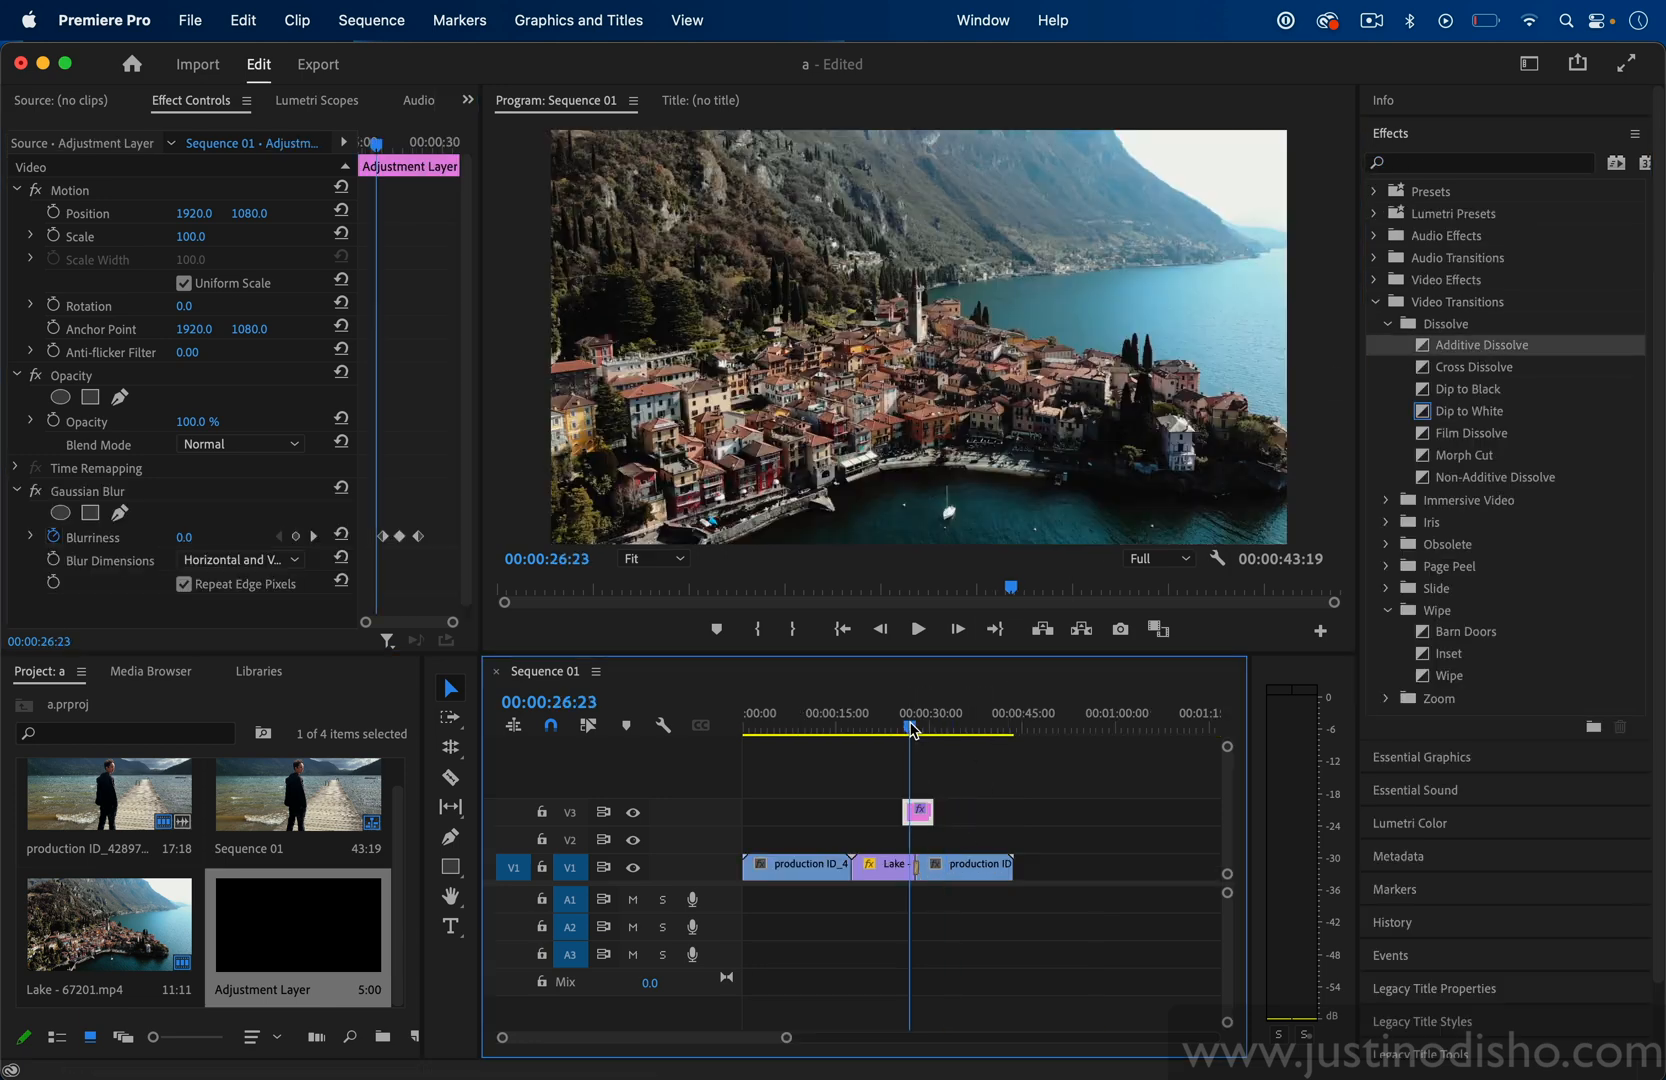
pyautogui.click(916, 628)
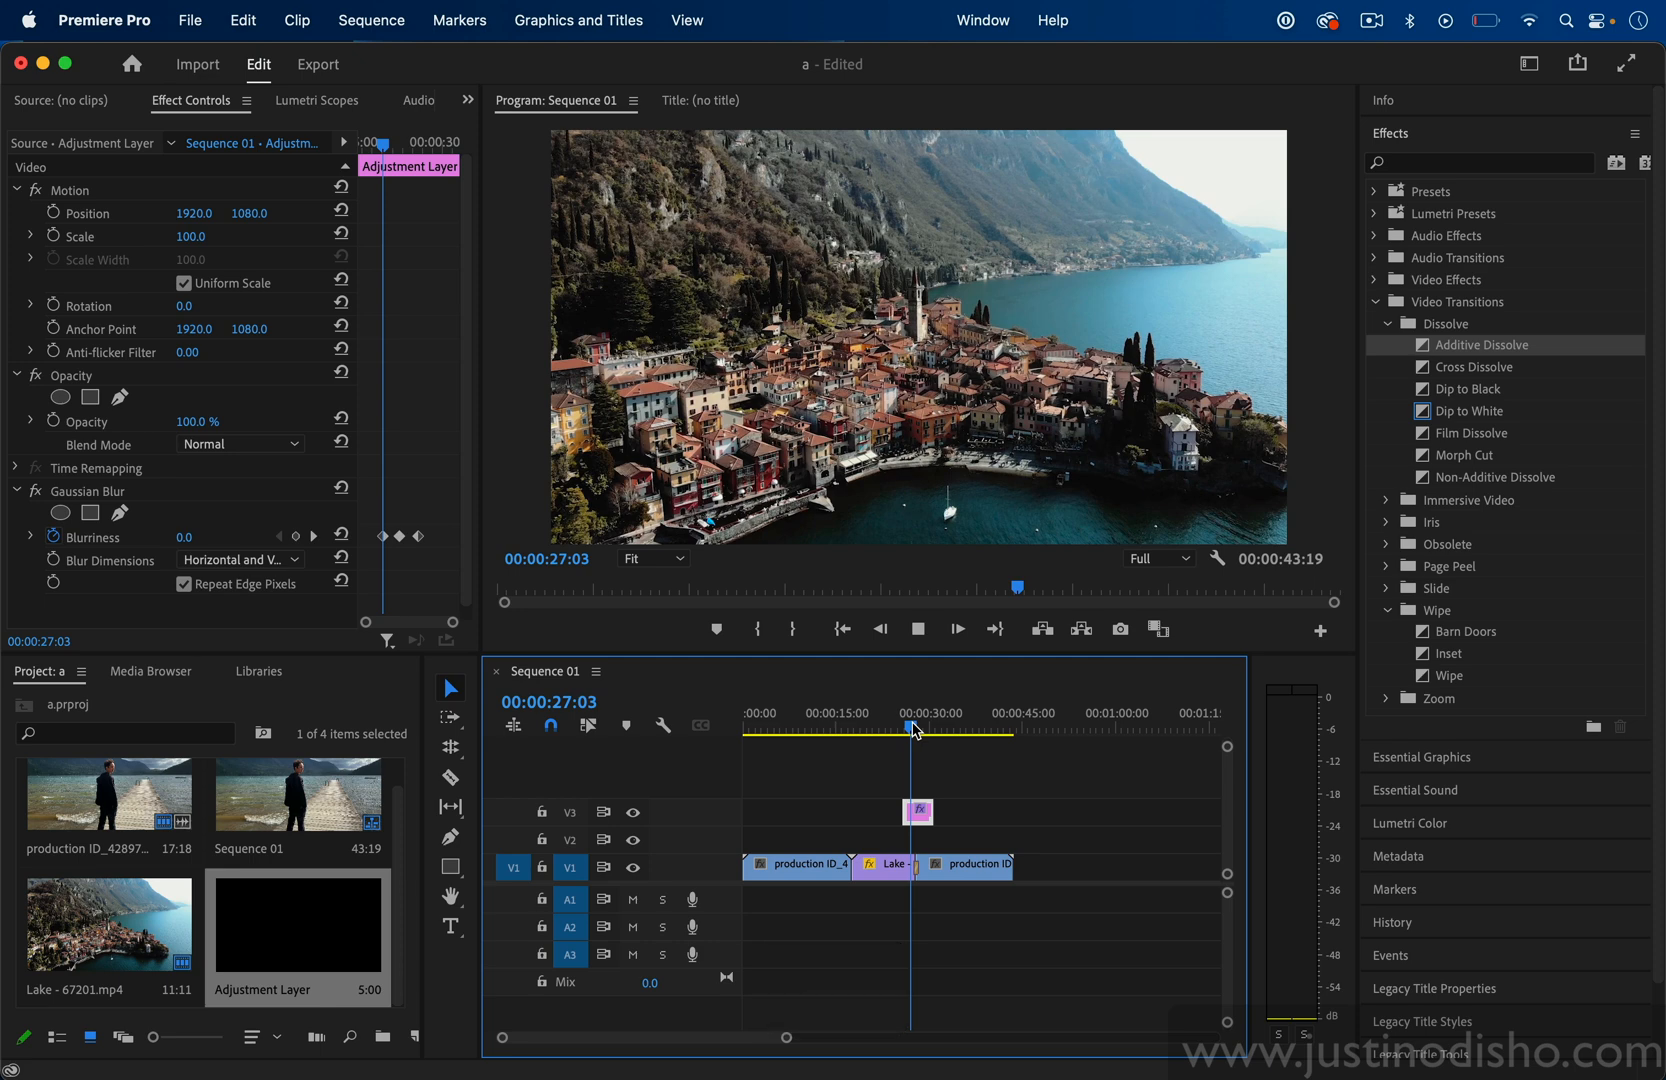